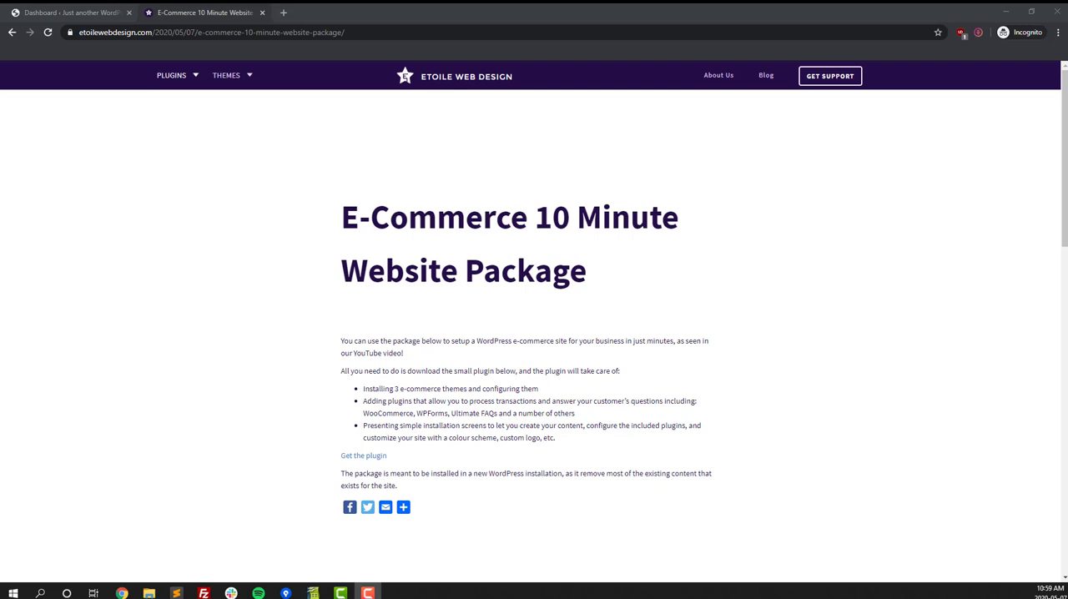
{"action": "mouse_move", "coordinate": [381, 459]}
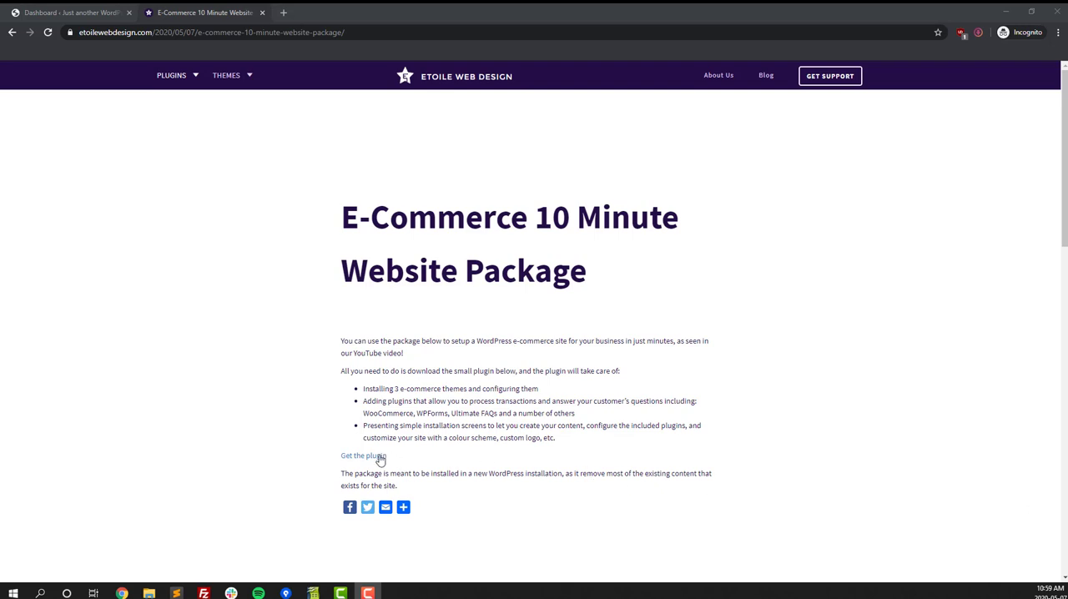
Step: Download the E-Commerce 10 Minute Website Package zip and return to the WordPress dashboard
{"action": "left_click", "coordinate": [364, 456]}
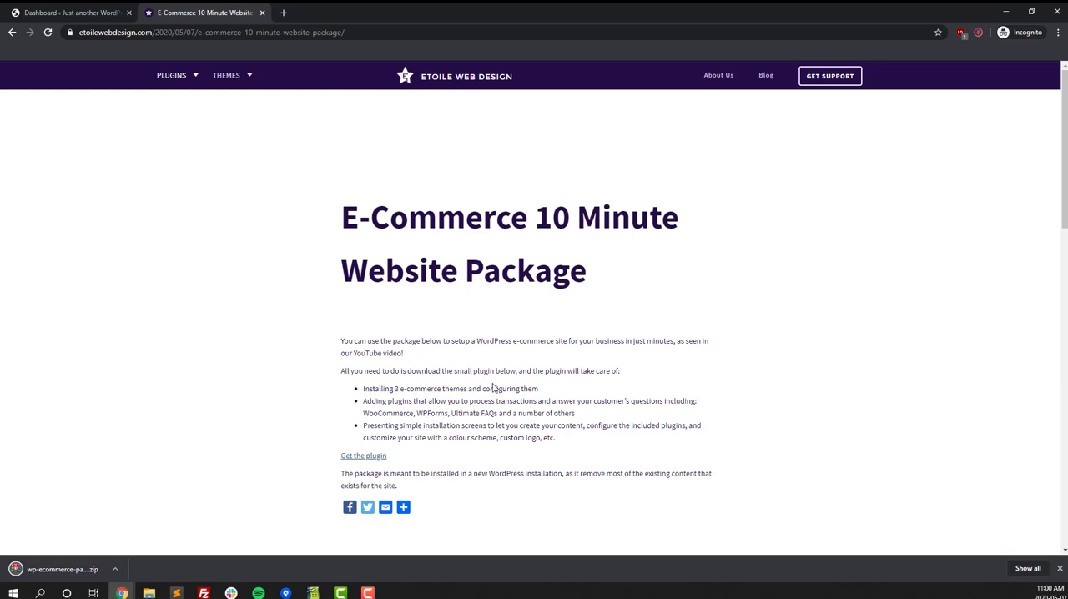
{"action": "left_click", "coordinate": [70, 12]}
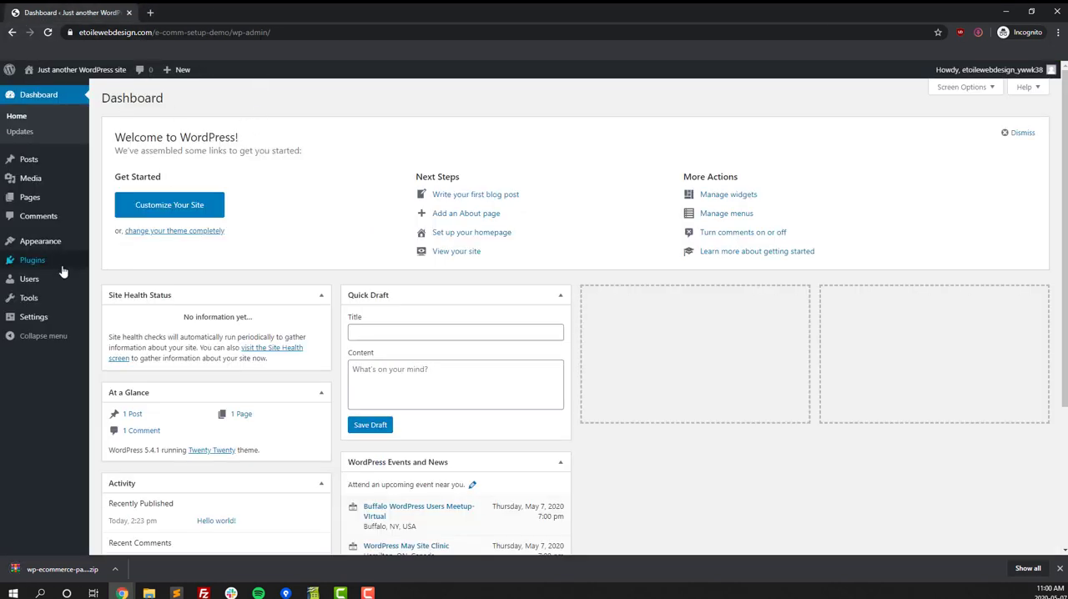
{"action": "mouse_move", "coordinate": [32, 260]}
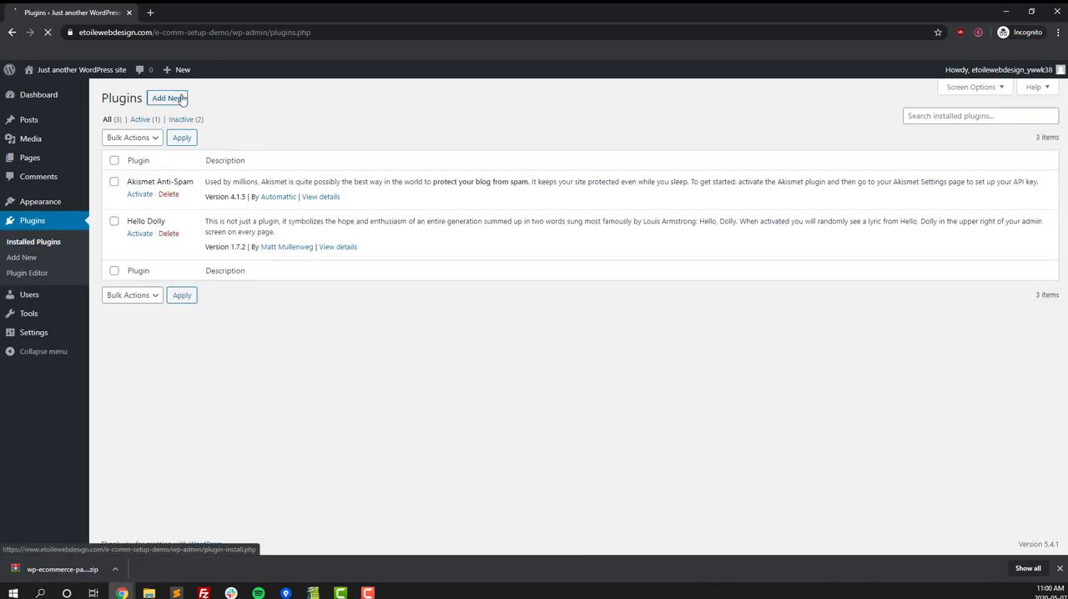
Step: Upload wp-ecommerce-package.zip via Upload Plugin, install it, and begin activating it
{"action": "left_click", "coordinate": [167, 97]}
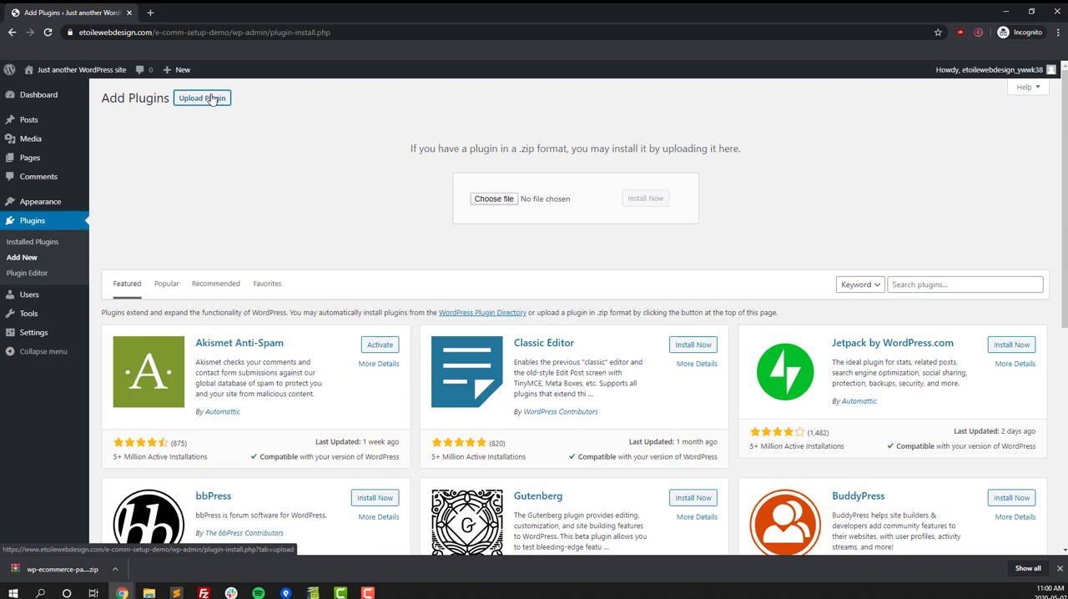
{"action": "left_click", "coordinate": [494, 198]}
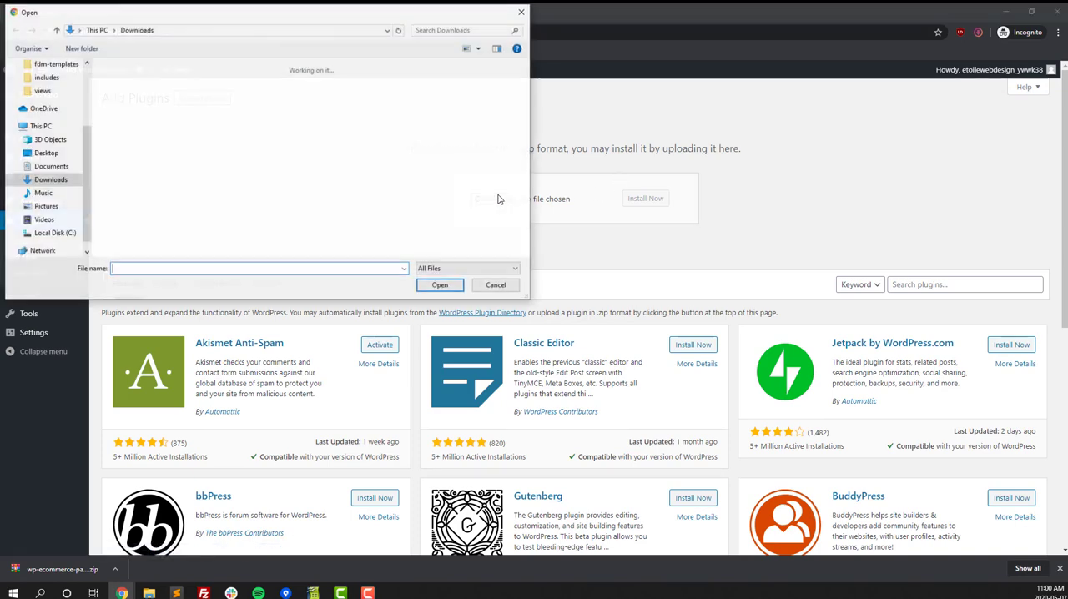
{"action": "left_click", "coordinate": [441, 284]}
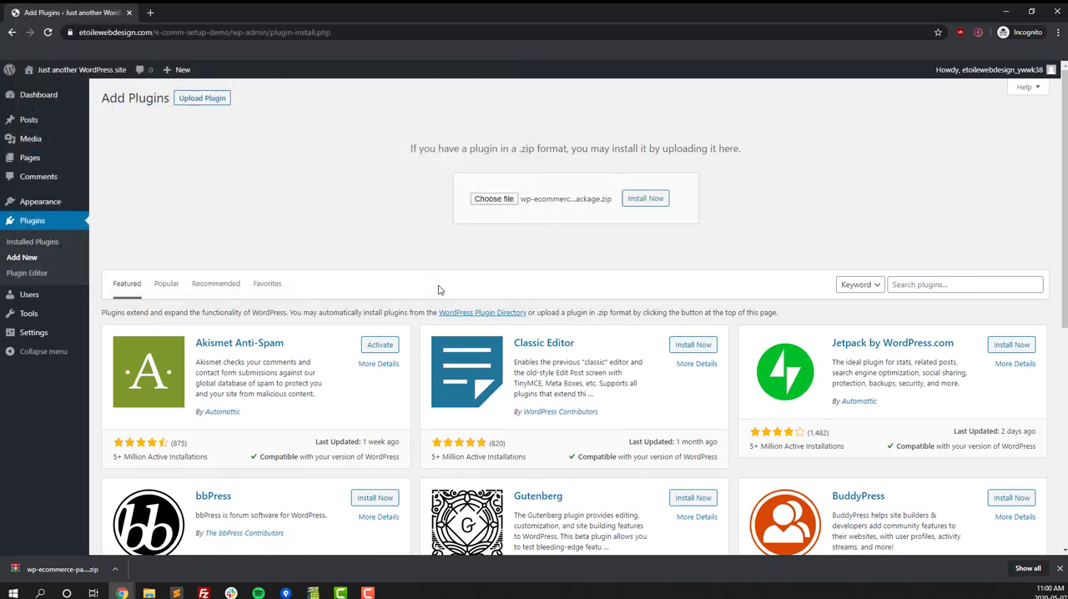
{"action": "left_click", "coordinate": [645, 197]}
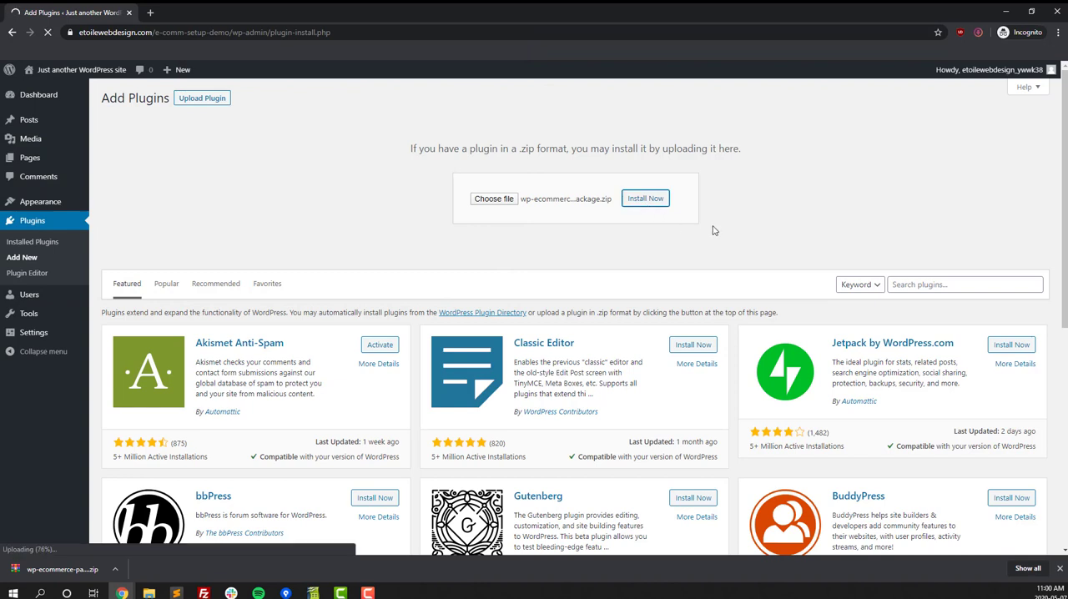
{"action": "left_click", "coordinate": [645, 197]}
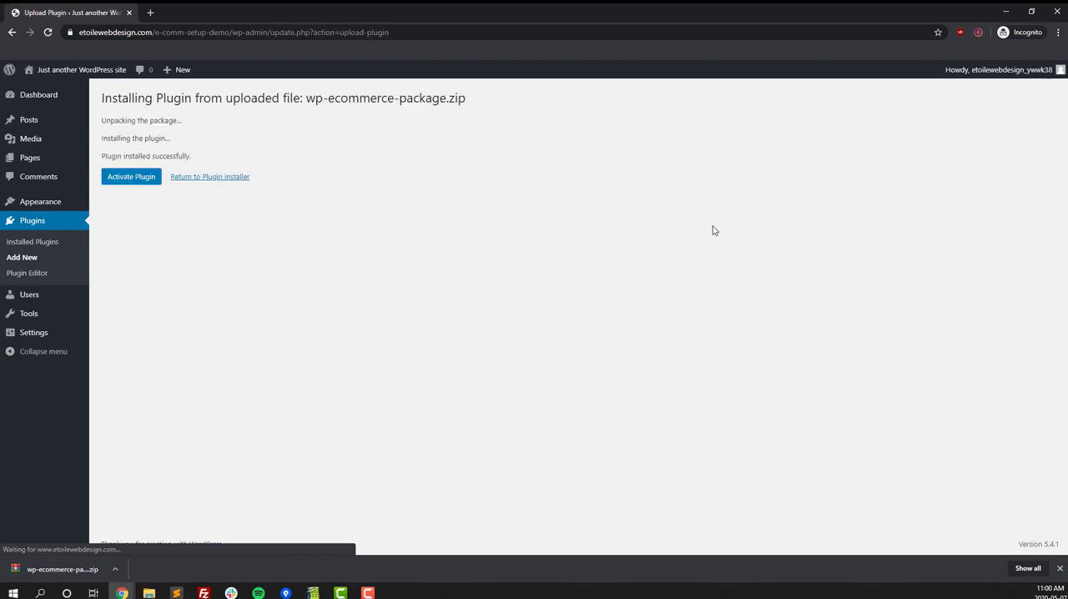
{"action": "left_click", "coordinate": [130, 177]}
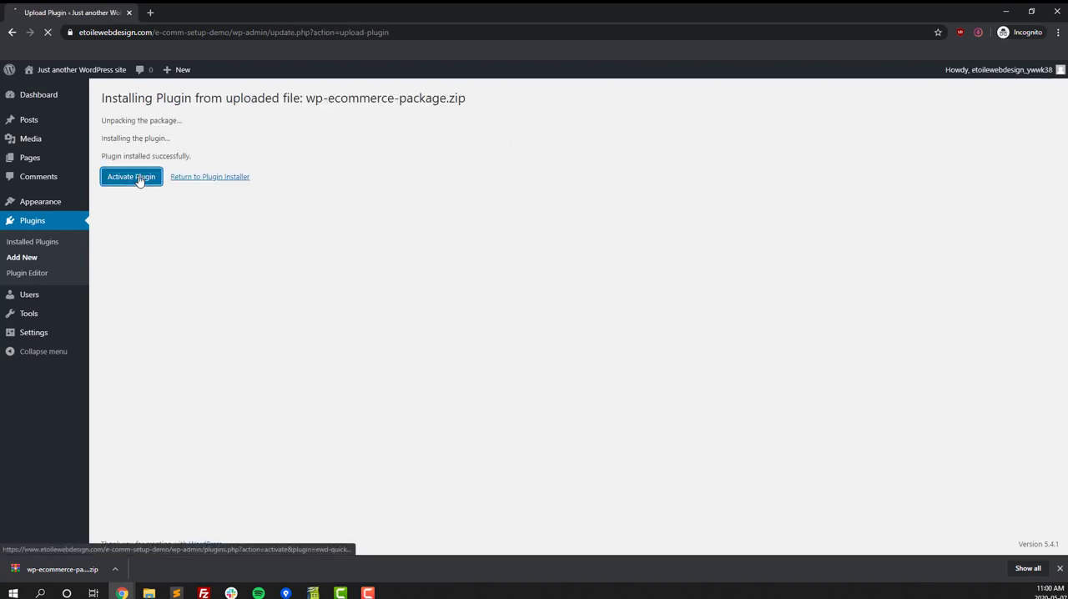
Step: Activate the package plugin so its Setting Up Your Site walkthrough opens
{"action": "left_click", "coordinate": [131, 177]}
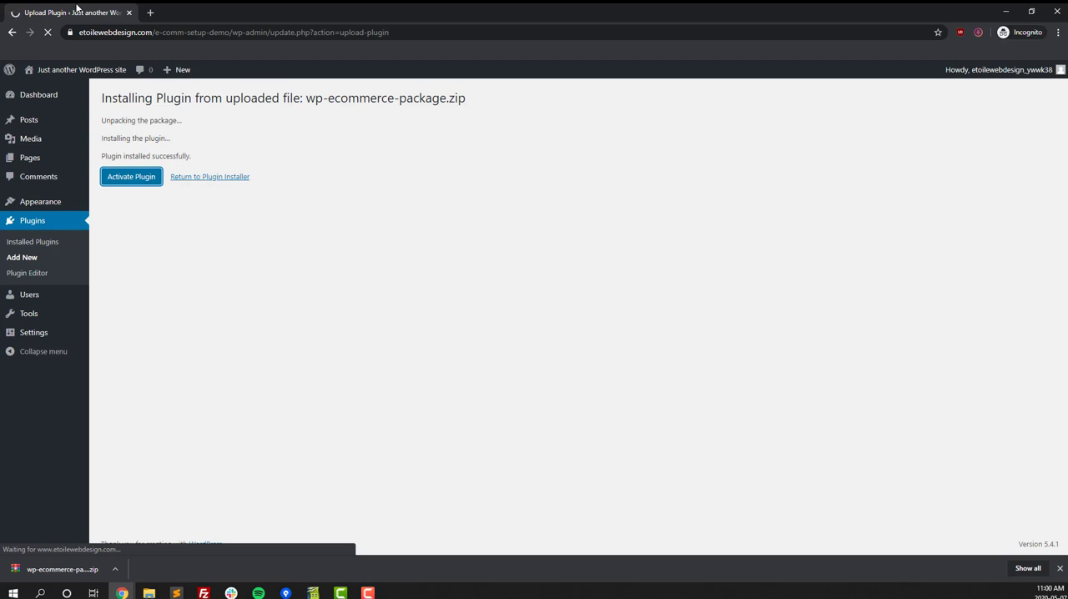
{"action": "left_click", "coordinate": [130, 177]}
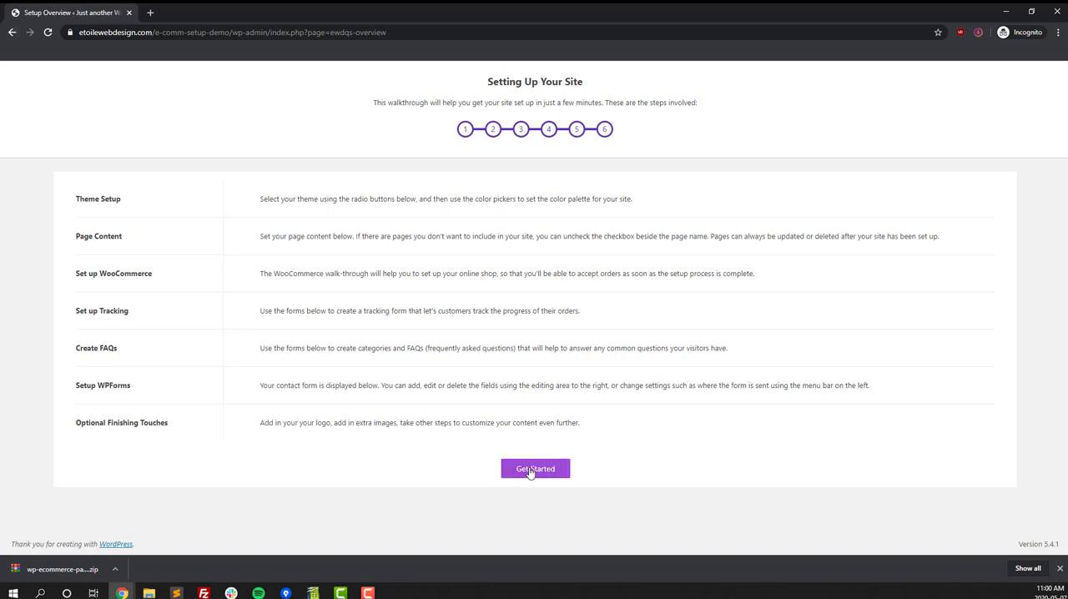
Step: Start the walkthrough, settle on the Gutenshop theme with blue headings, and save and continue
{"action": "left_click", "coordinate": [534, 467]}
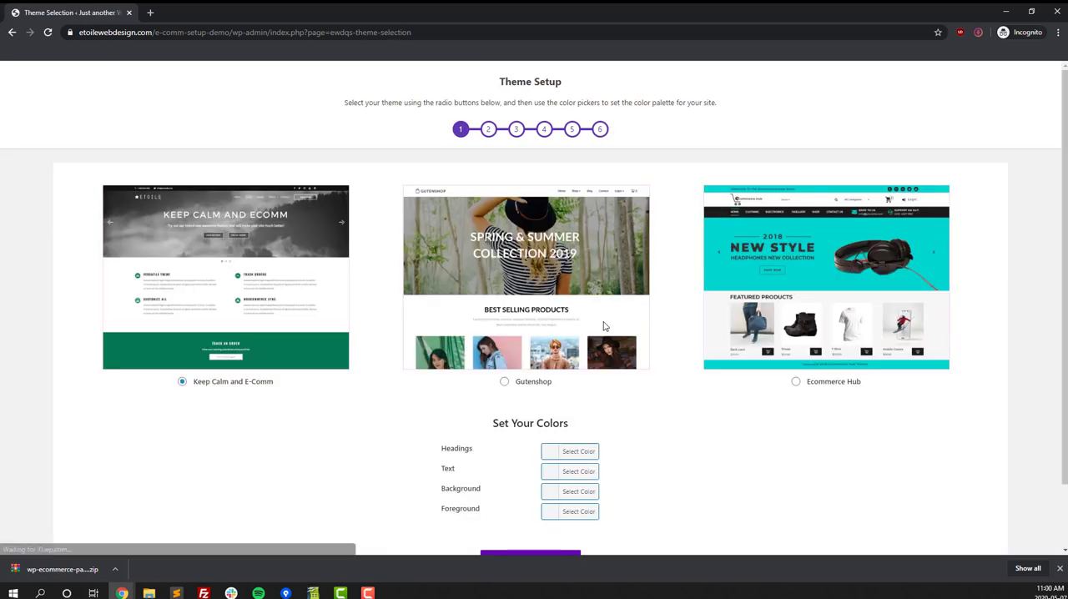
{"action": "scroll", "scroll_direction": "down", "scroll_amount": 3}
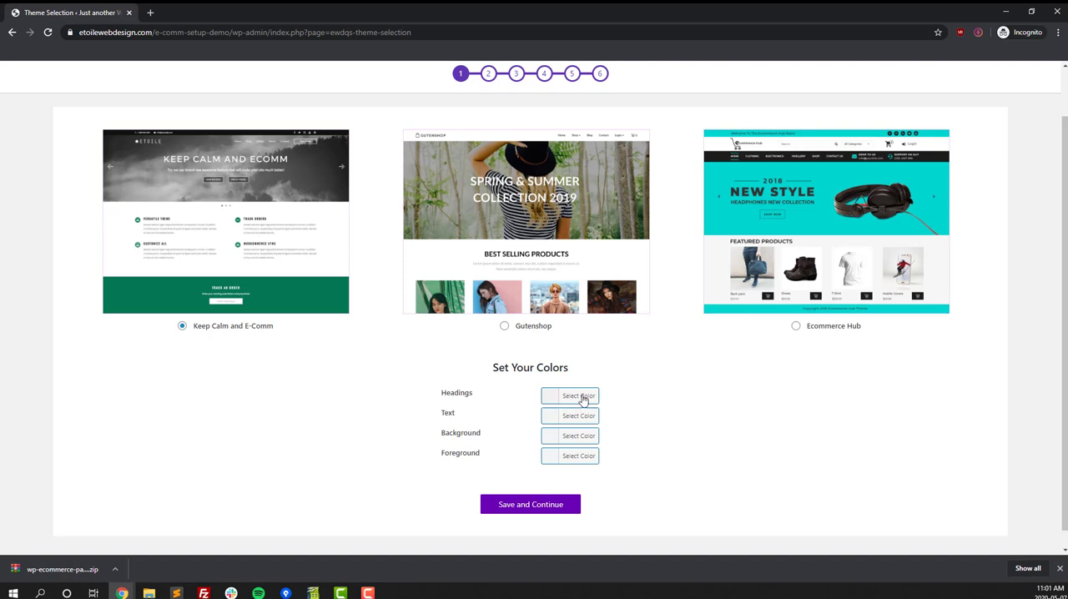
{"action": "left_click", "coordinate": [504, 326]}
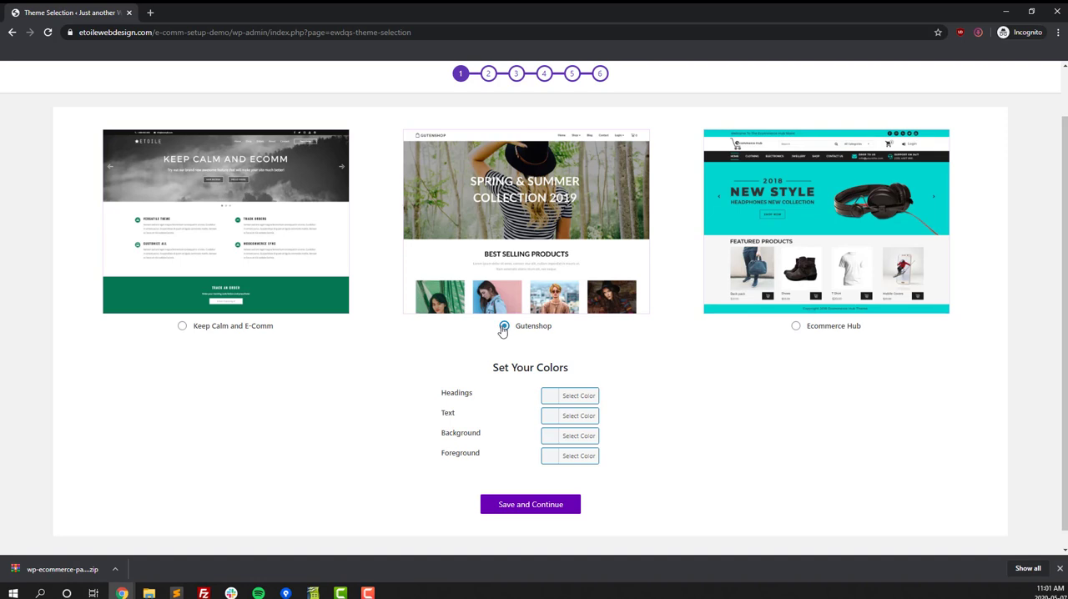
{"action": "left_click", "coordinate": [182, 325]}
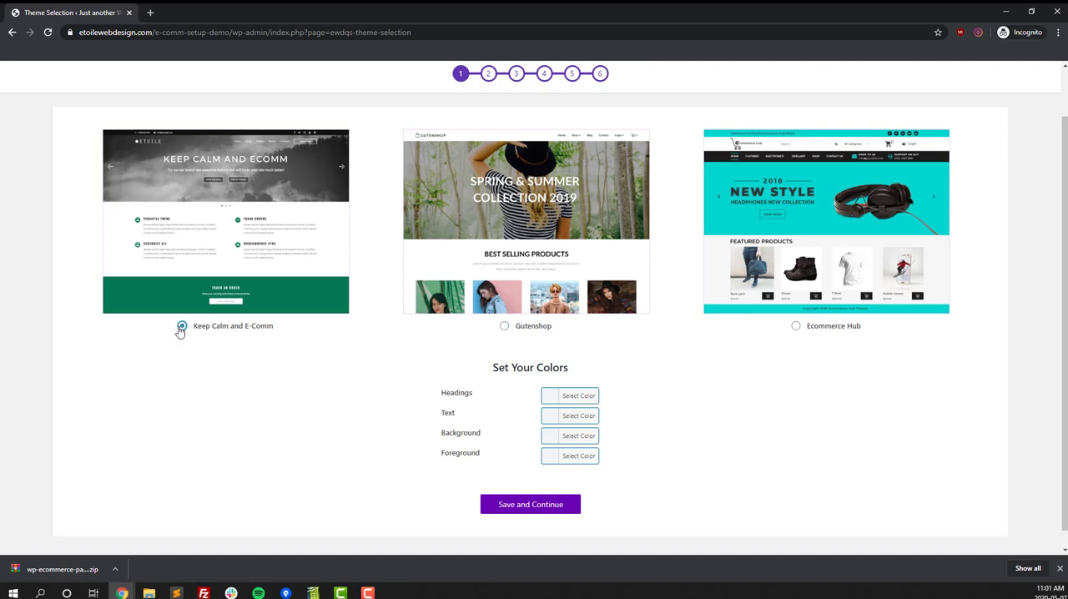
{"action": "left_click", "coordinate": [504, 326]}
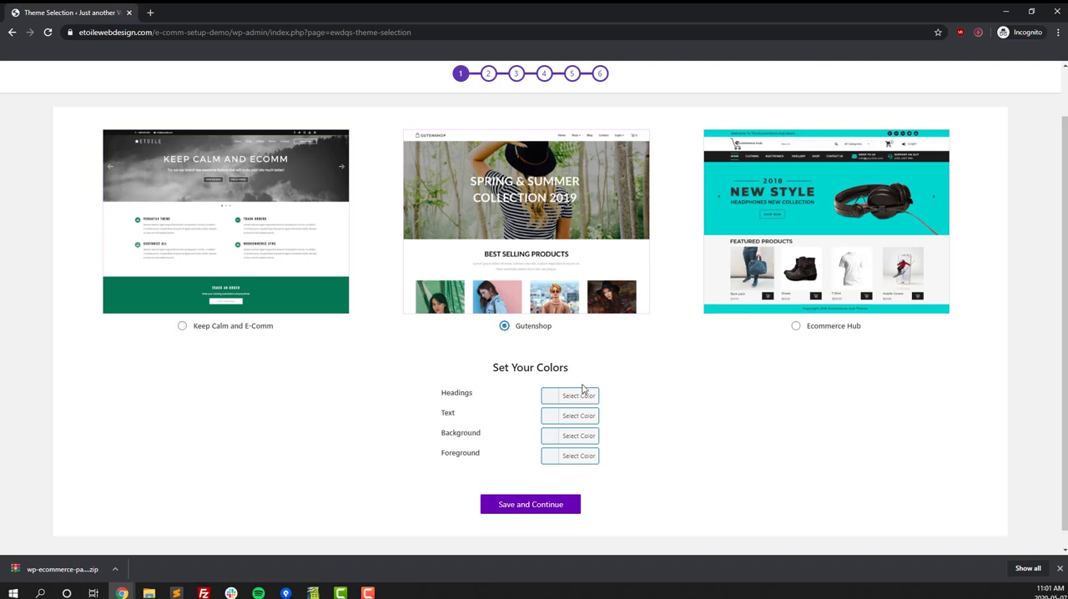
{"action": "mouse_move", "coordinate": [594, 387]}
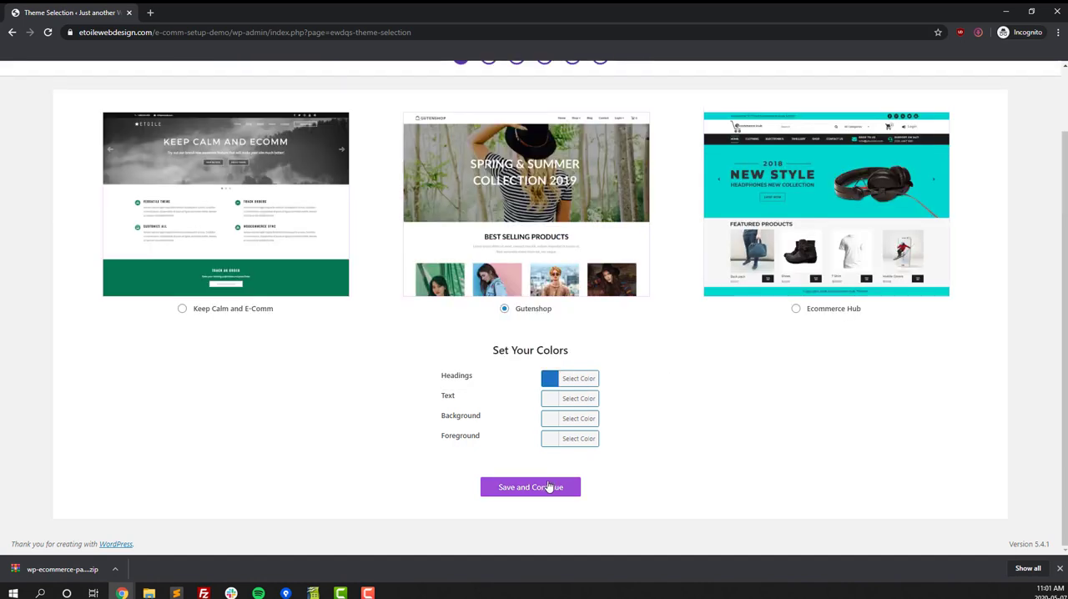
{"action": "left_click", "coordinate": [531, 488]}
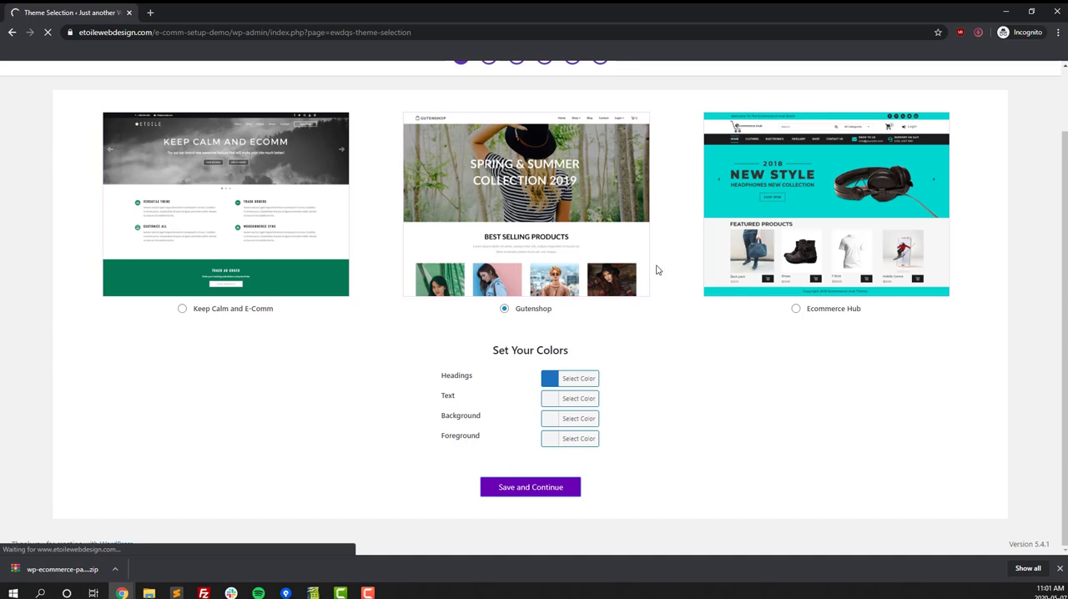
Step: Rewrite the Contact Us text to end 'as soon as possible with an answer' and save the page content
{"action": "left_click", "coordinate": [531, 488]}
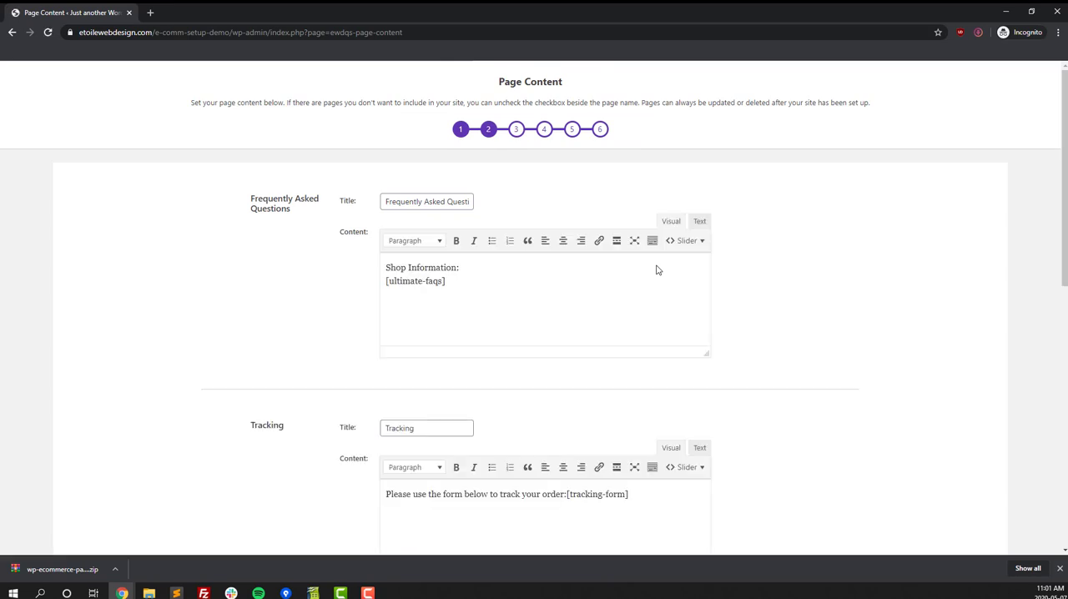
{"action": "mouse_move", "coordinate": [761, 264]}
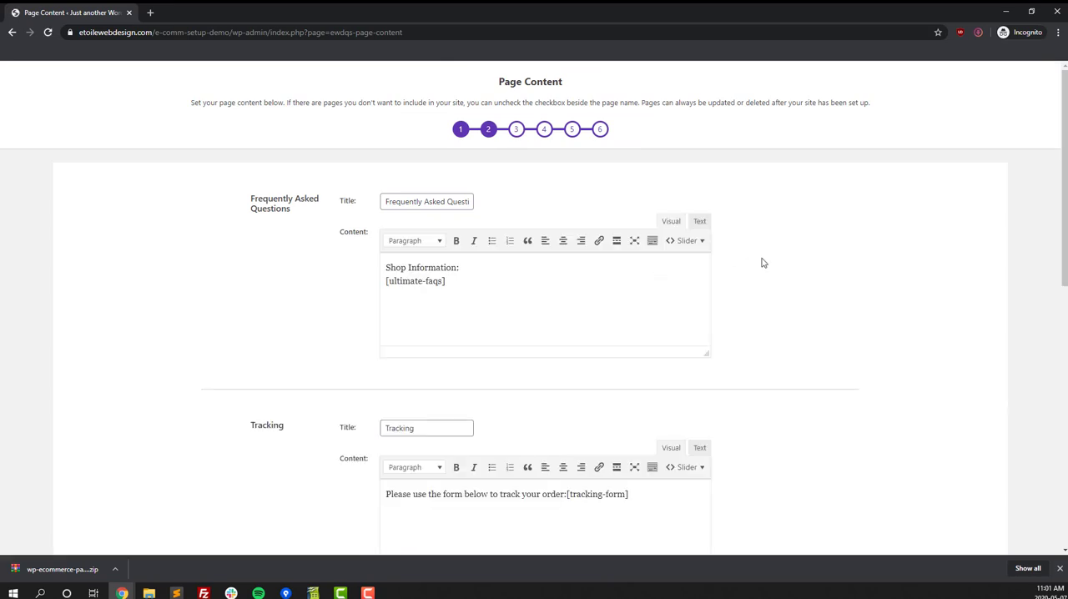
{"action": "scroll", "scroll_direction": "down", "scroll_amount": 3}
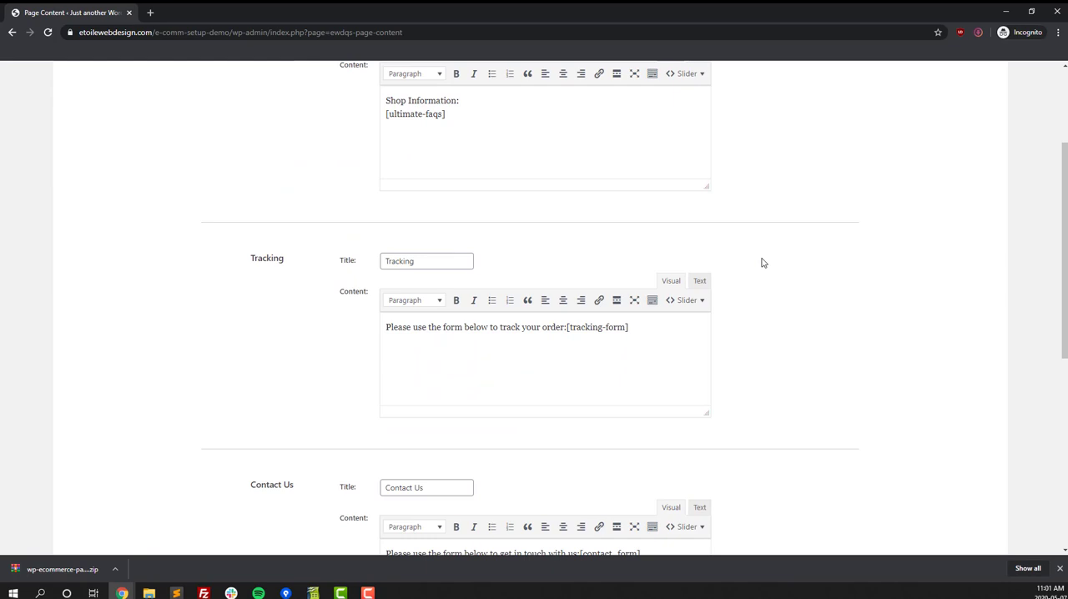
{"action": "scroll", "scroll_direction": "down", "scroll_amount": 3}
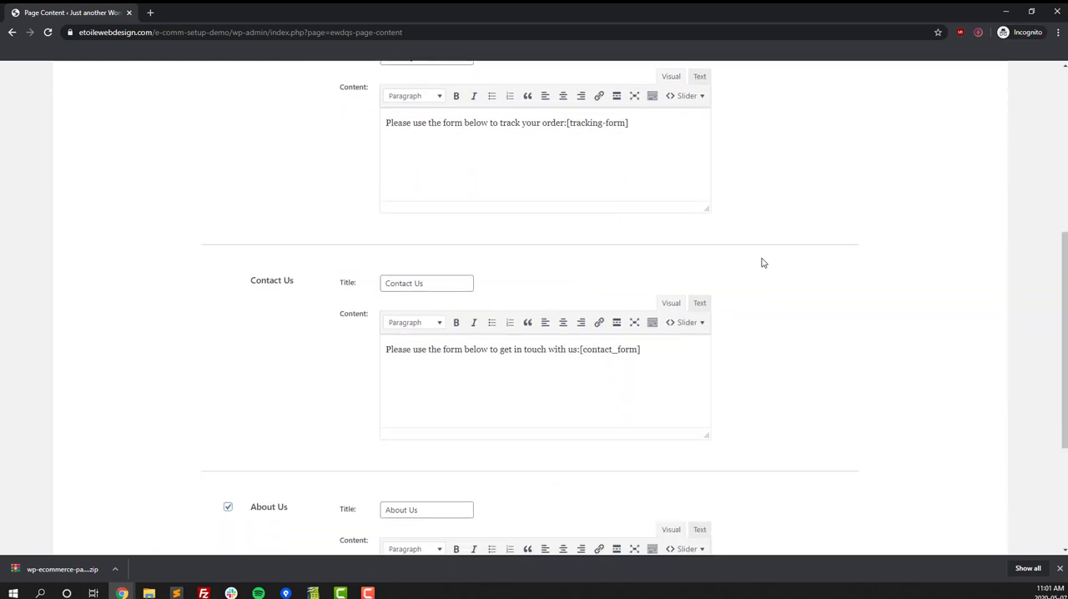
{"action": "scroll", "scroll_direction": "down", "scroll_amount": 3}
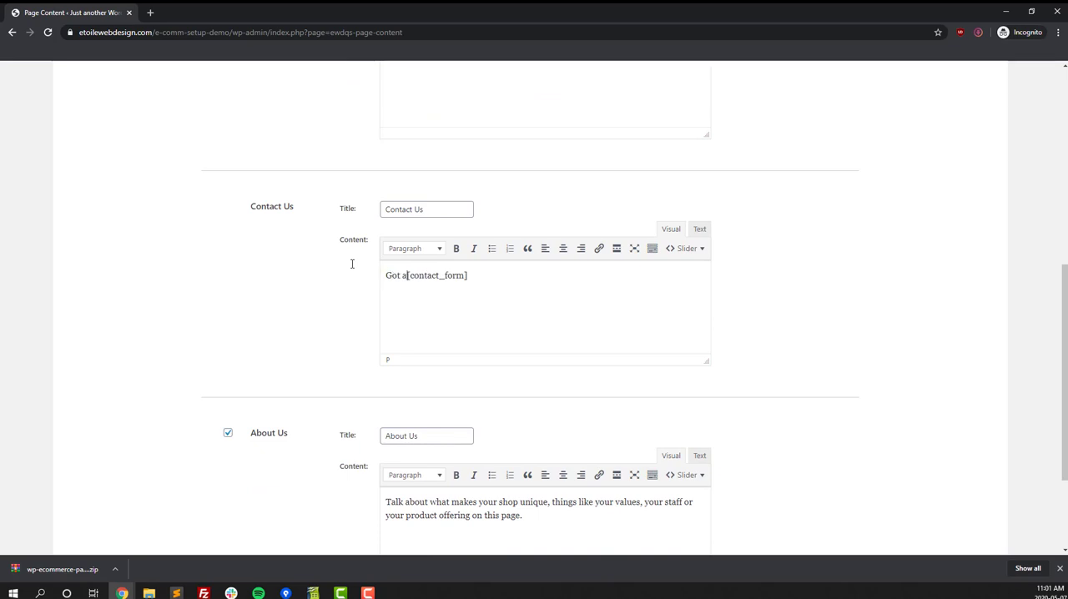
{"action": "type", "text": "question?"}
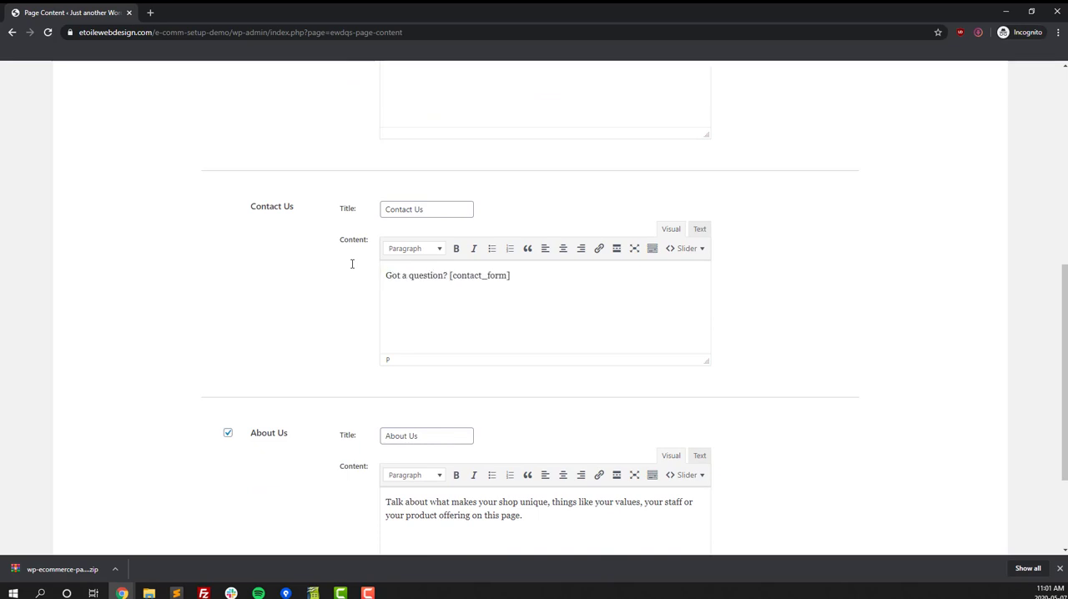
{"action": "type", "text": "Please send us"}
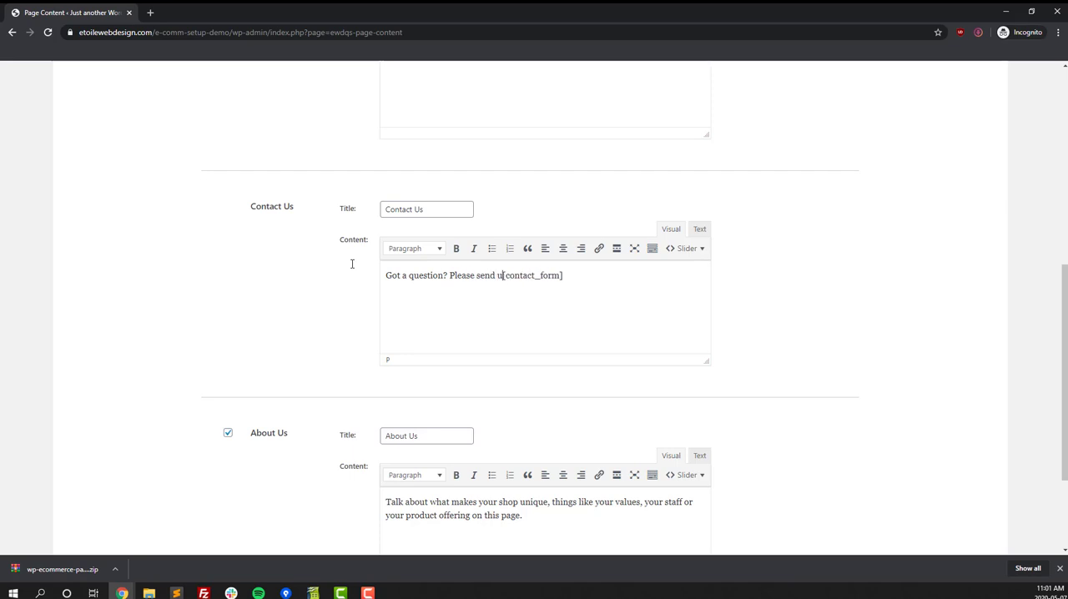
{"action": "type", "text": "a message, and we'll get back to you"}
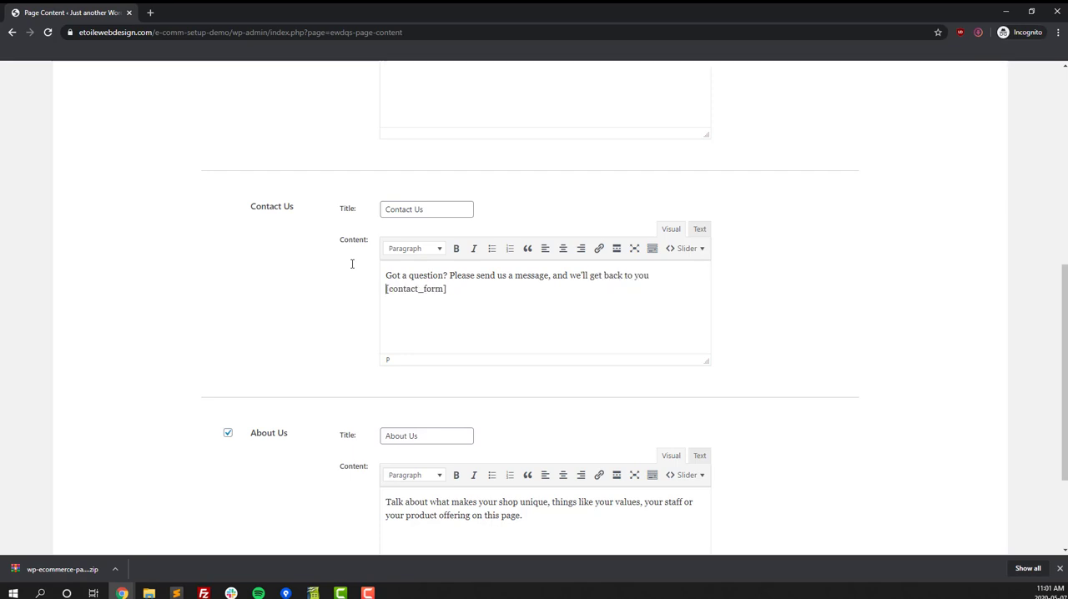
{"action": "type", "text": "as soon as possible"}
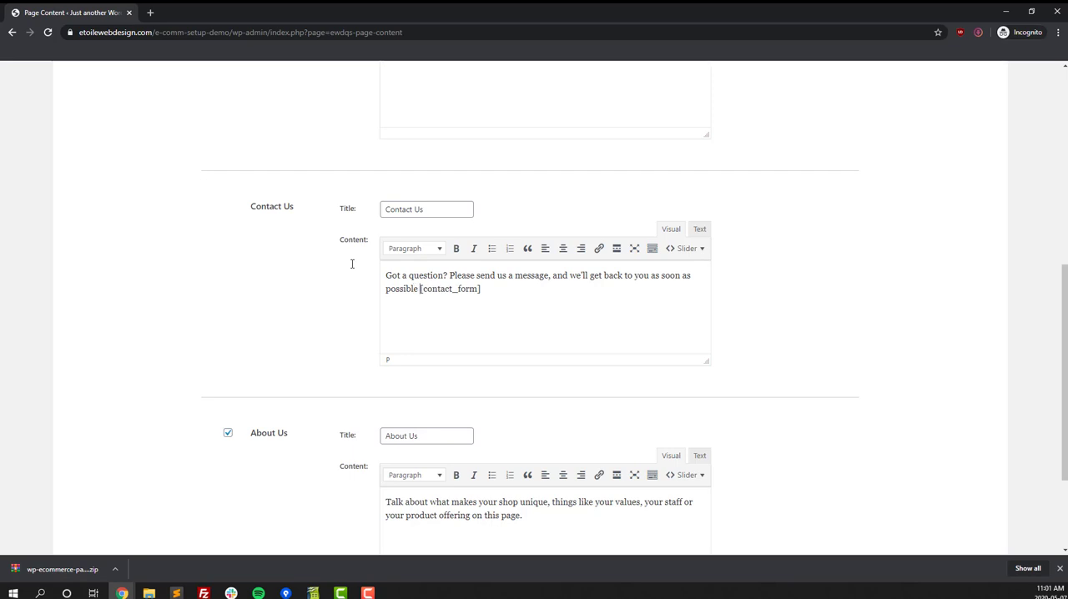
{"action": "type", "text": "with an answer."}
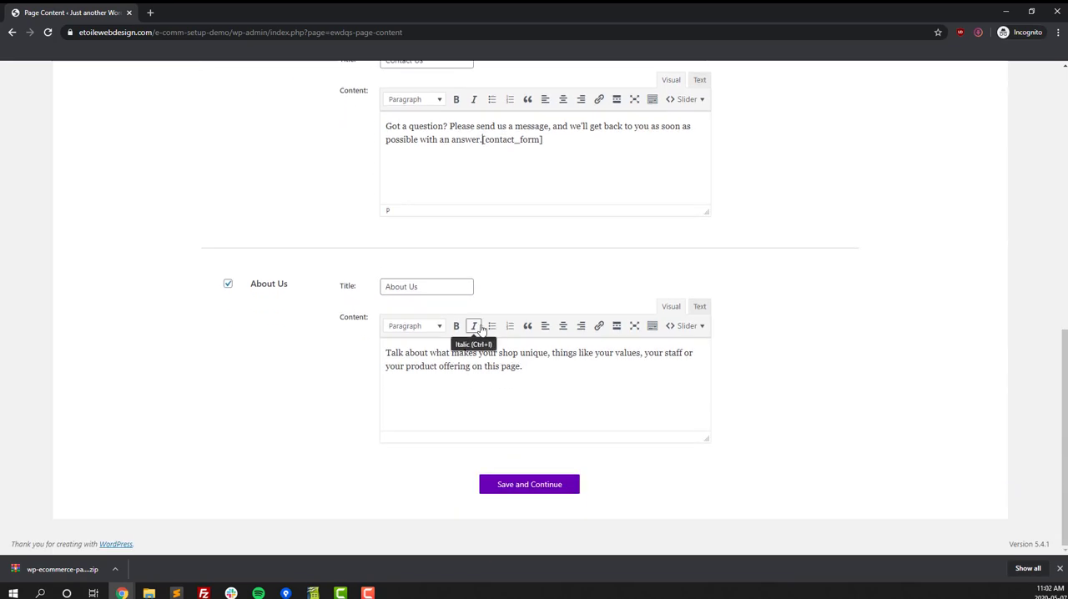
{"action": "mouse_move", "coordinate": [530, 484]}
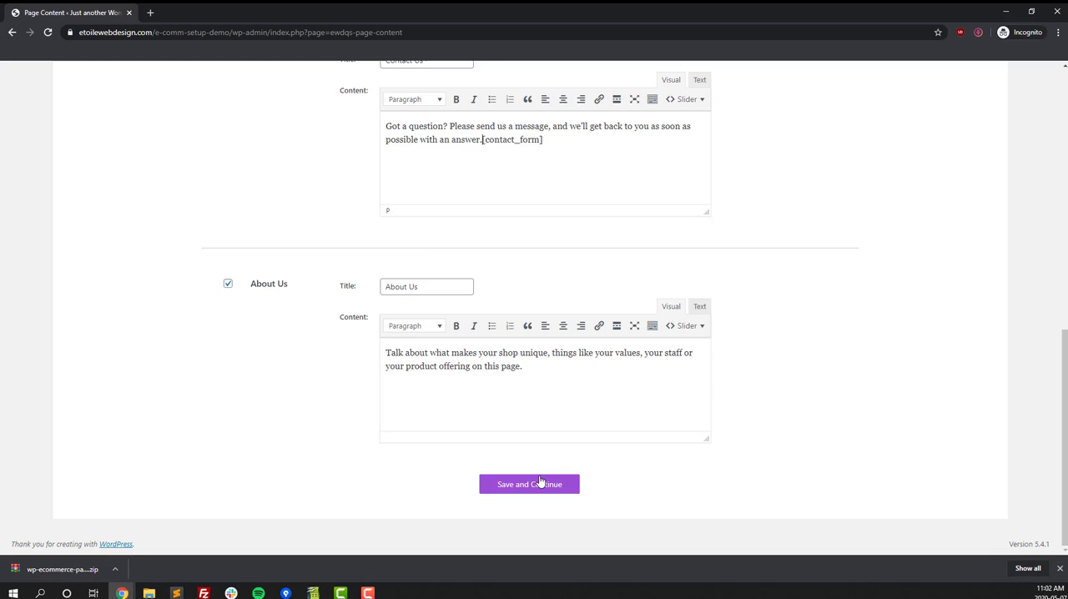
{"action": "left_click", "coordinate": [529, 484]}
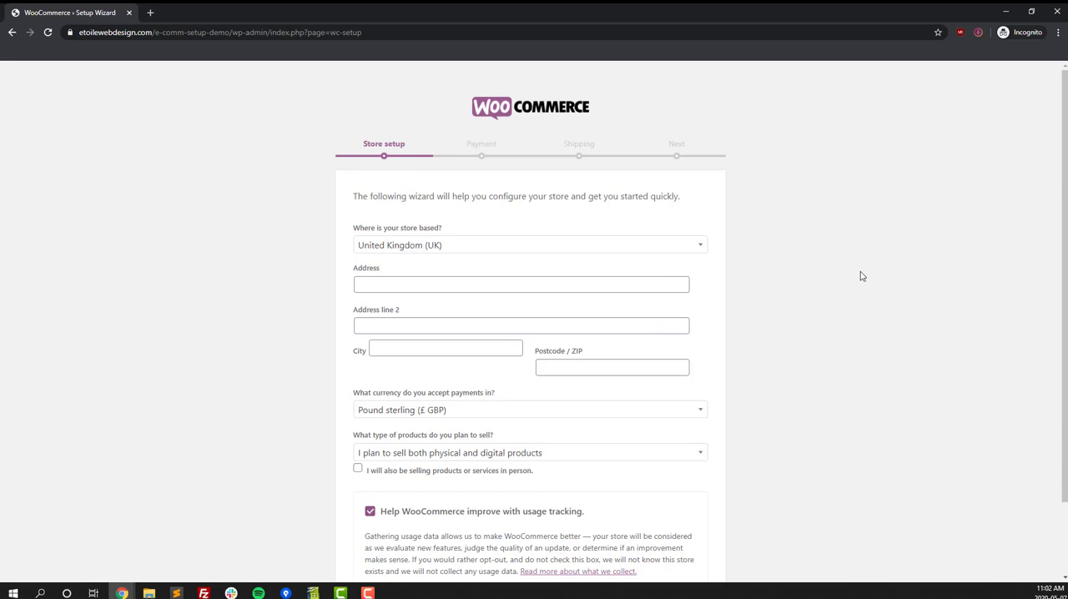
Step: Set the store to Canada with a Montreal address, selling only digital products, and submit with Let's go
{"action": "left_click", "coordinate": [530, 244]}
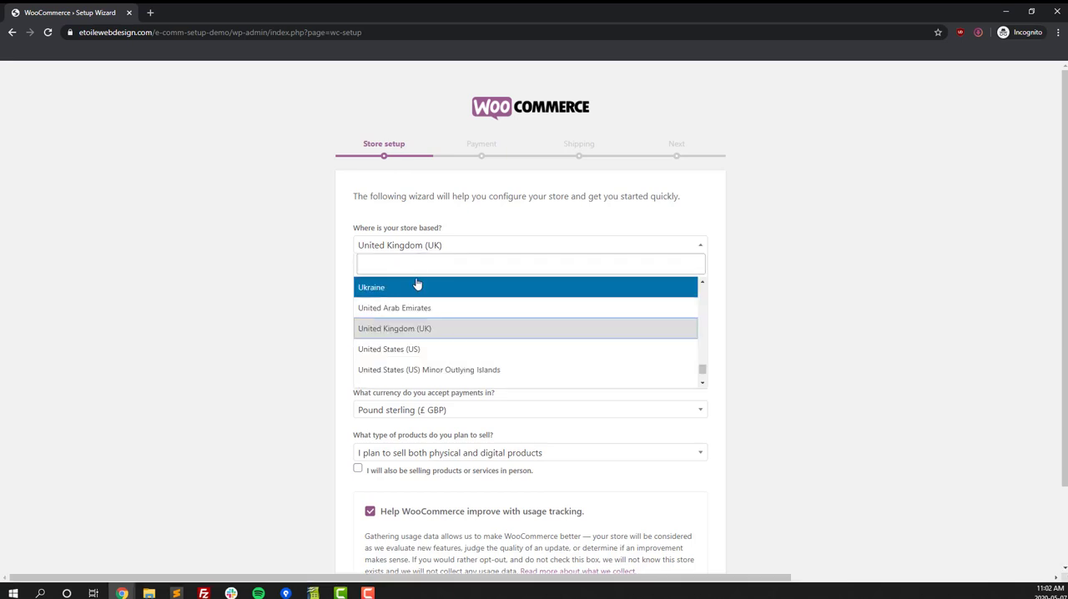
{"action": "type", "text": "cana"}
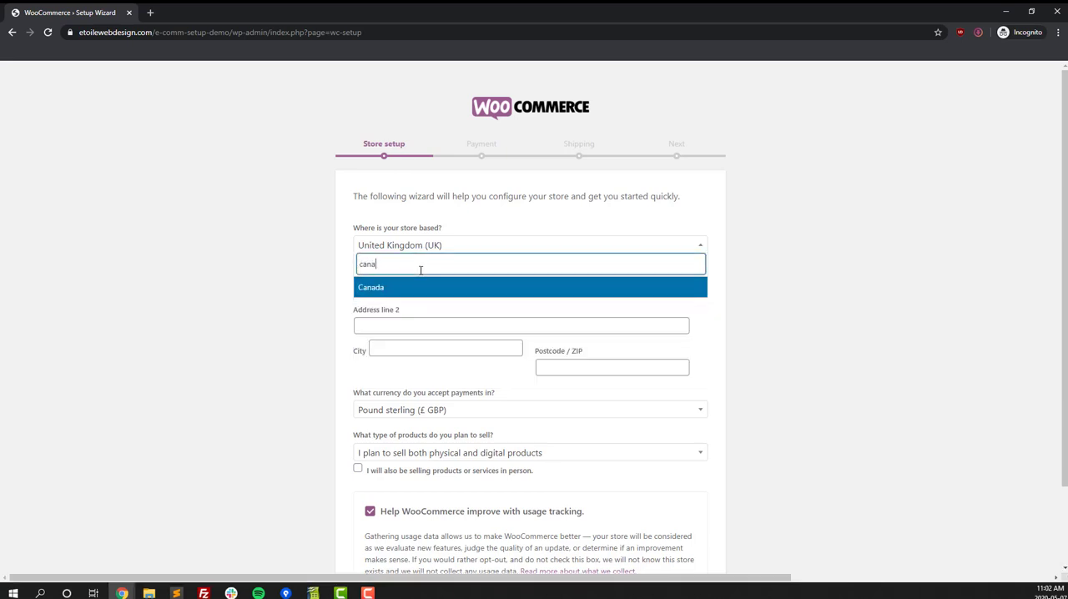
{"action": "left_click", "coordinate": [371, 287]}
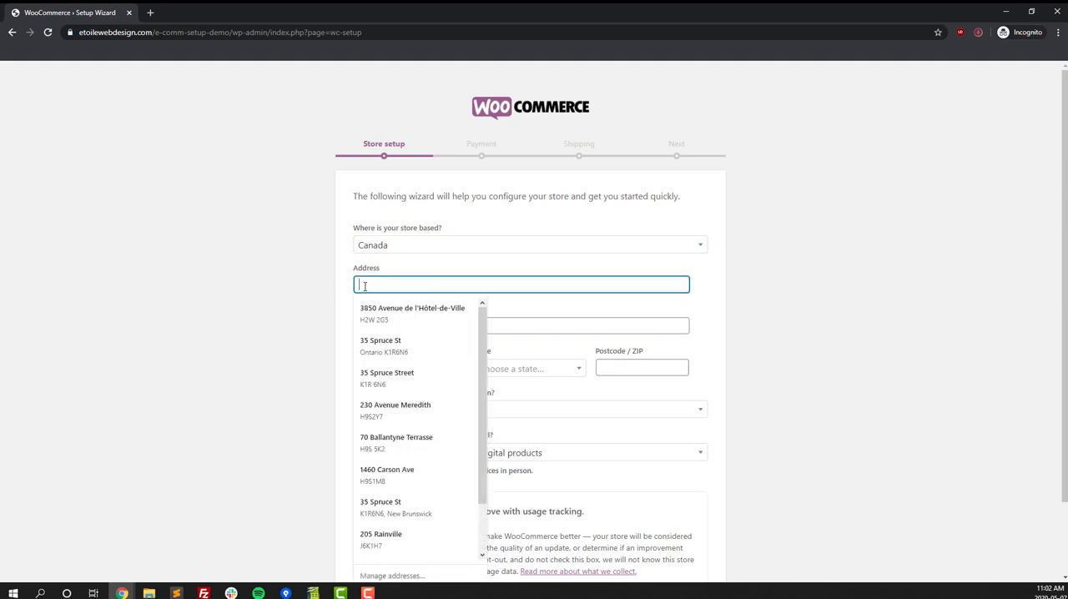
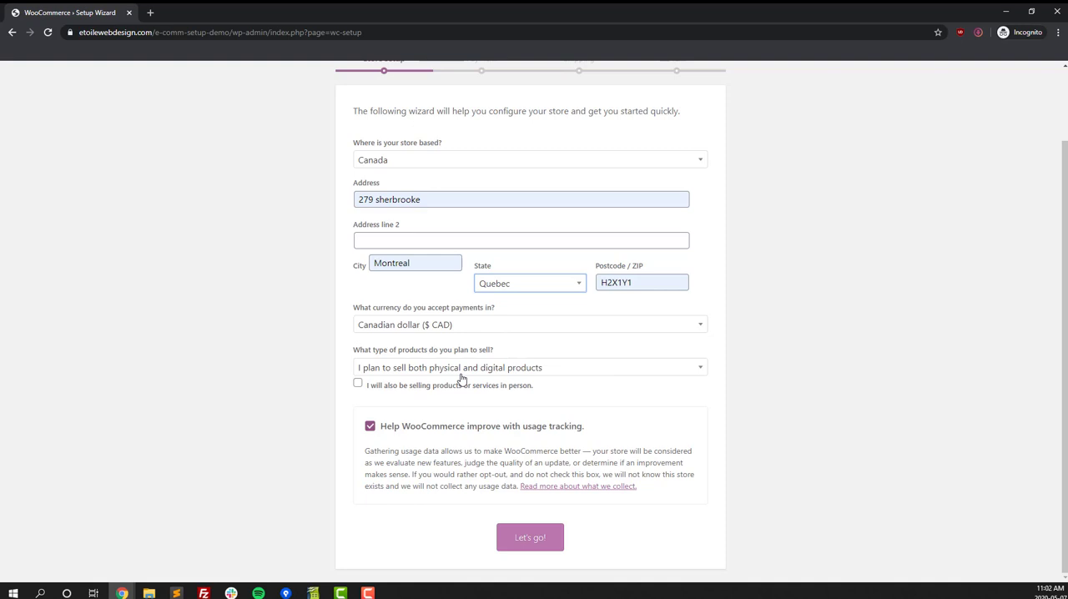
{"action": "left_click", "coordinate": [531, 368]}
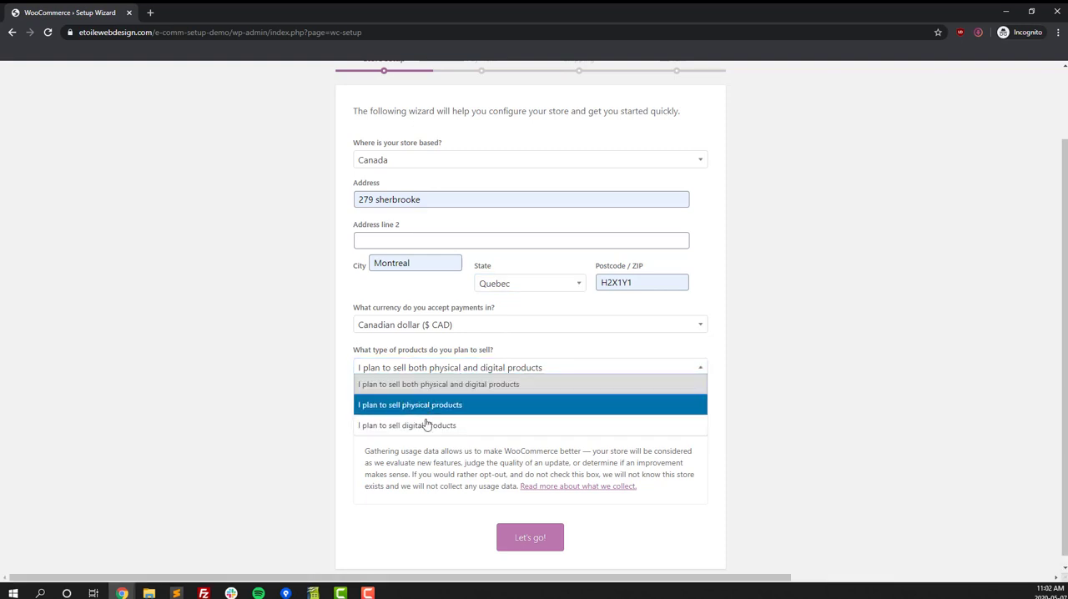
{"action": "left_click", "coordinate": [407, 426]}
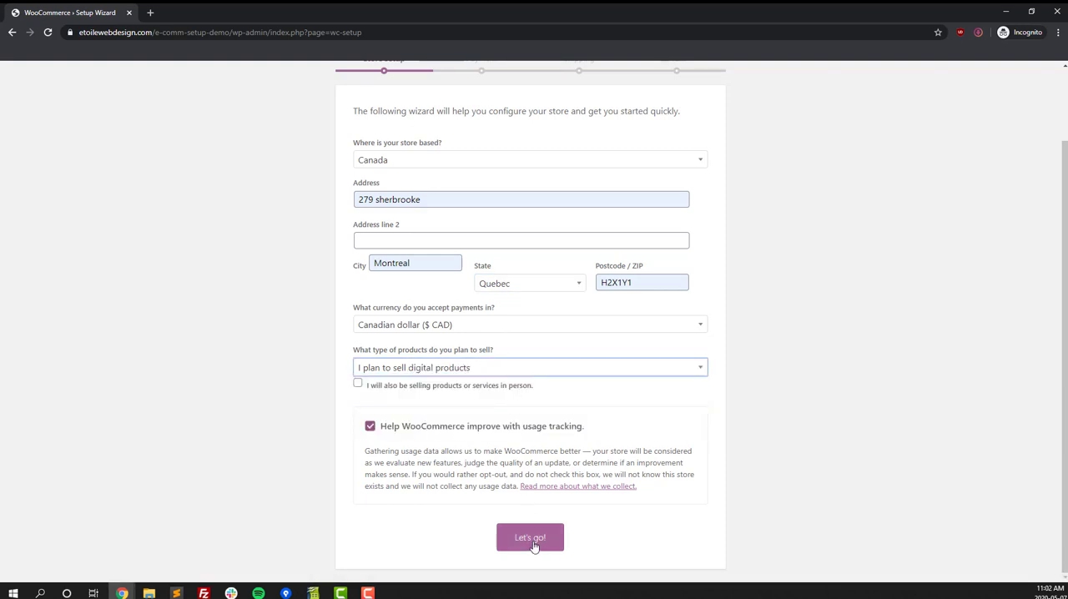
{"action": "left_click", "coordinate": [531, 538]}
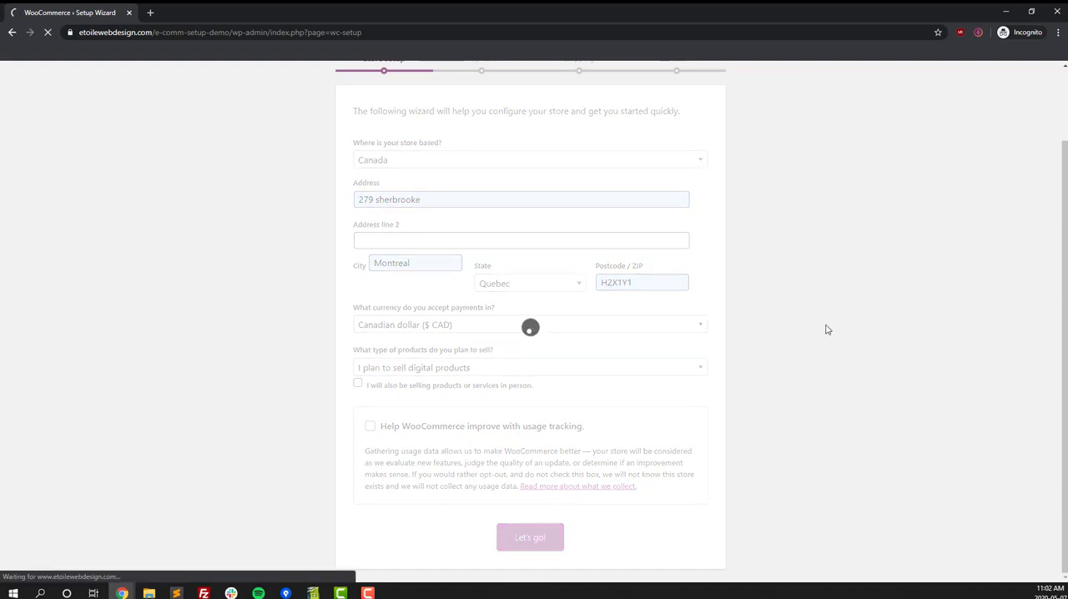
Step: Turn Stripe off, set the PayPal email to the shop's contact webdesign address, and continue
{"action": "left_click", "coordinate": [531, 537]}
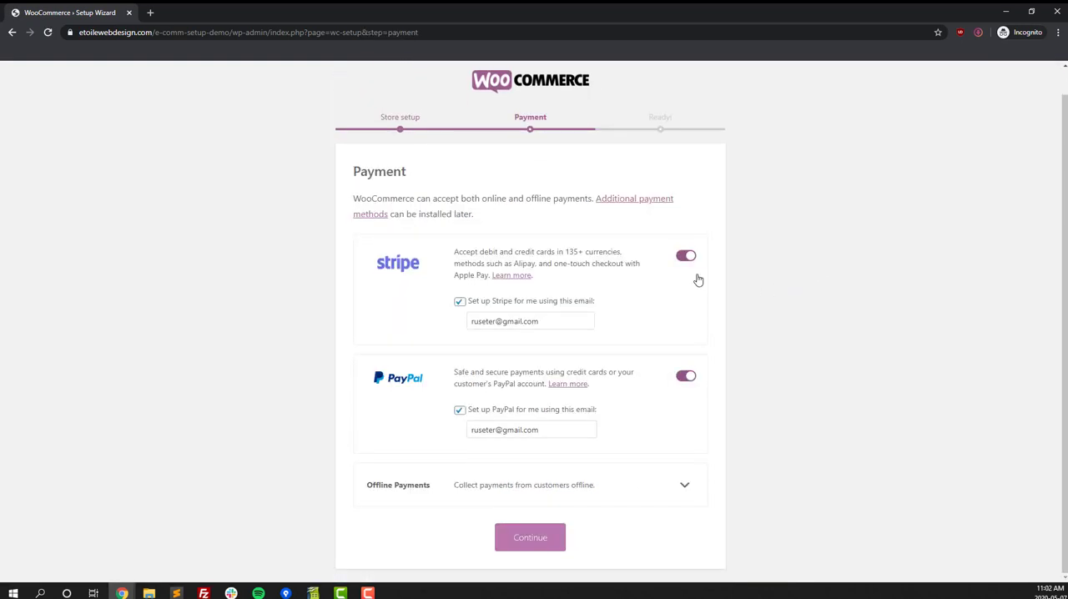
{"action": "left_click", "coordinate": [687, 254]}
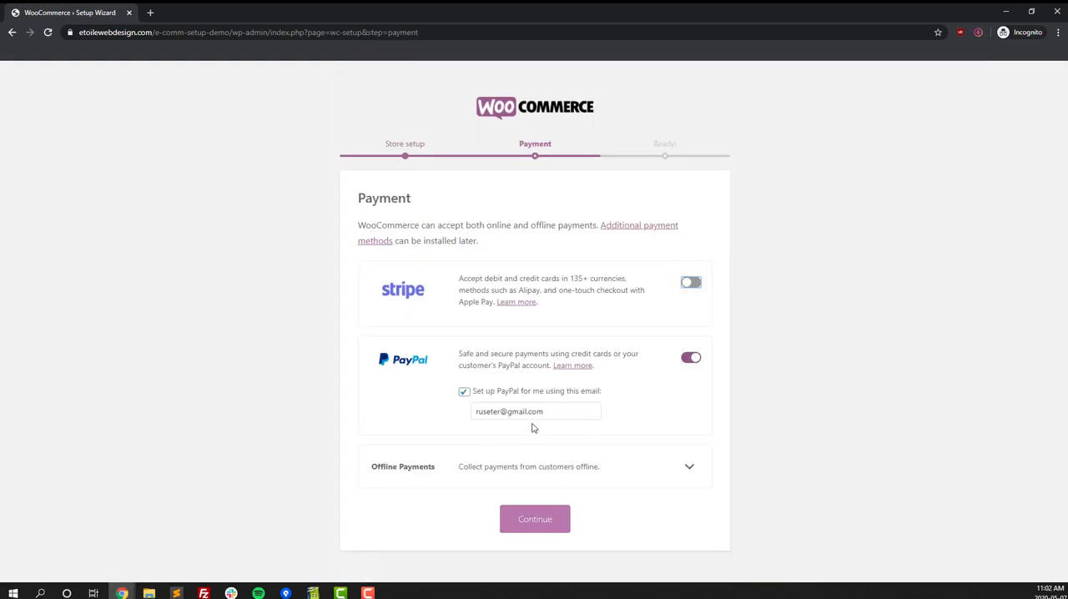
{"action": "left_click", "coordinate": [535, 410]}
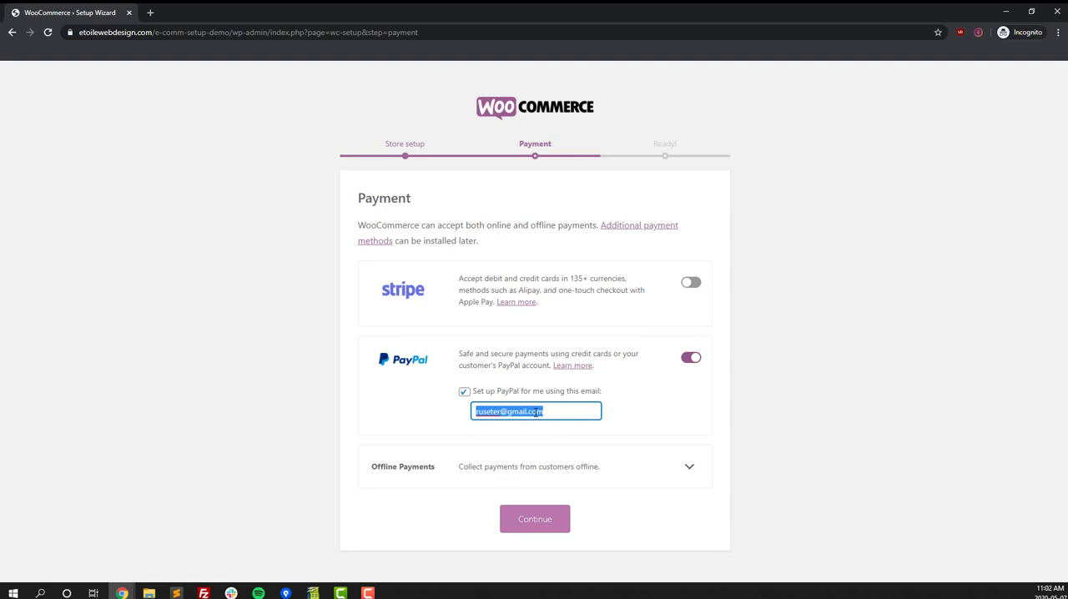
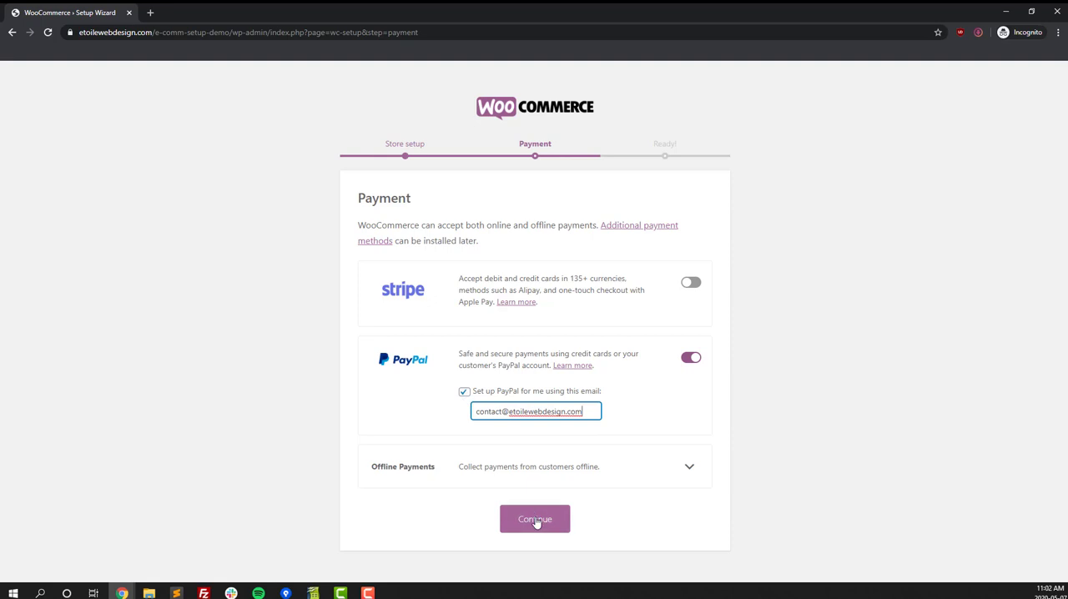
{"action": "left_click", "coordinate": [534, 518]}
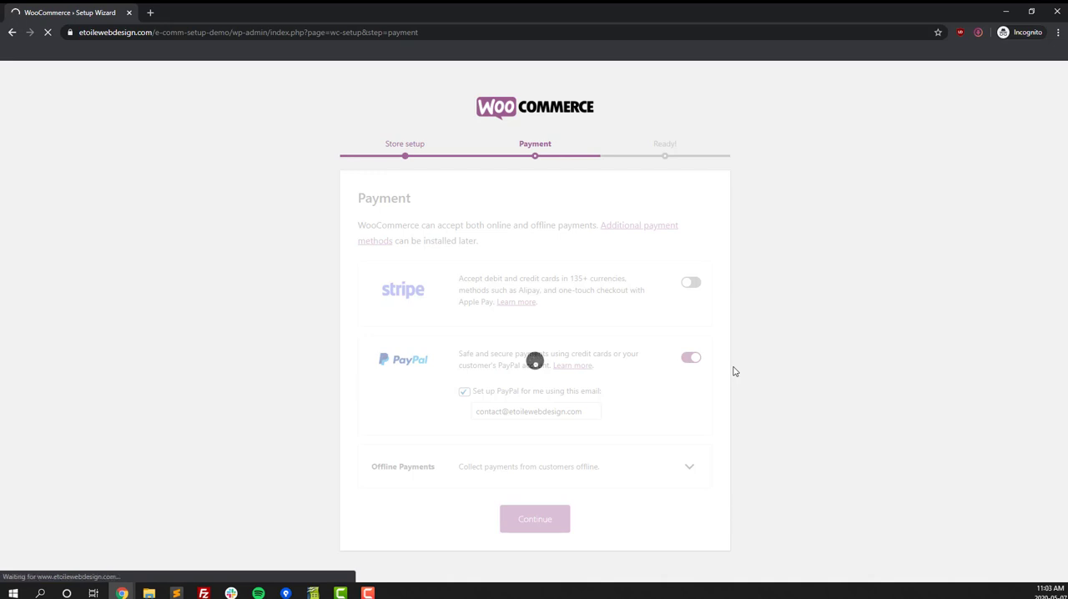
{"action": "left_click", "coordinate": [534, 518]}
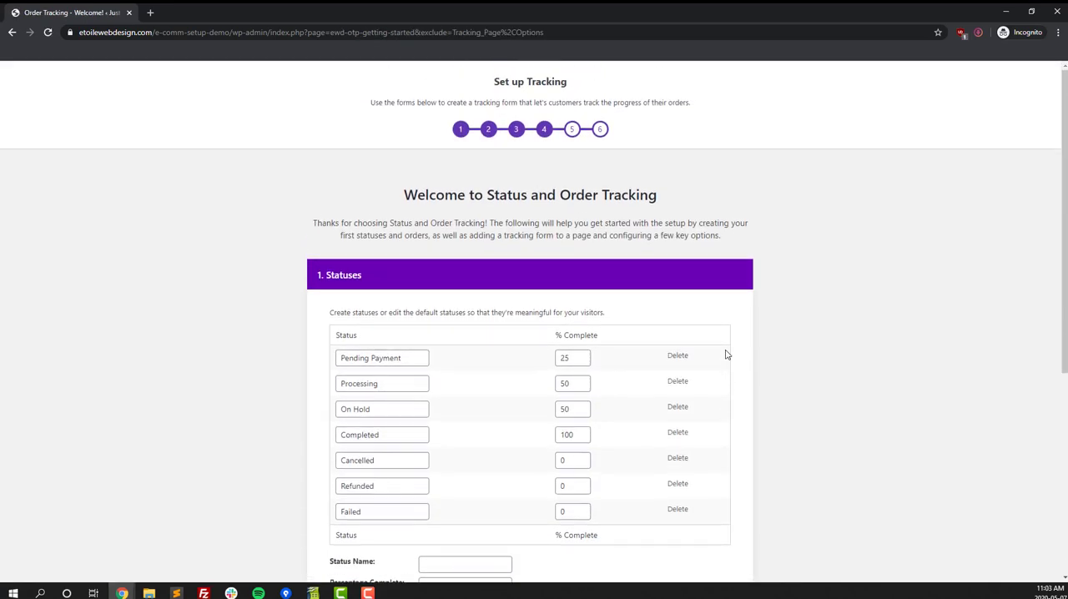
Step: Finish the Status and Order Tracking setup keeping the default order statuses
{"action": "scroll", "scroll_direction": "down", "scroll_amount": 3}
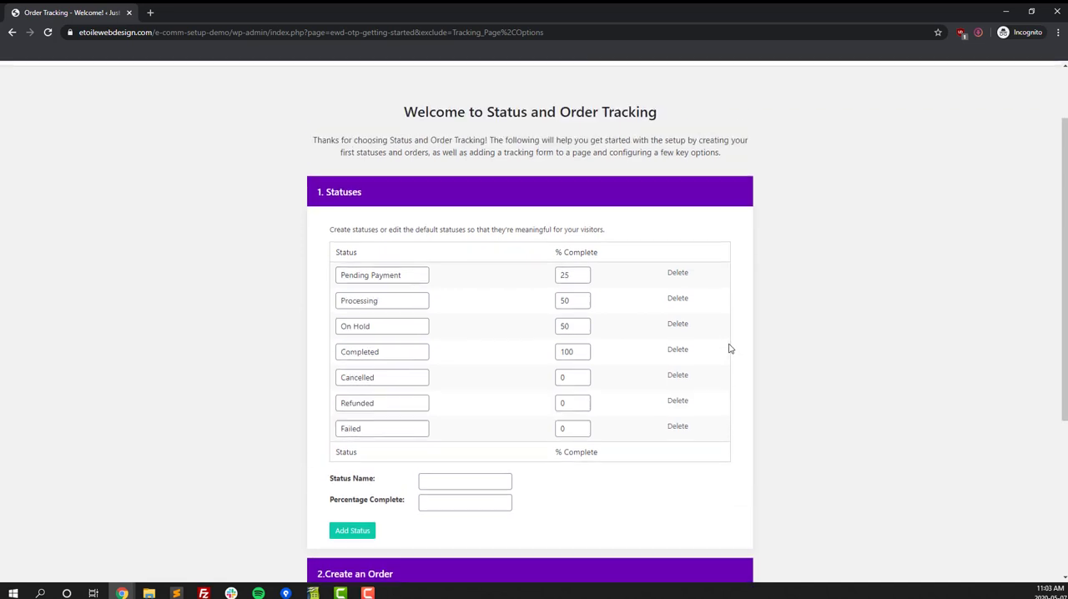
{"action": "scroll", "scroll_direction": "down", "scroll_amount": 3}
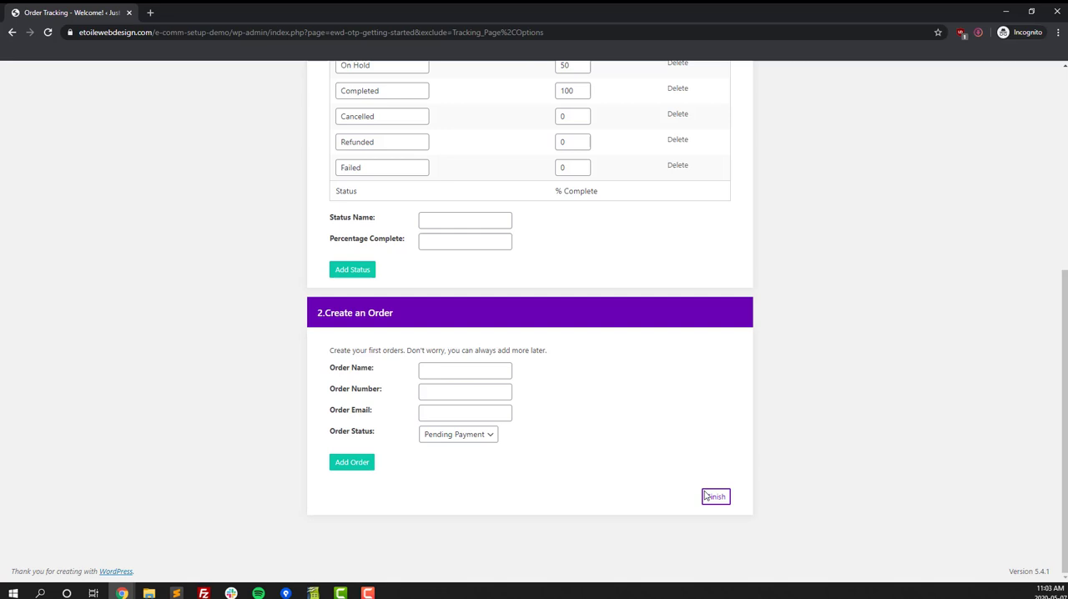
{"action": "left_click", "coordinate": [715, 497]}
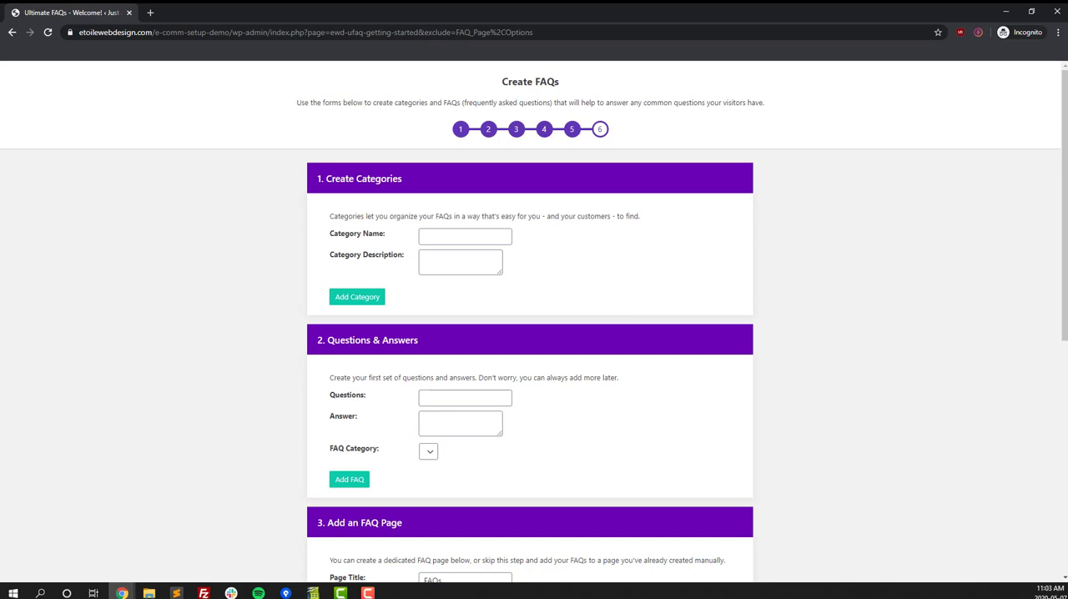
Step: Add a Shipping FAQ category described as questions related to products
{"action": "left_click", "coordinate": [464, 237]}
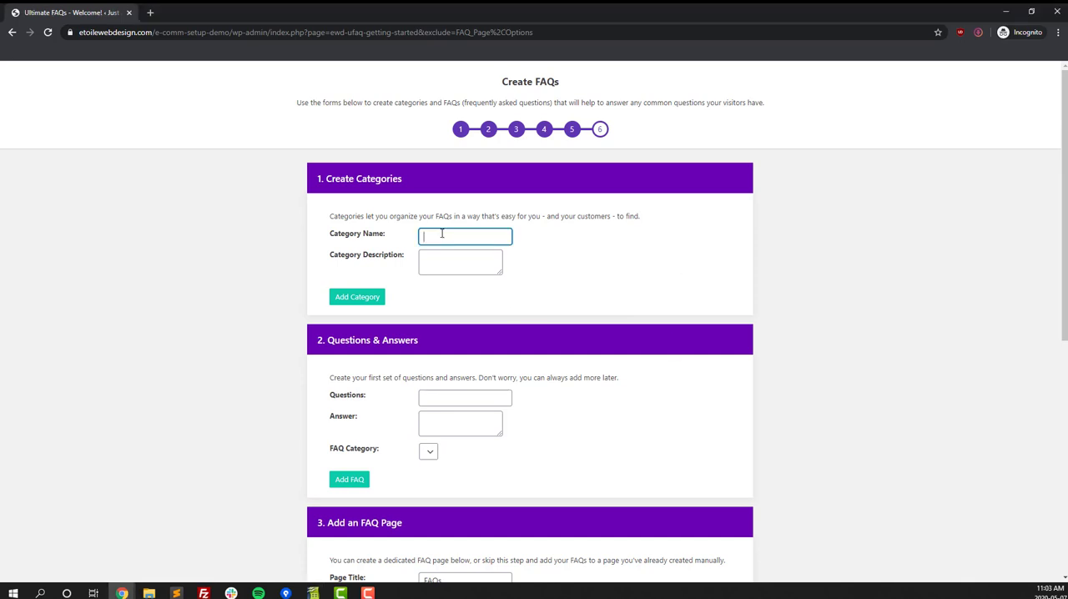
{"action": "type", "text": "Shipping"}
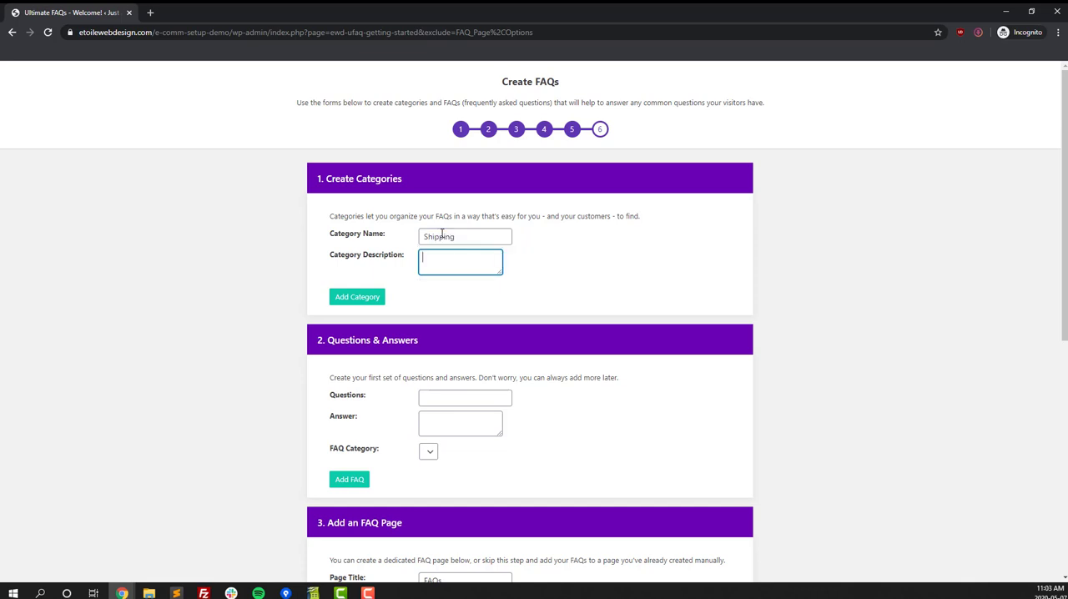
{"action": "type", "text": "Quest"}
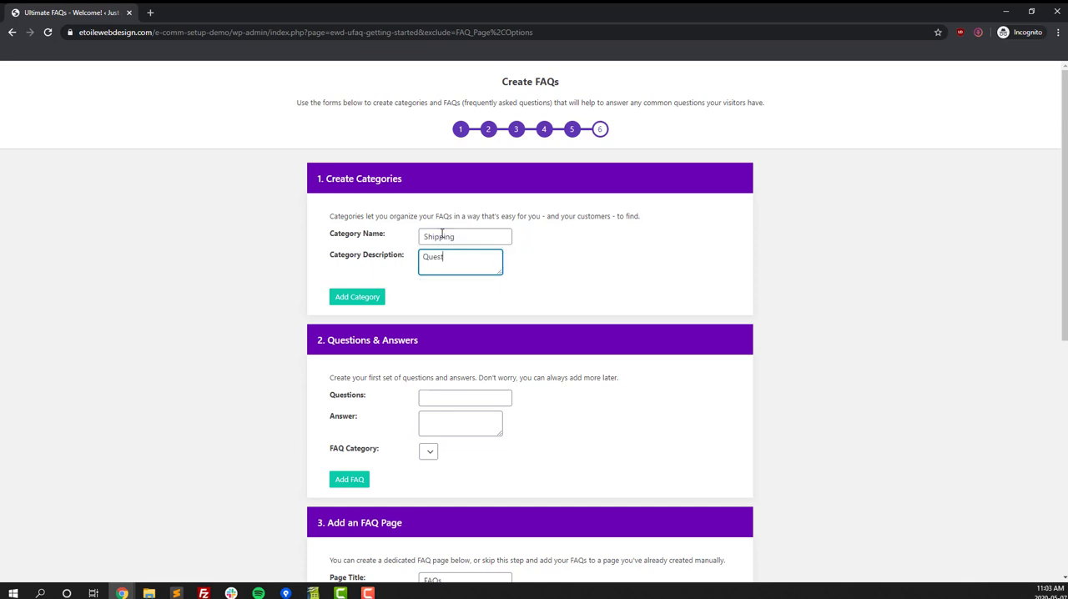
{"action": "type", "text": "Questions related to shipping"}
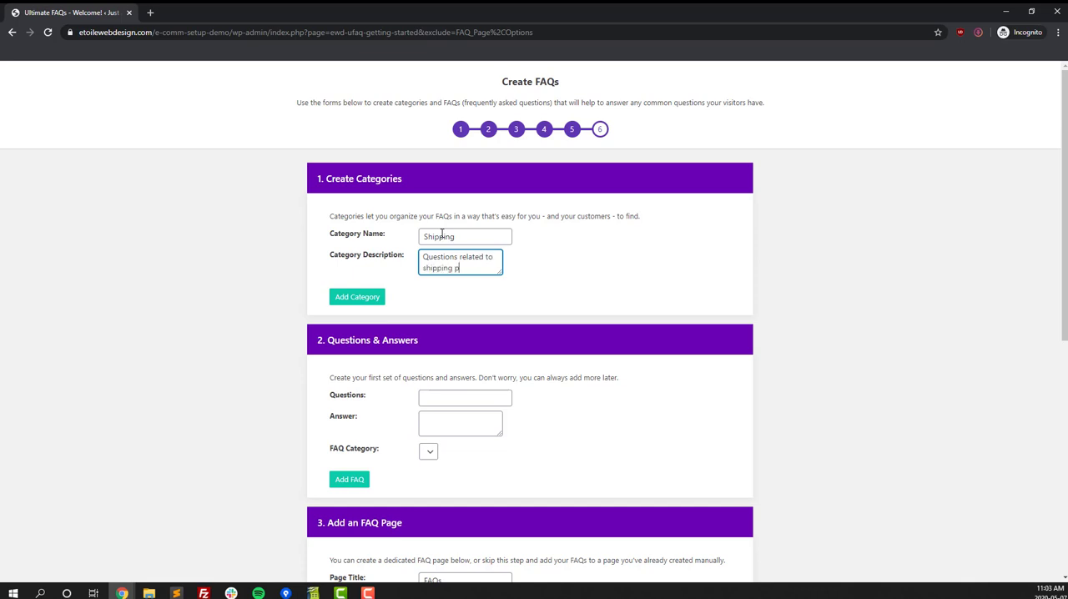
{"action": "type", "text": "products"}
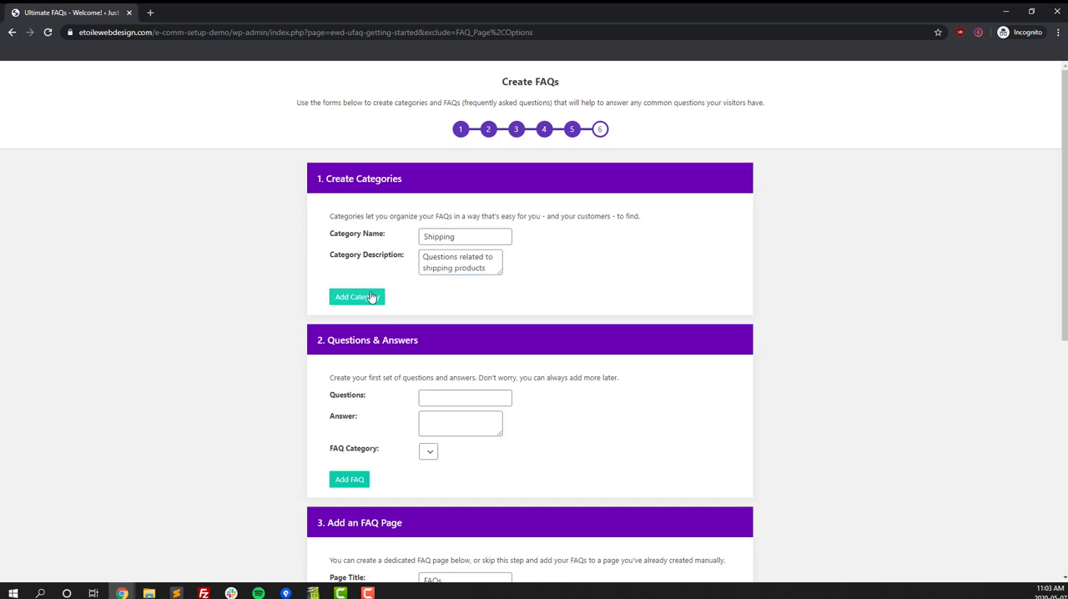
{"action": "left_click", "coordinate": [357, 297]}
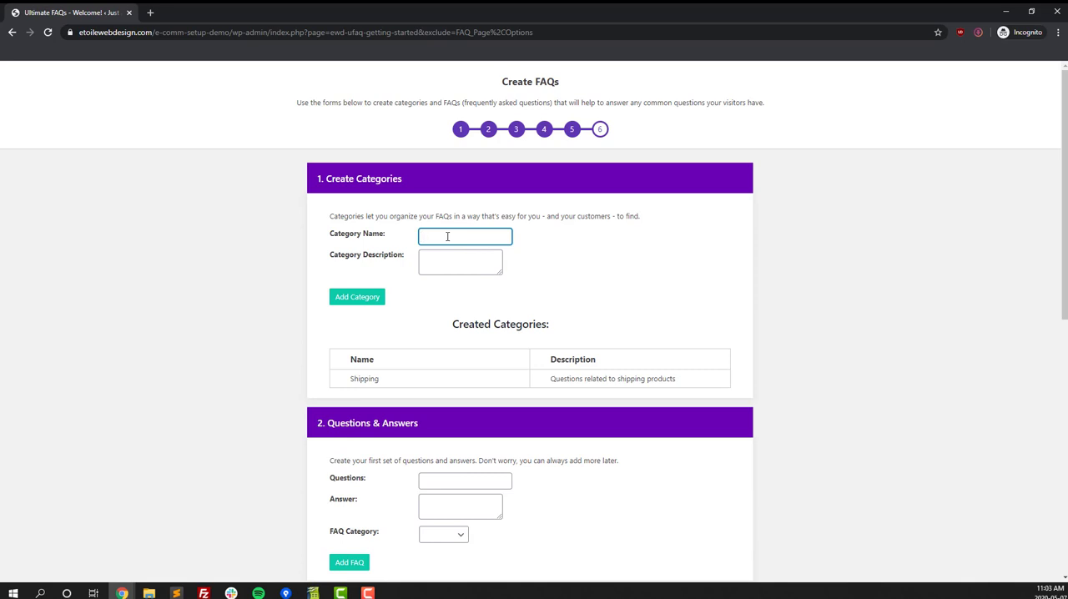
Step: Add a Sizing FAQ category described as 'Questions related to product sizes'
{"action": "type", "text": "z"}
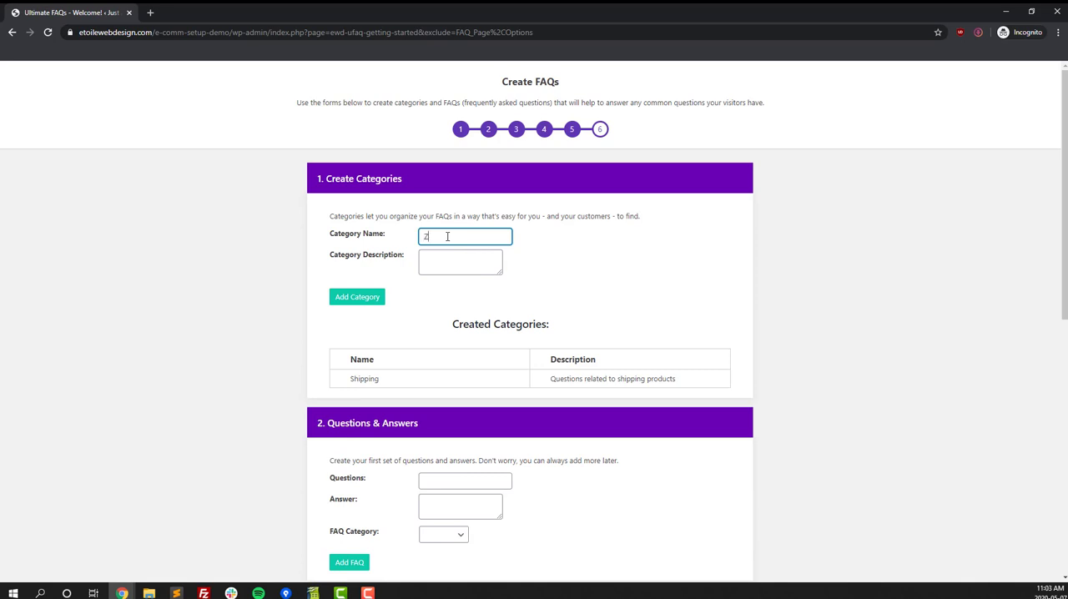
{"action": "type", "text": "Siz"}
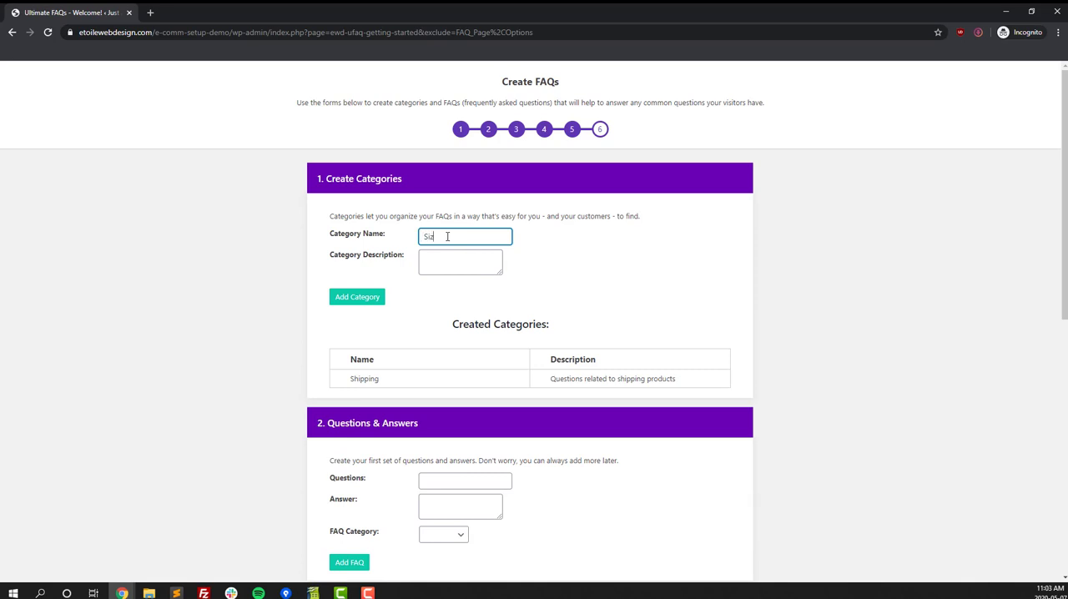
{"action": "type", "text": "Questi"}
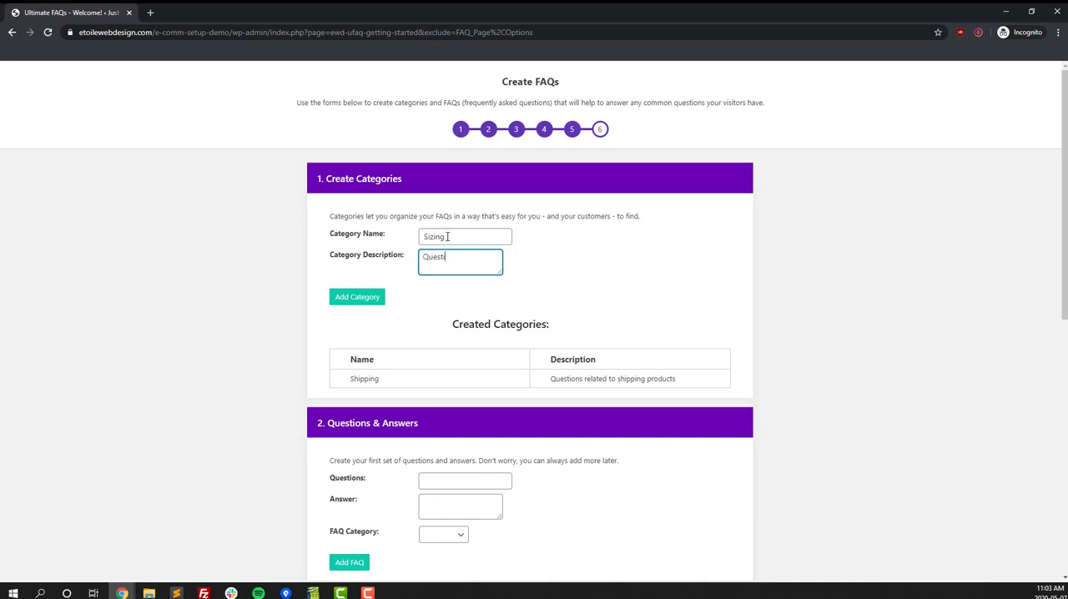
{"action": "type", "text": "Questions related"}
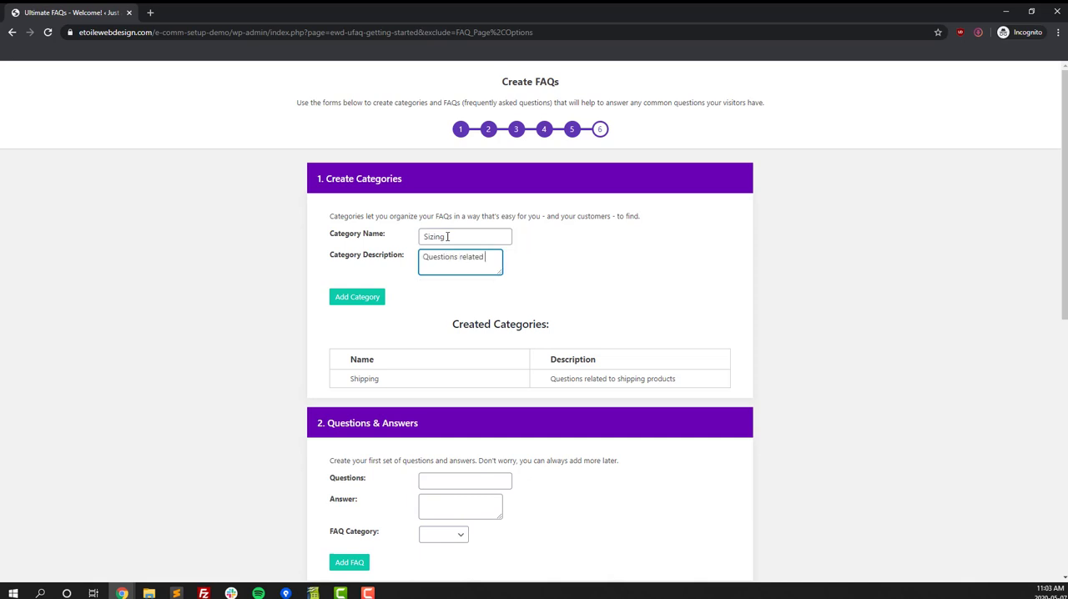
{"action": "type", "text": "to product"}
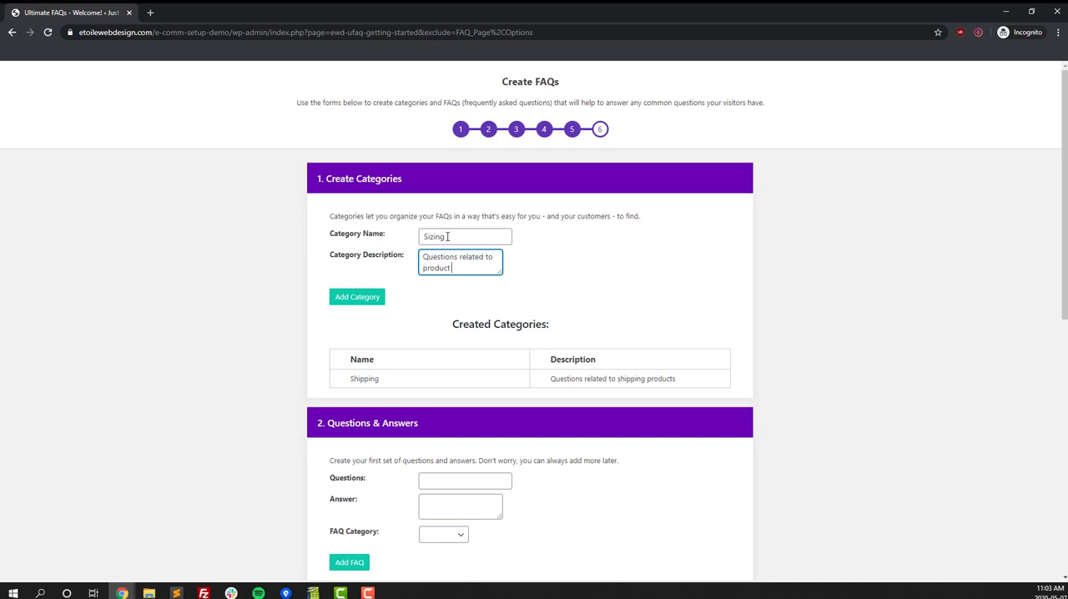
{"action": "type", "text": "sizes"}
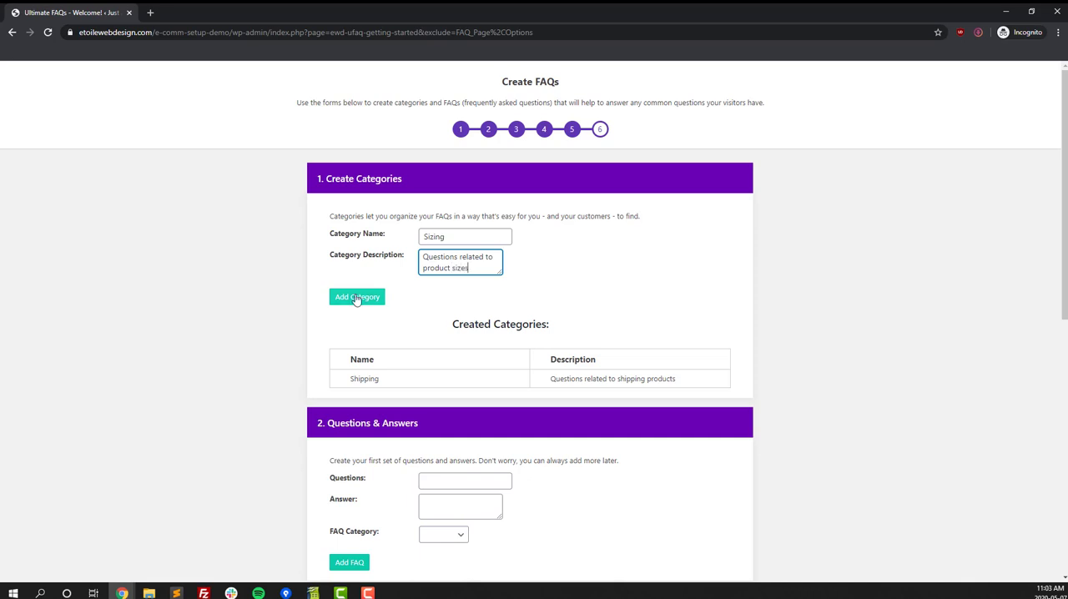
{"action": "left_click", "coordinate": [358, 297]}
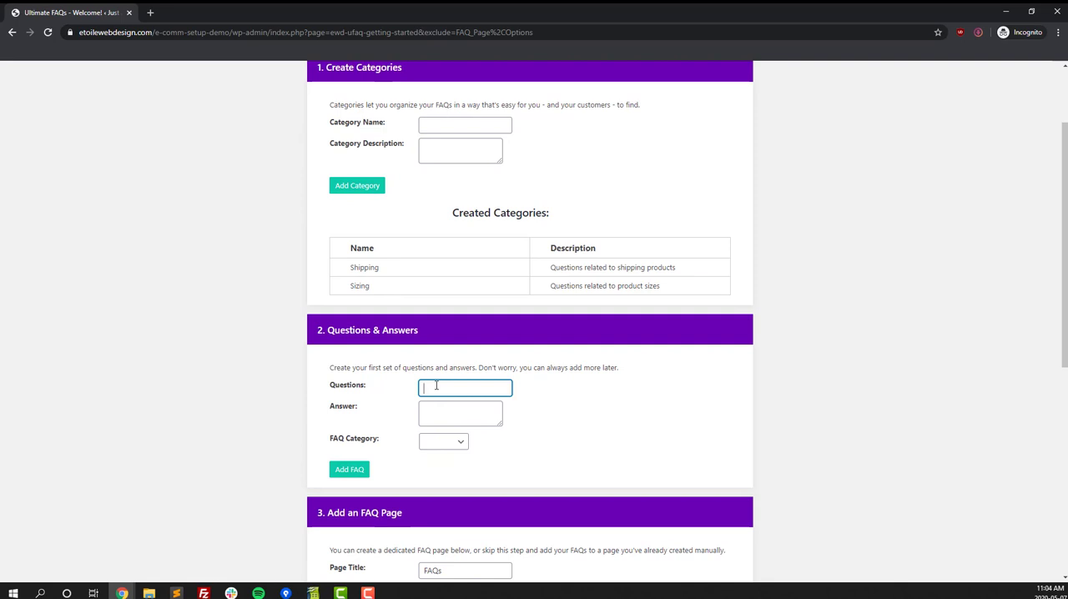
Step: Add the FAQ 'Where do you ship to?' answering that the shop ships to any address in Canada
{"action": "type", "text": "Where do you"}
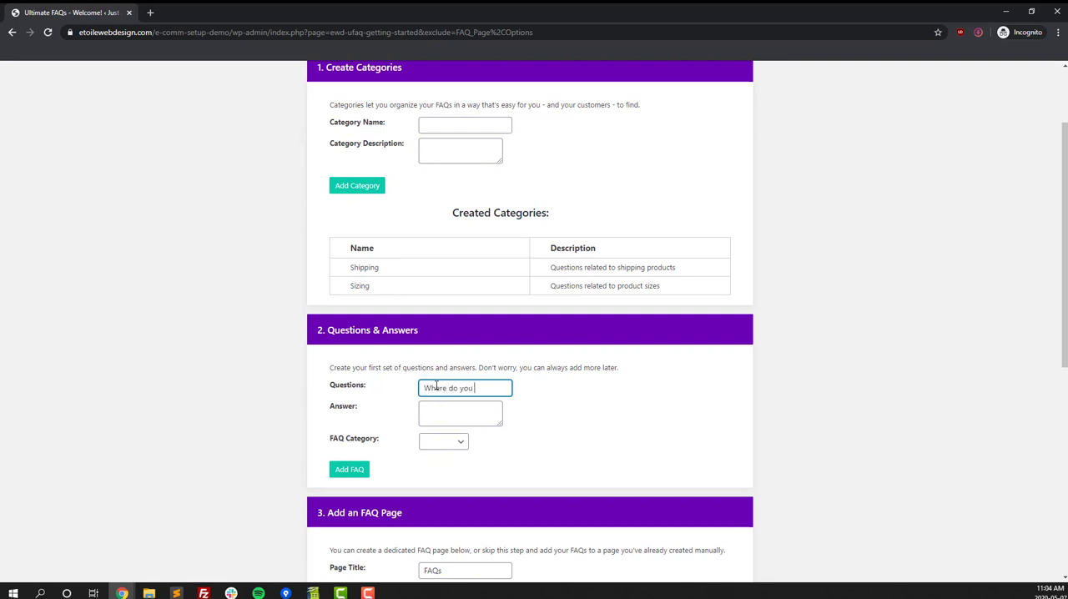
{"action": "type", "text": "ship to?"}
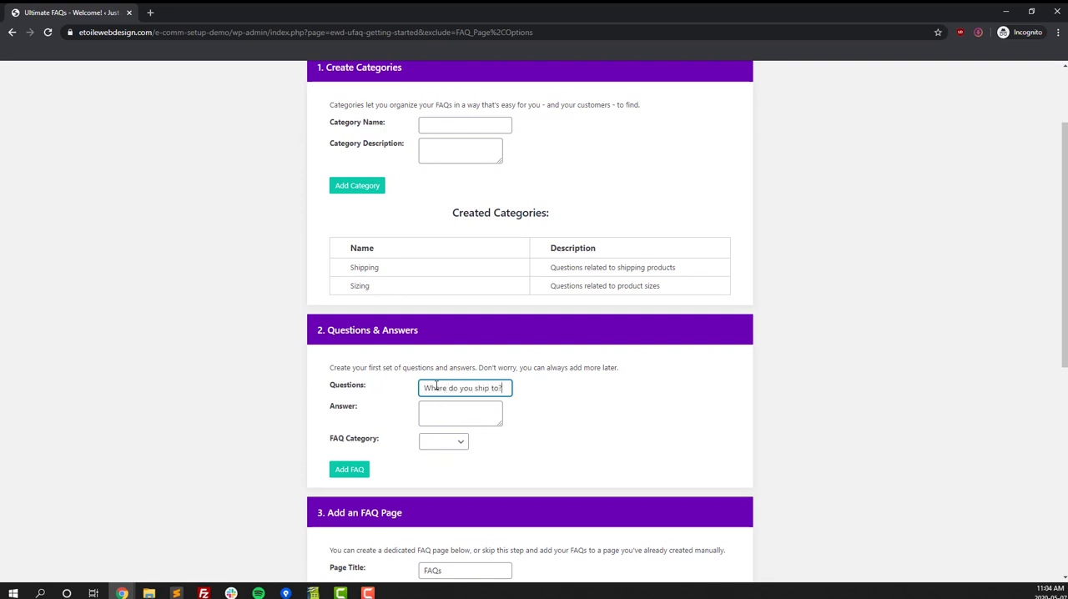
{"action": "type", "text": "We offer shippi"}
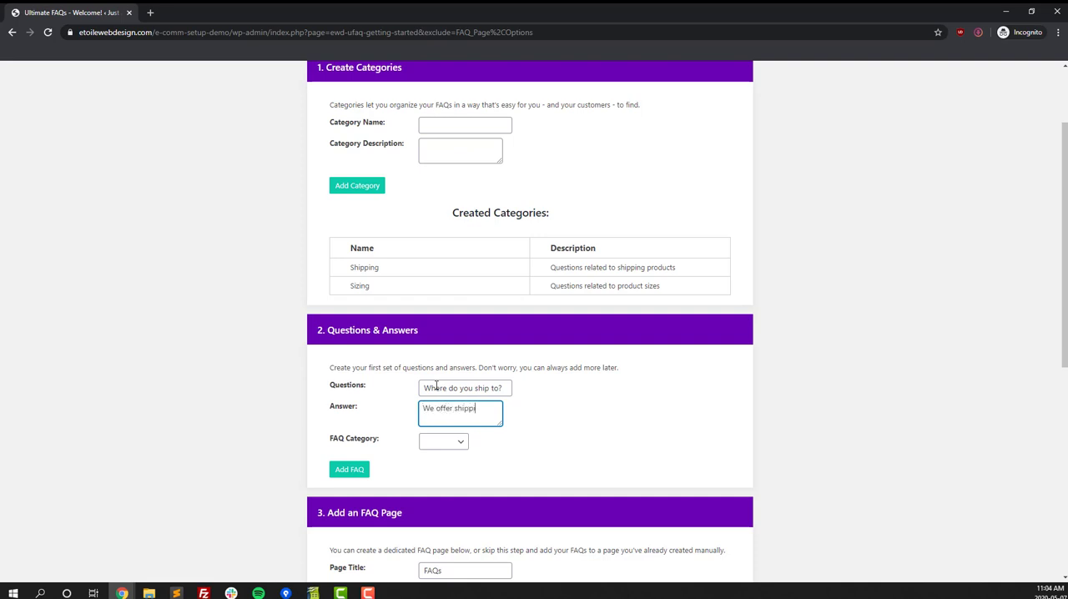
{"action": "type", "text": "to any"}
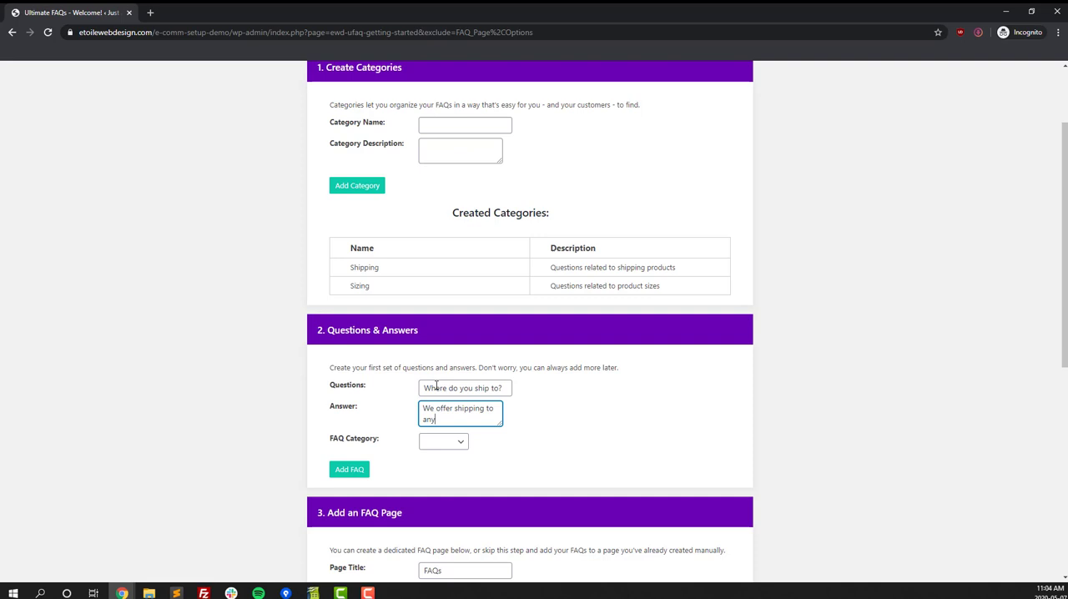
{"action": "type", "text": "address in North America."}
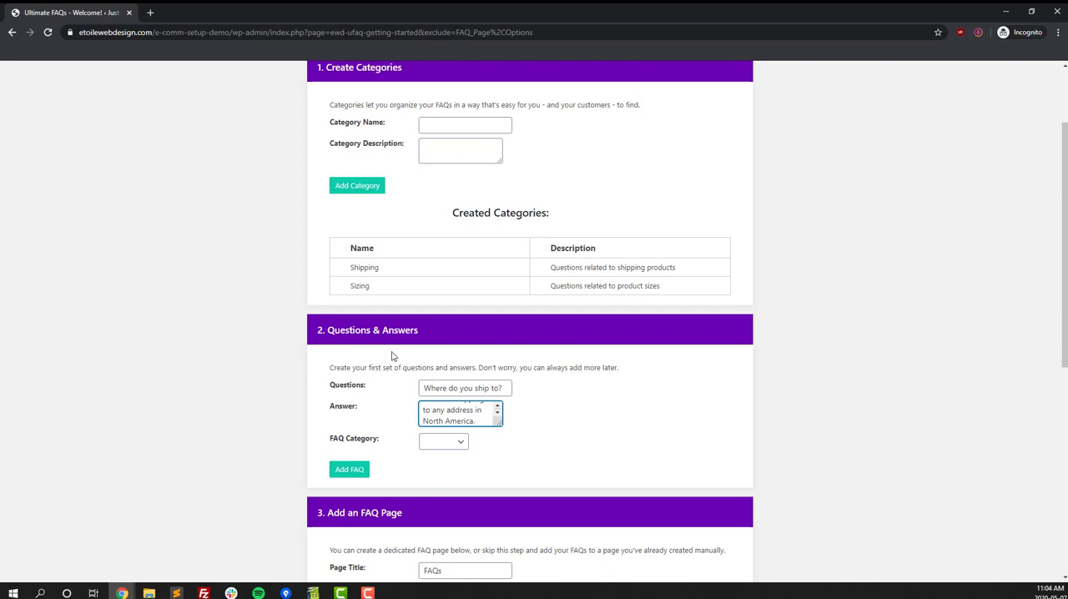
{"action": "left_click", "coordinate": [444, 440]}
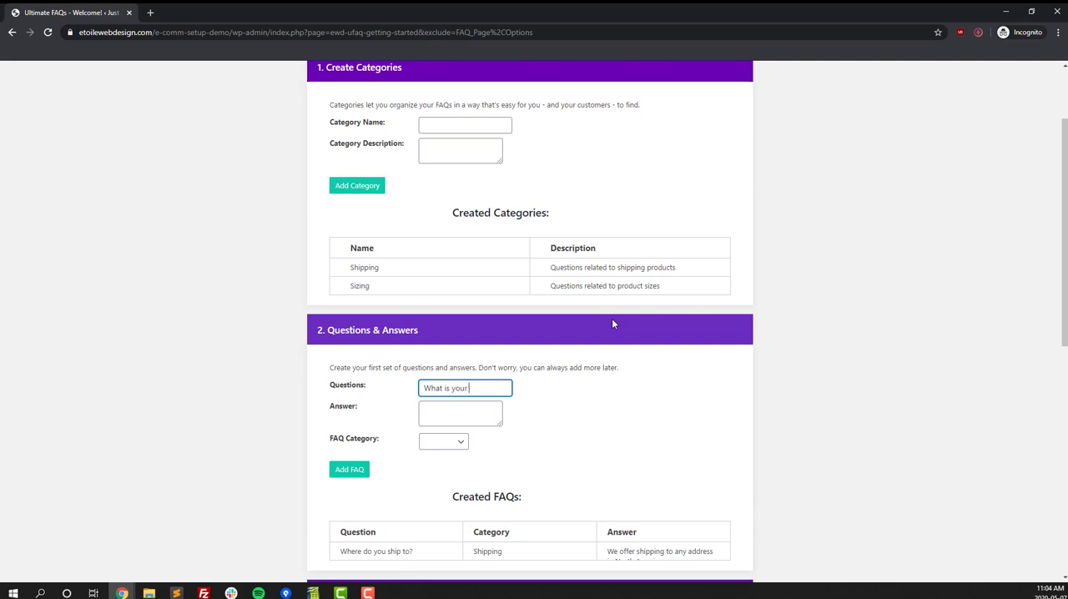
Step: Add the FAQ 'What is your return policy?' with its Returns answer
{"action": "type", "text": "return po"}
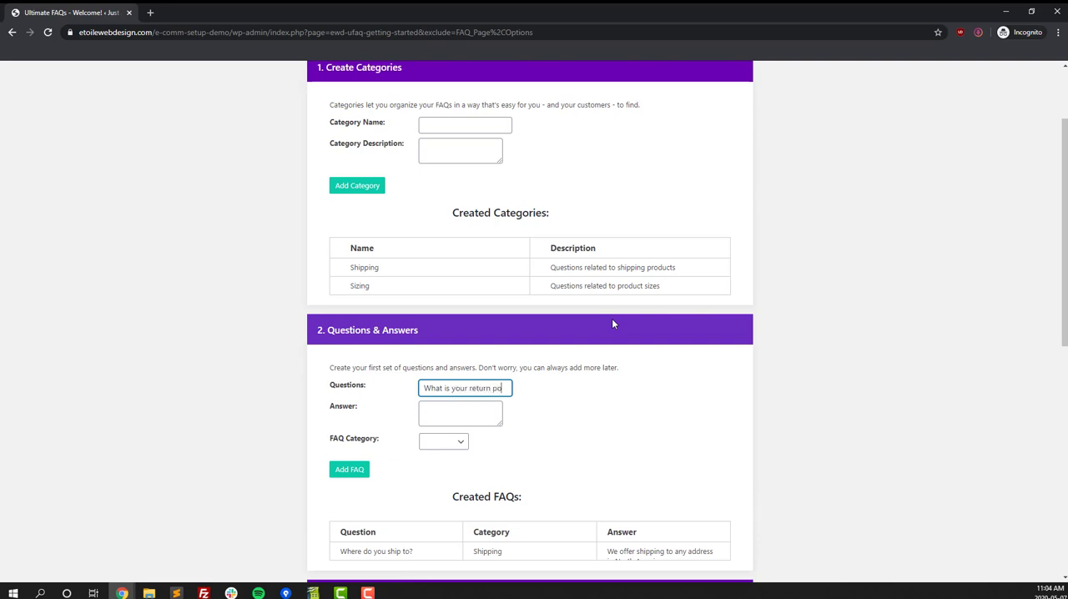
{"action": "left_click", "coordinate": [461, 414]}
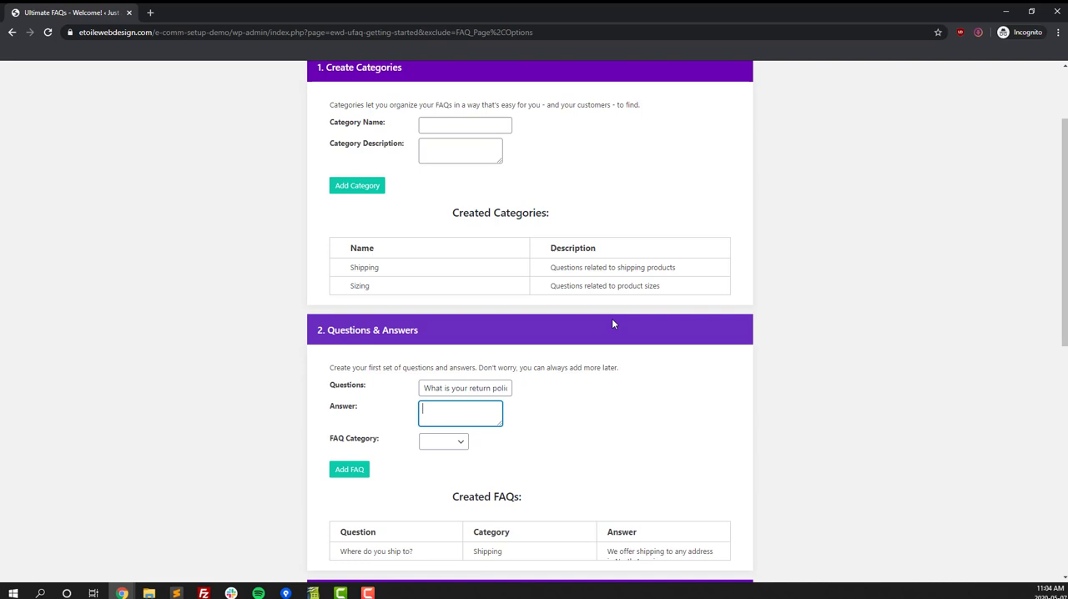
{"action": "type", "text": "Returns"}
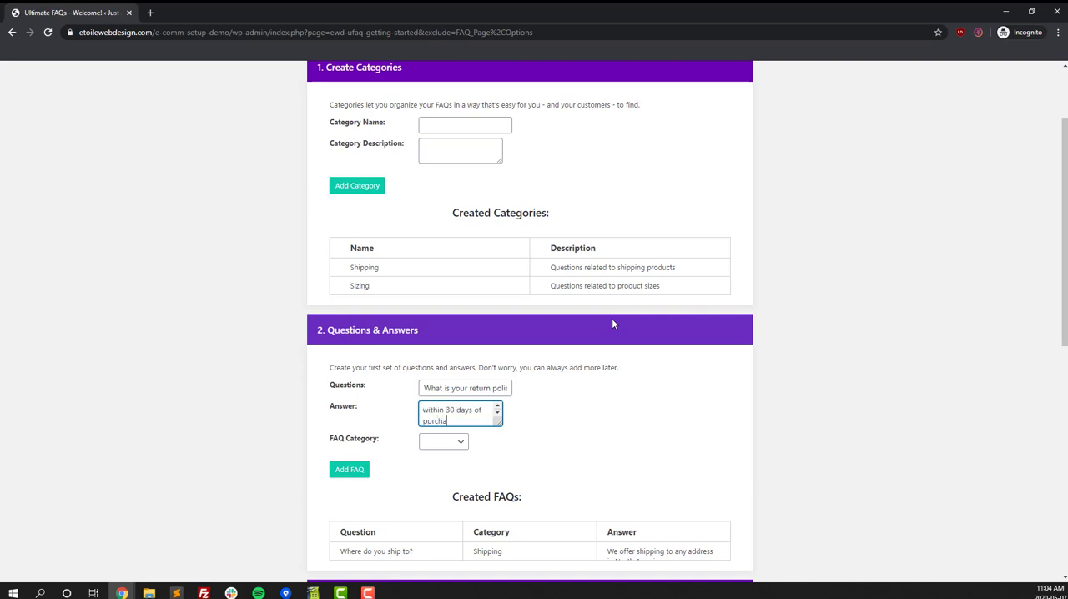
{"action": "left_click", "coordinate": [349, 469]}
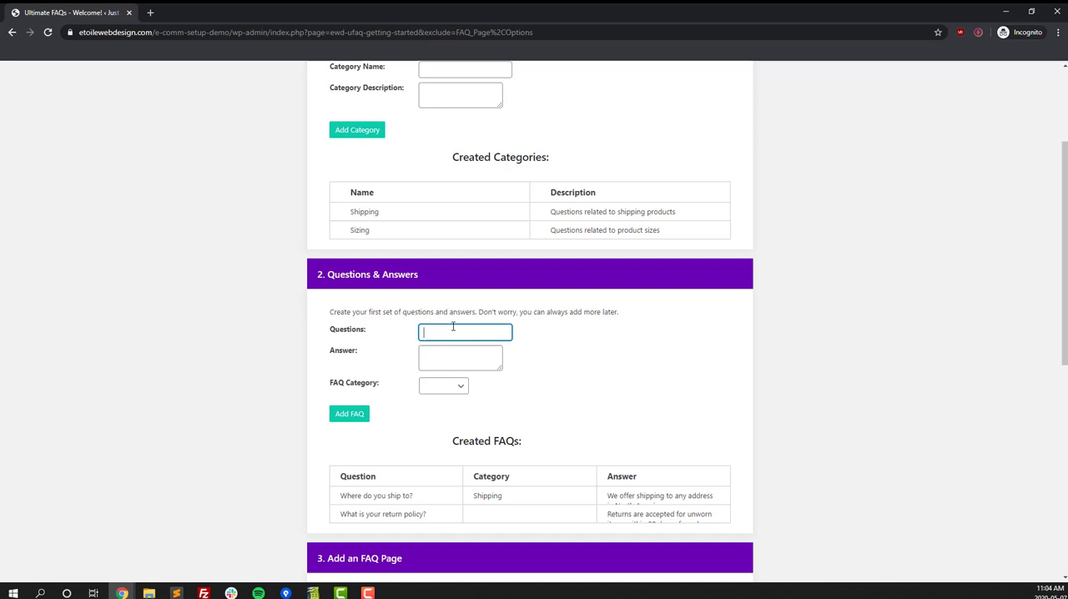
Step: Add the FAQ 'Do you offer any discounts?' with its answer about promotions and selection
{"action": "type", "text": "D"}
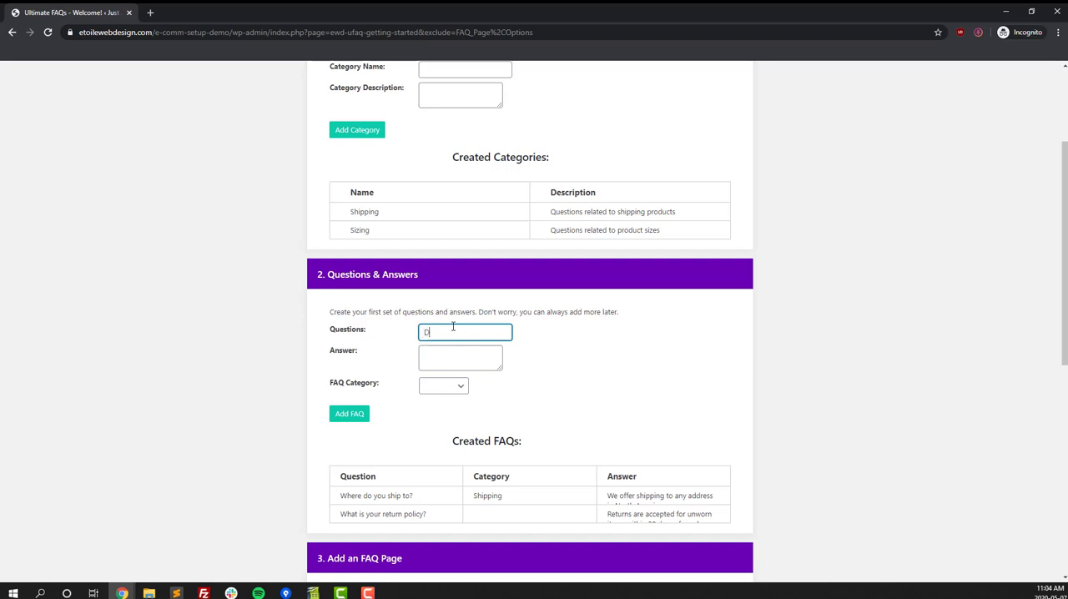
{"action": "type", "text": "o you offer a"}
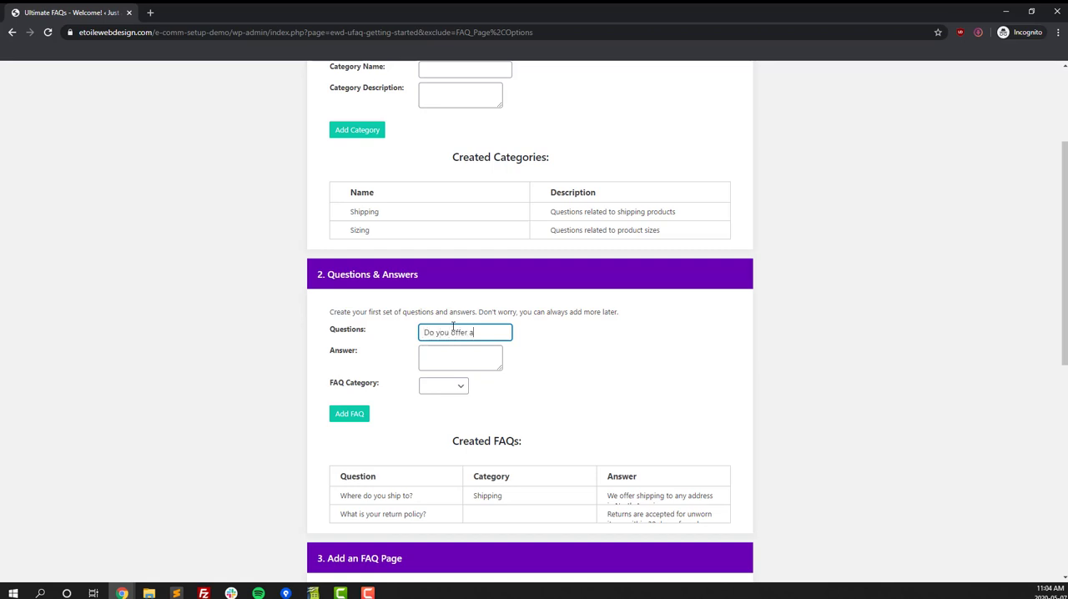
{"action": "type", "text": "ny discounts"}
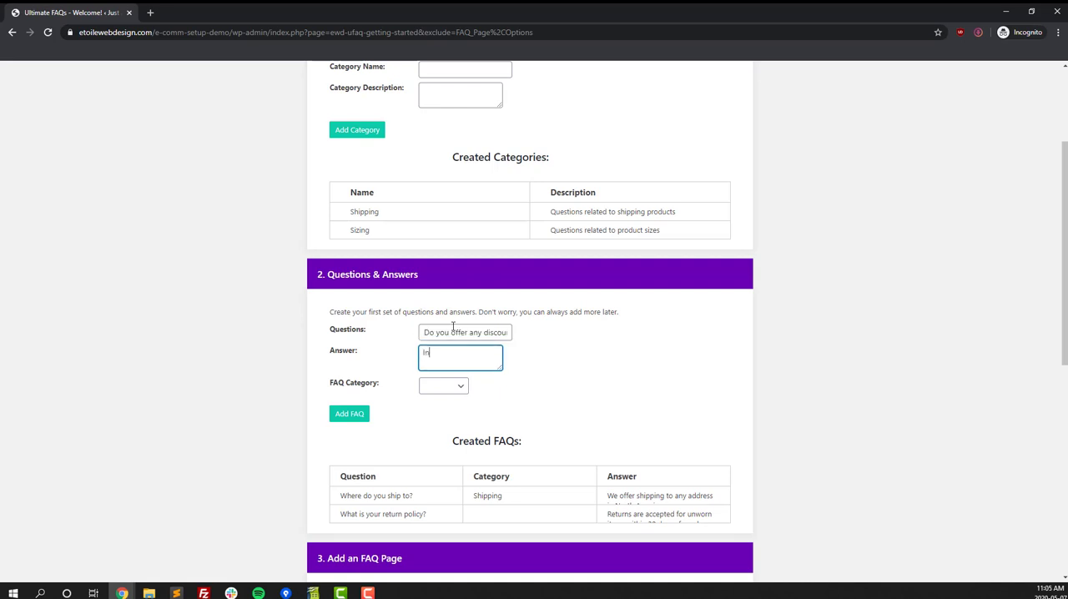
{"action": "type", "text": "promotions, we try to offer"}
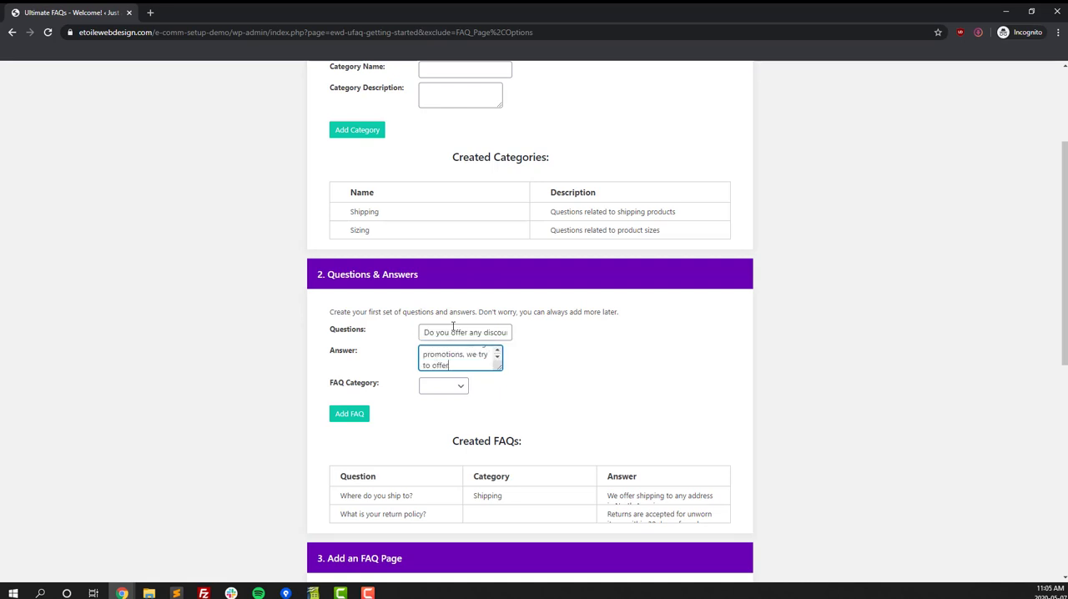
{"action": "type", "text": "to offer a great selection of"}
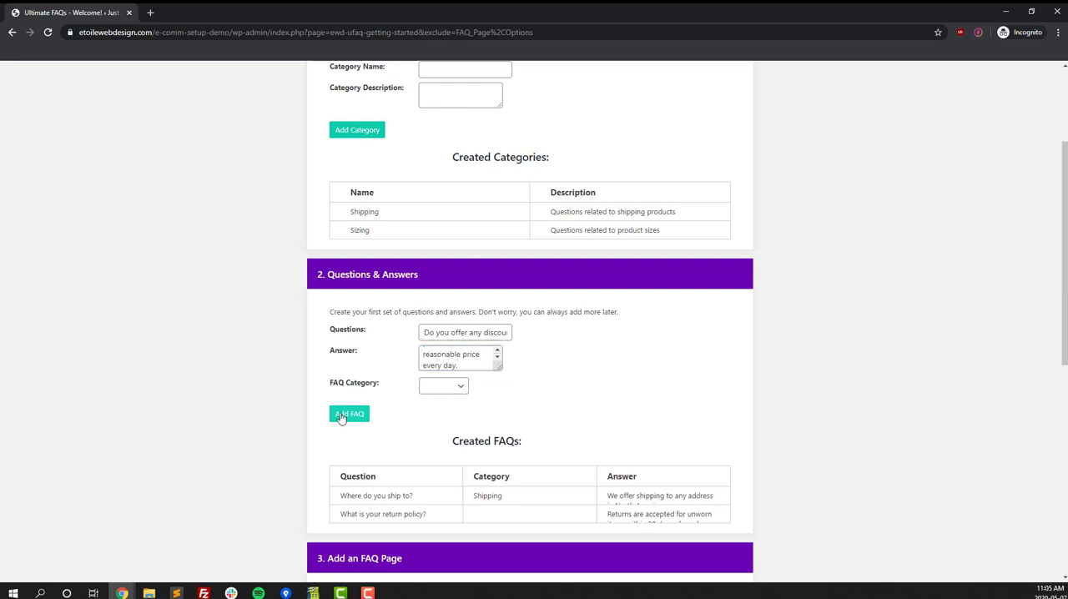
{"action": "left_click", "coordinate": [349, 414]}
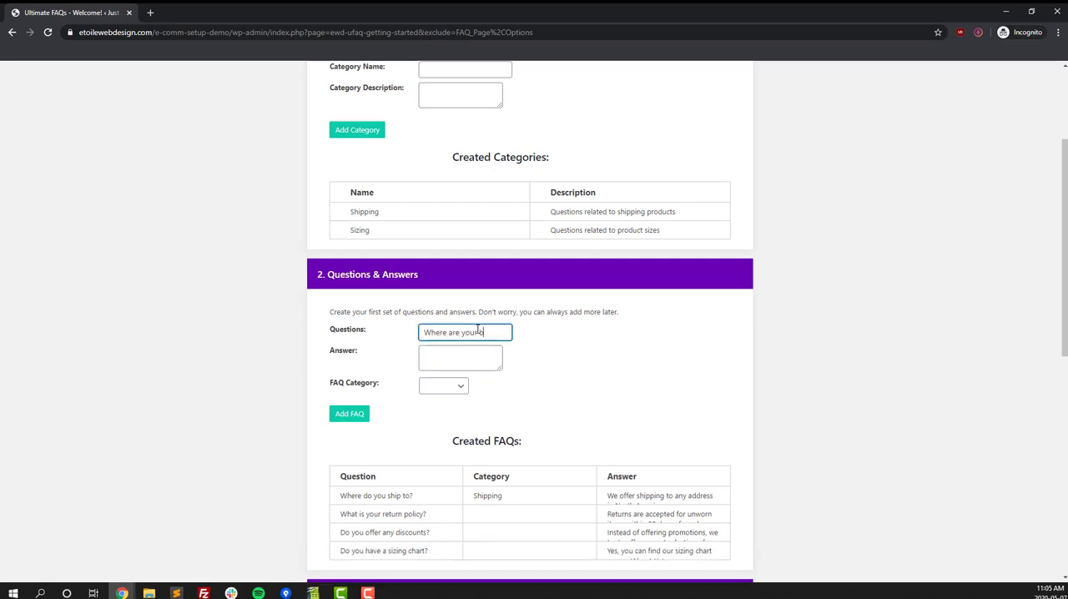
Step: Start the next FAQ answer: all clothes are manufactured at our local facility
{"action": "type", "text": "All of our"}
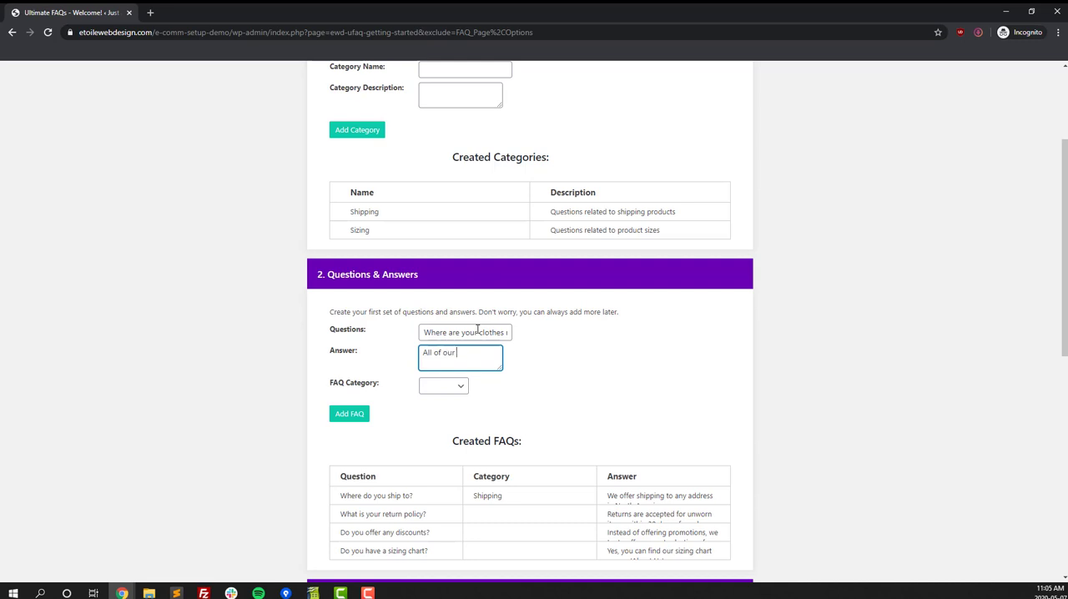
{"action": "type", "text": "are manufactured at our local facility"}
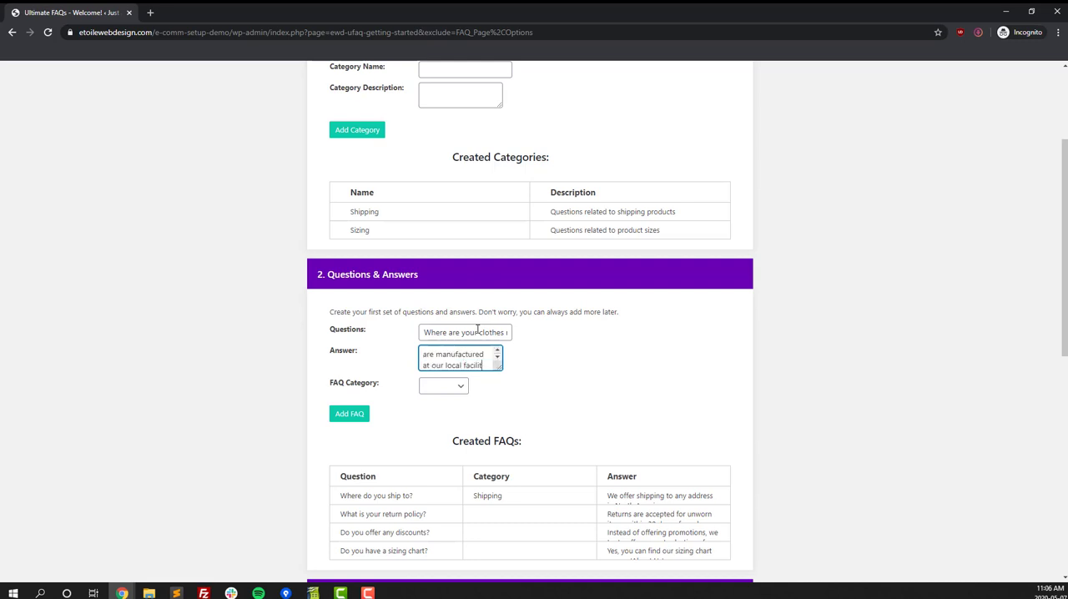
{"action": "scroll", "scroll_direction": "down", "scroll_amount": 3}
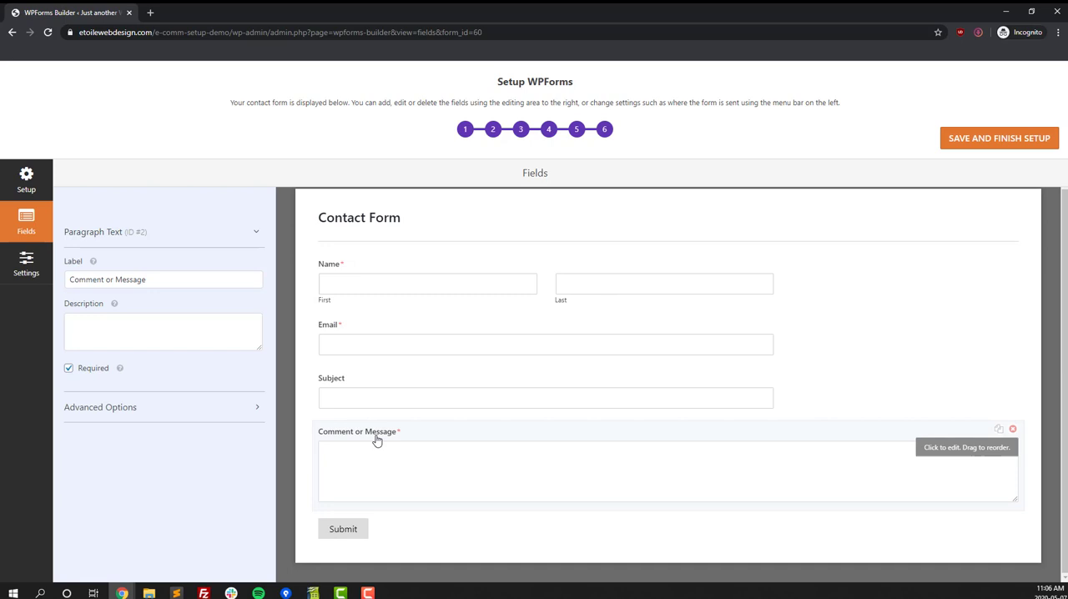
Step: Relabel the contact form's Message field to 'Question' and finish the form setup
{"action": "double_click", "coordinate": [130, 281]}
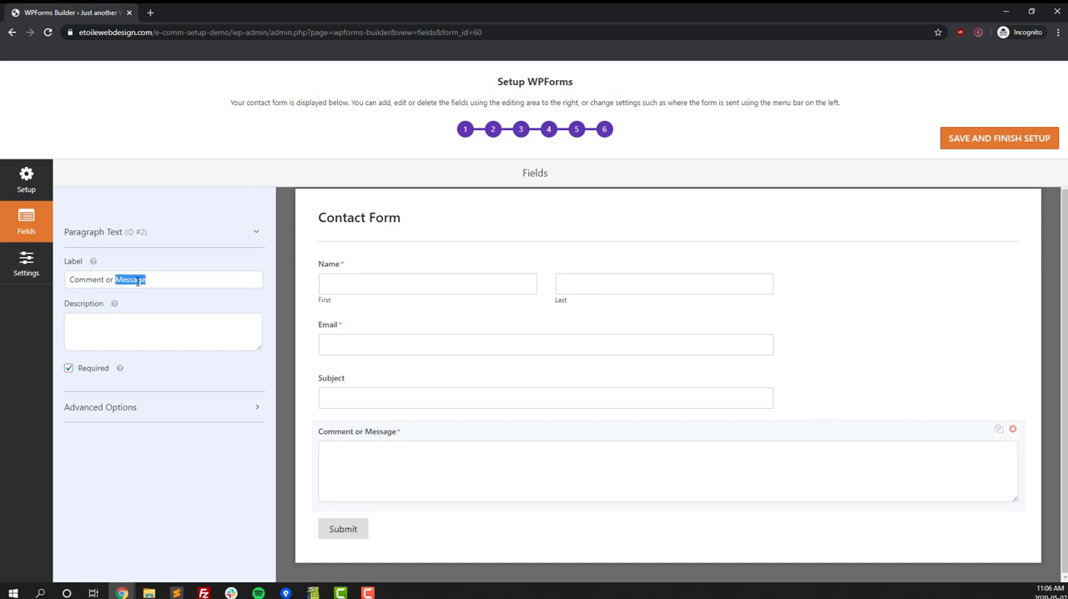
{"action": "type", "text": "Question"}
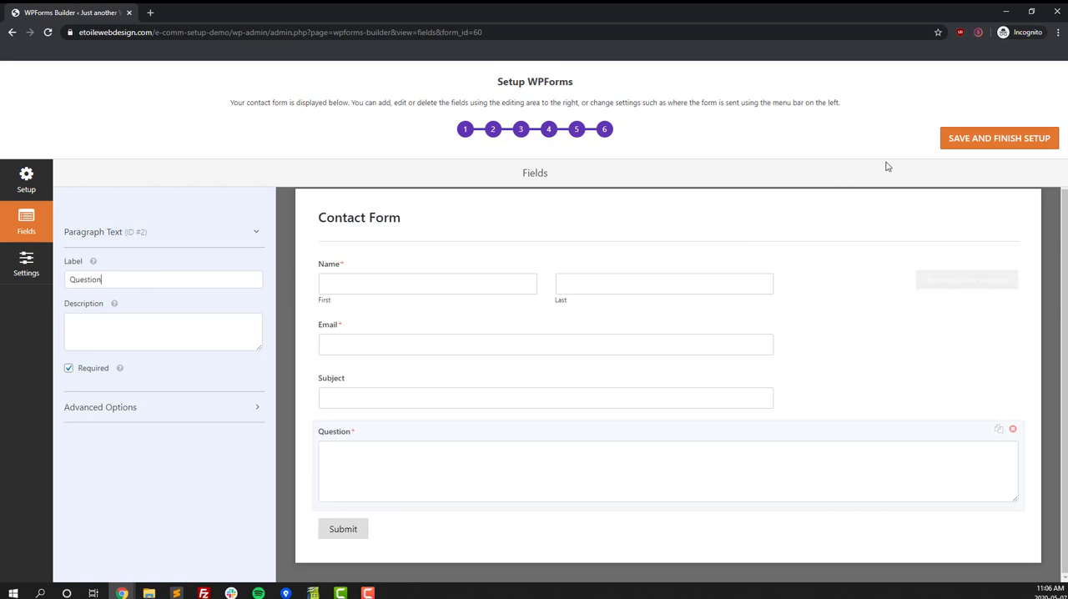
{"action": "mouse_move", "coordinate": [998, 137]}
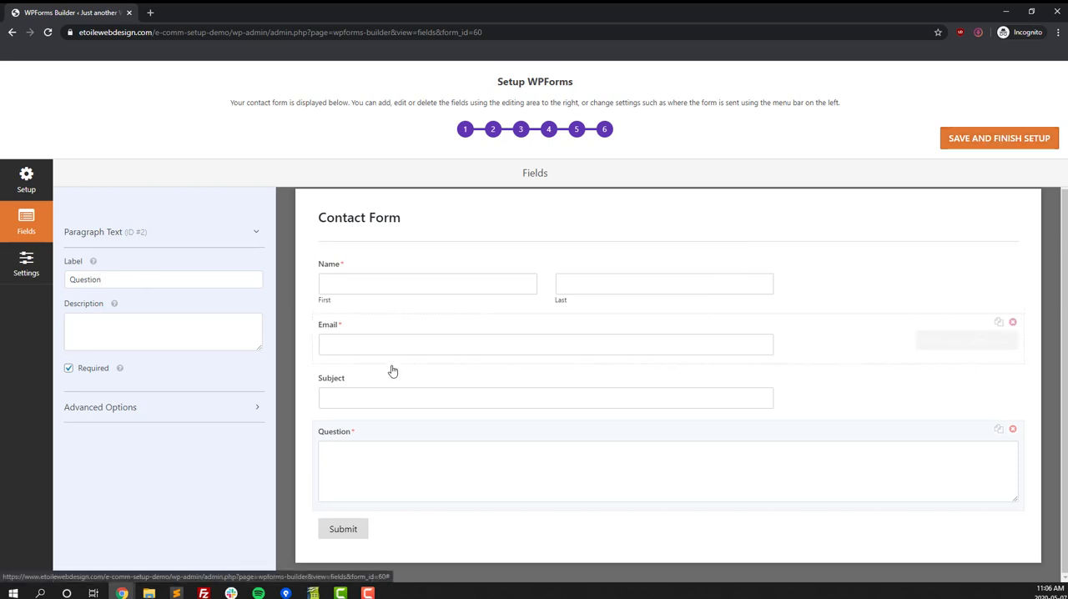
{"action": "left_click", "coordinate": [257, 230]}
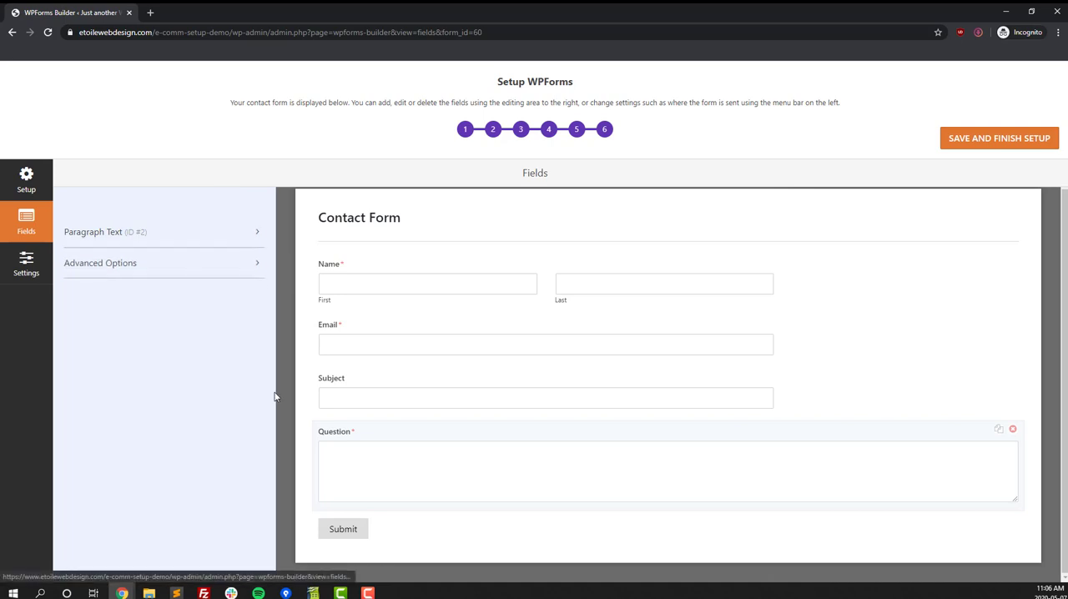
{"action": "mouse_move", "coordinate": [538, 140]}
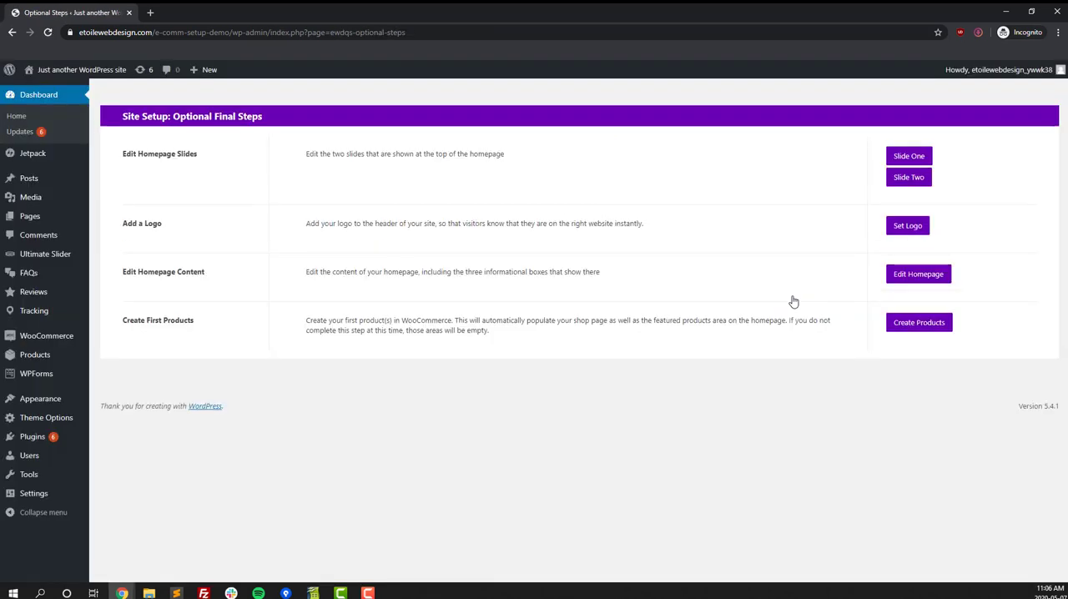
{"action": "mouse_move", "coordinate": [788, 289]}
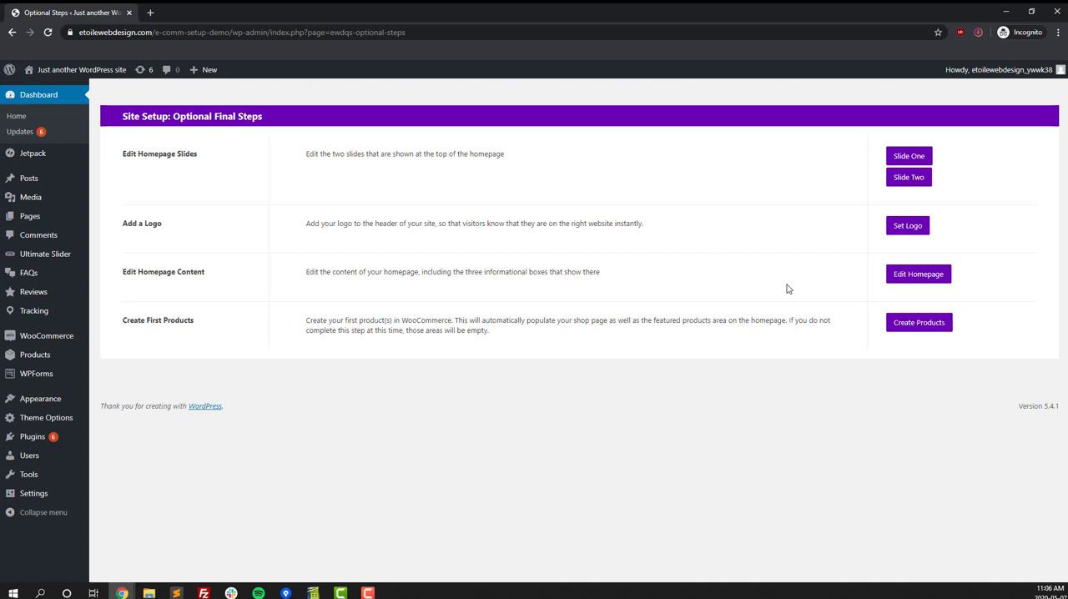
{"action": "mouse_move", "coordinate": [919, 323]}
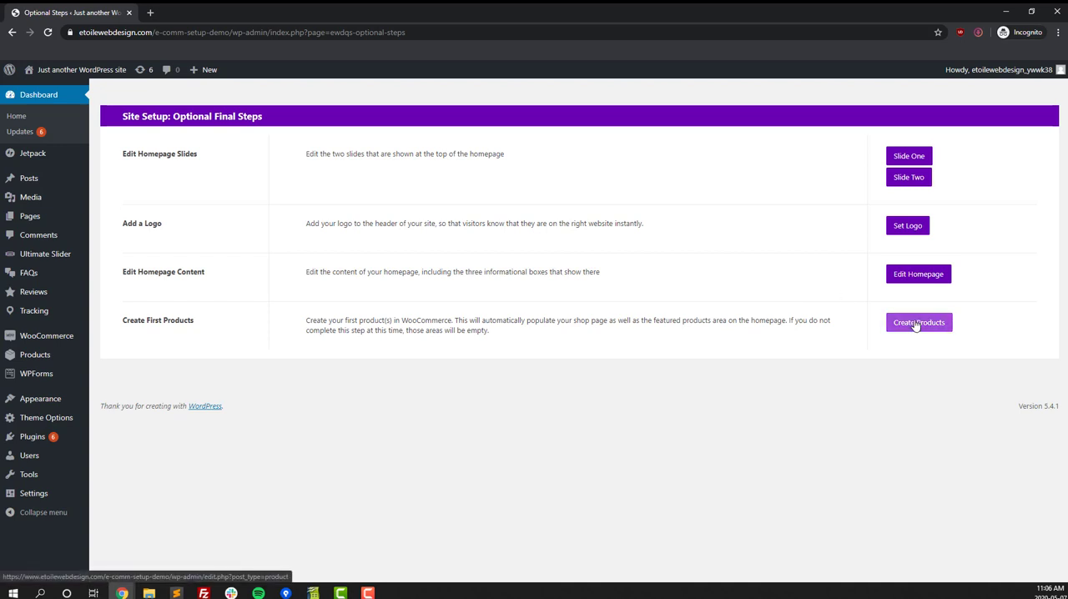
Step: Go to the WooCommerce products area and start a new product
{"action": "left_click", "coordinate": [918, 322]}
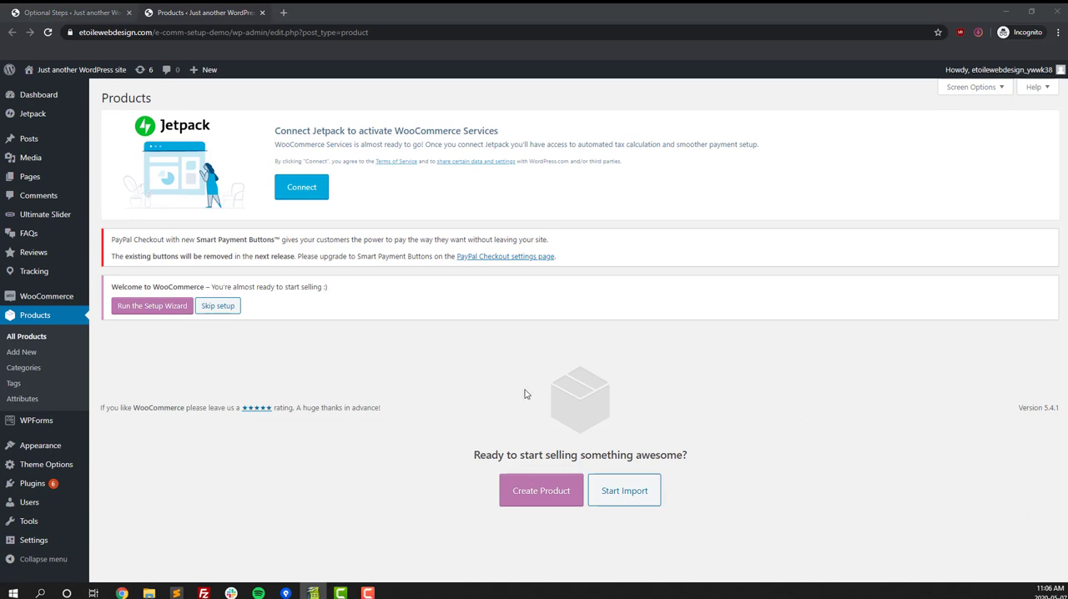
{"action": "left_click", "coordinate": [541, 491]}
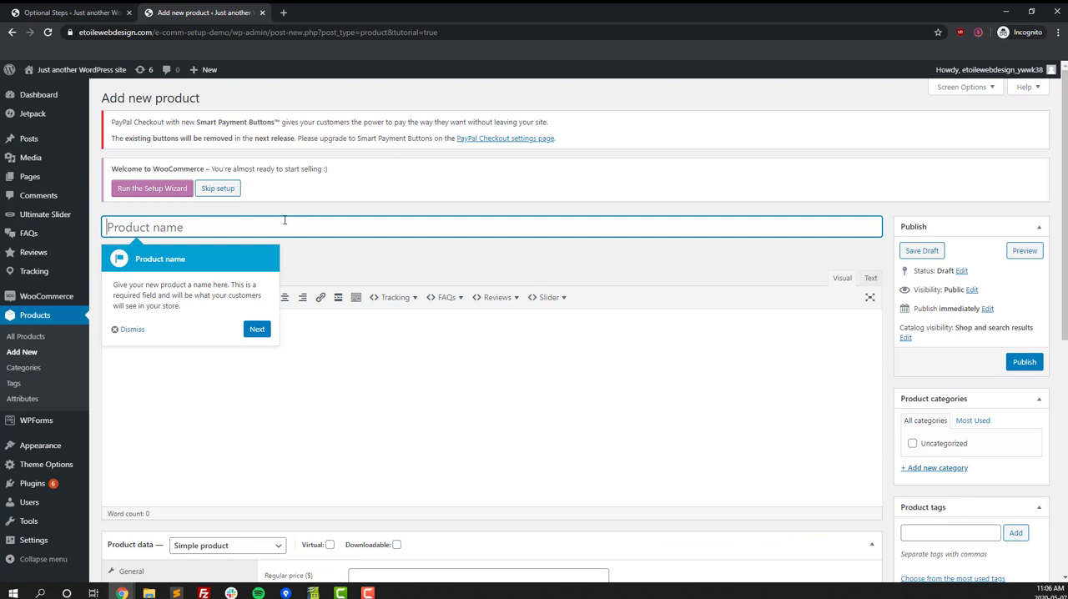
Step: Title the product White T-Shirt, describe it as a simple white t-shirt, price 14.99
{"action": "left_click", "coordinate": [132, 329]}
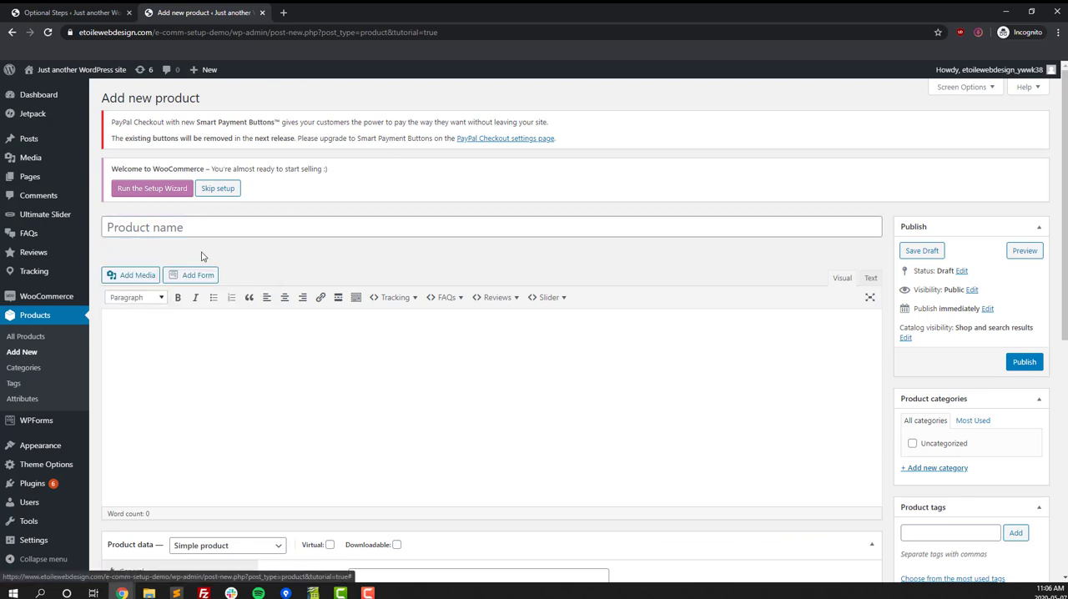
{"action": "type", "text": "White T-Shirt"}
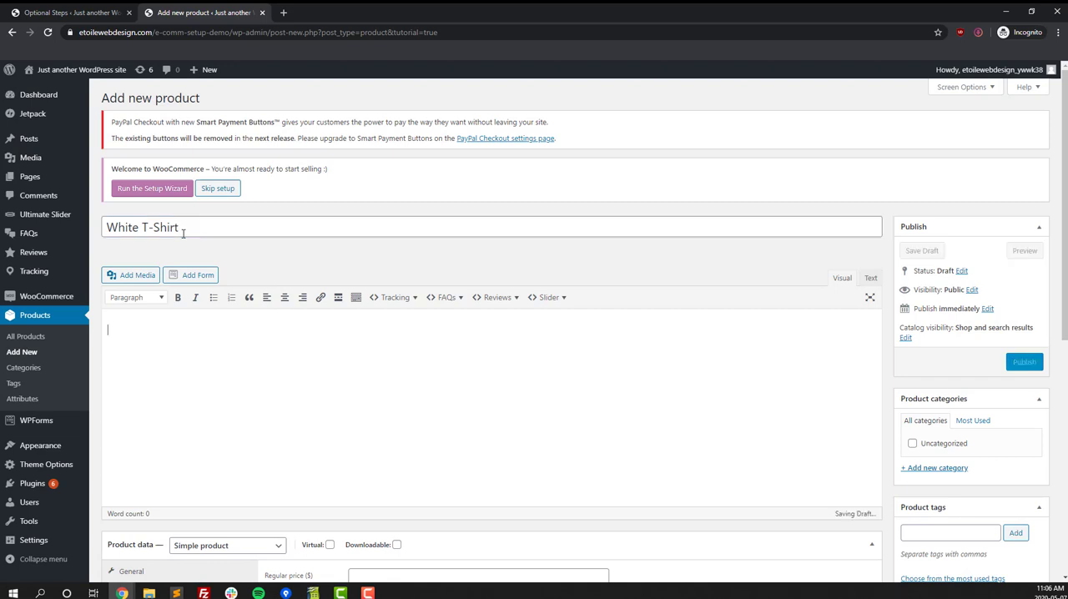
{"action": "type", "text": "A simple white t-shirt"}
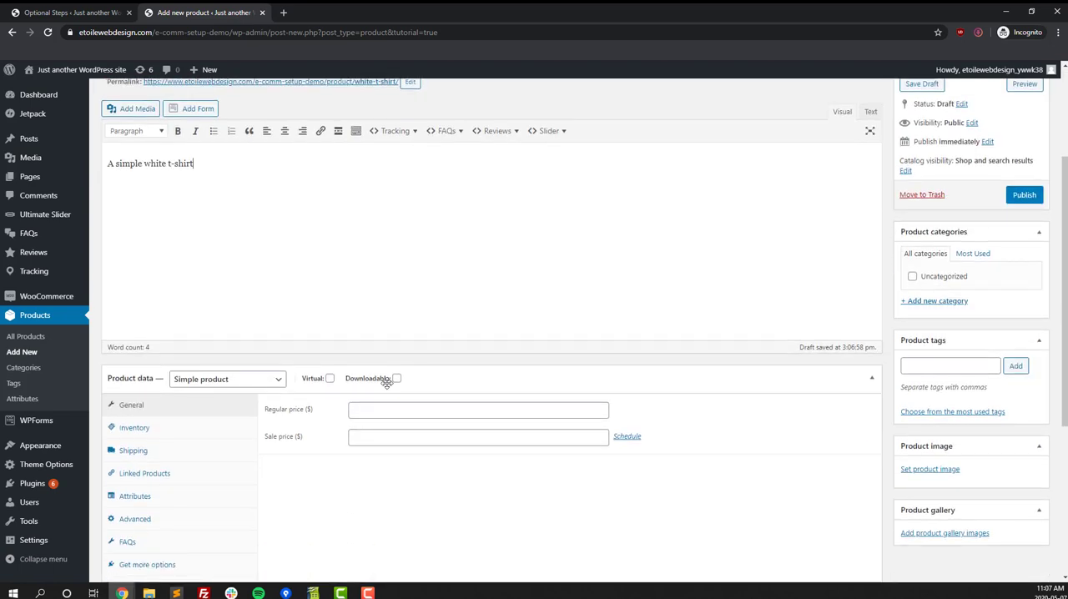
{"action": "left_click", "coordinate": [477, 410]}
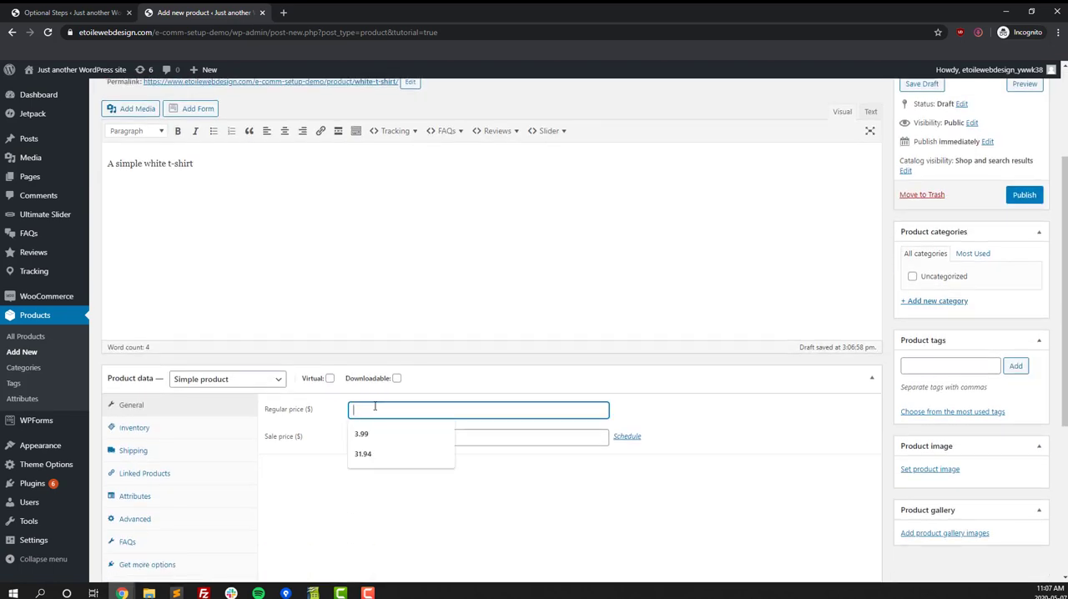
{"action": "type", "text": "14.99"}
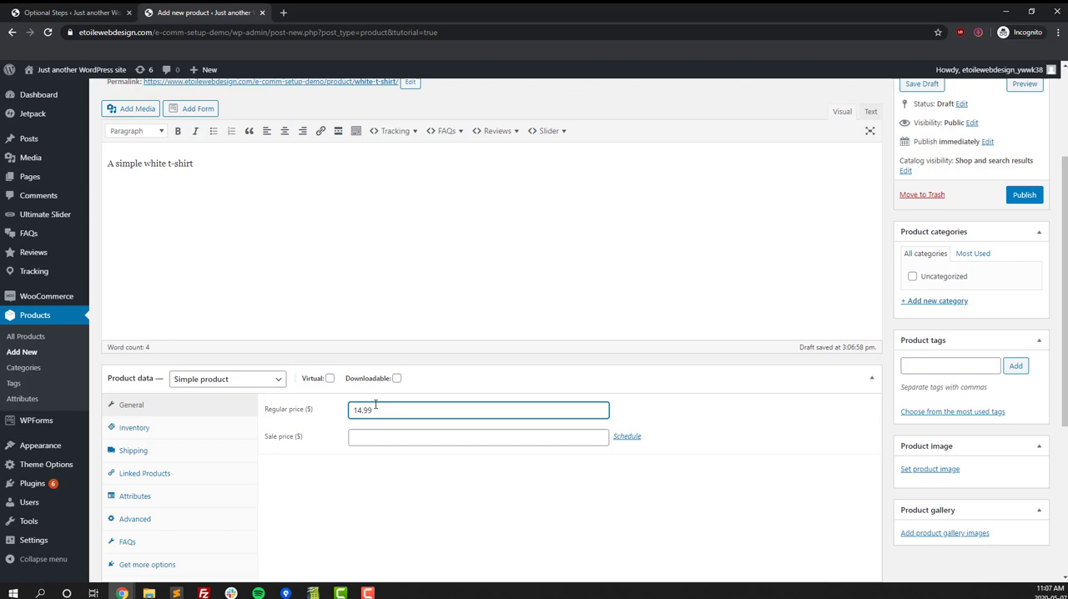
Step: Upload the White T-Shirt photo as product image and publish the product
{"action": "left_click", "coordinate": [930, 468]}
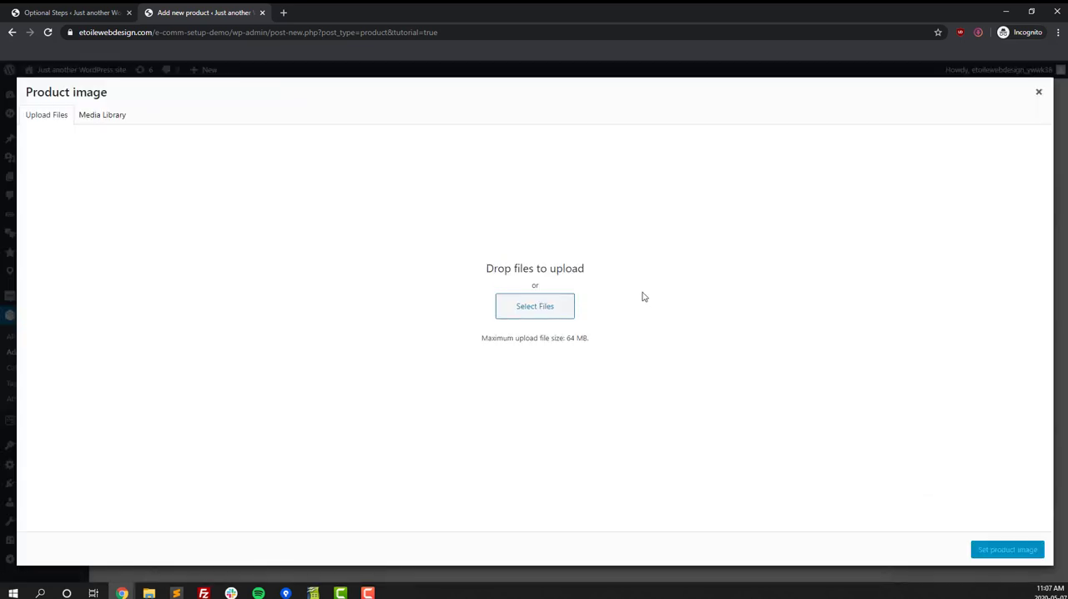
{"action": "left_click", "coordinate": [534, 307]}
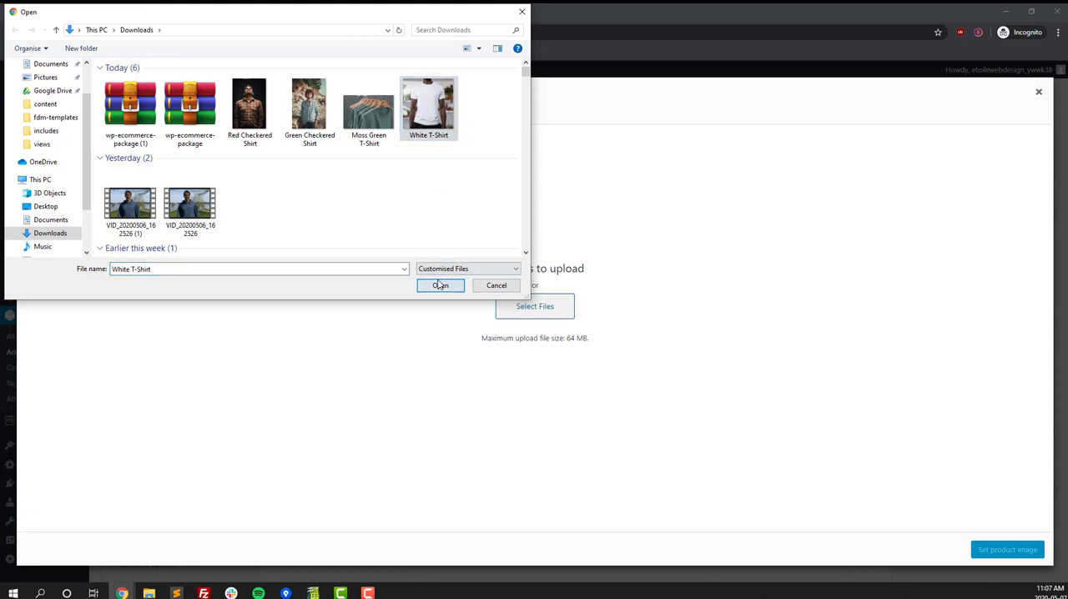
{"action": "left_click", "coordinate": [441, 286]}
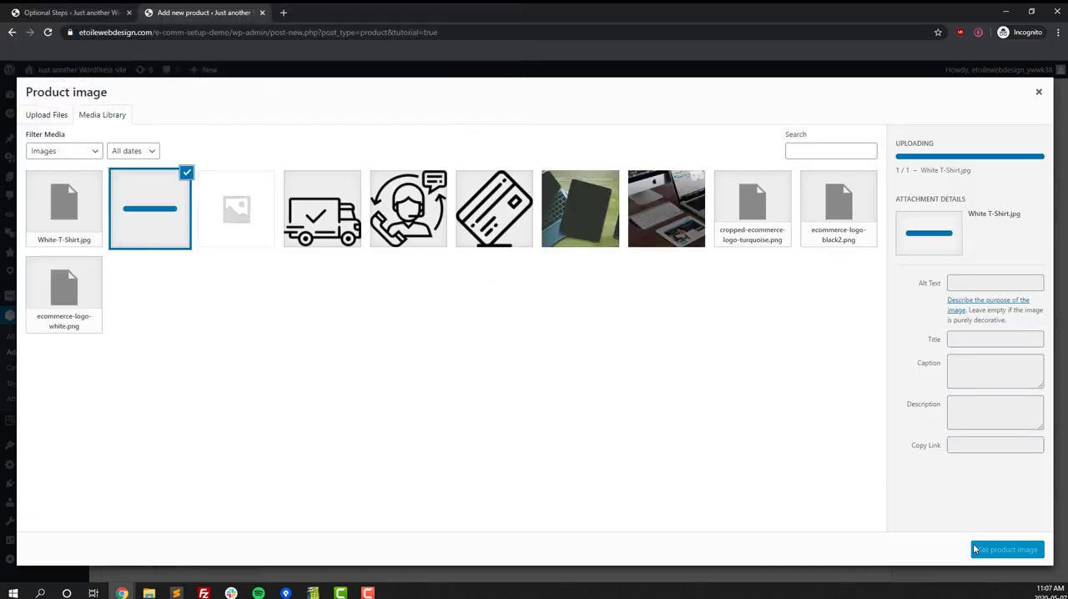
{"action": "mouse_move", "coordinate": [972, 547]}
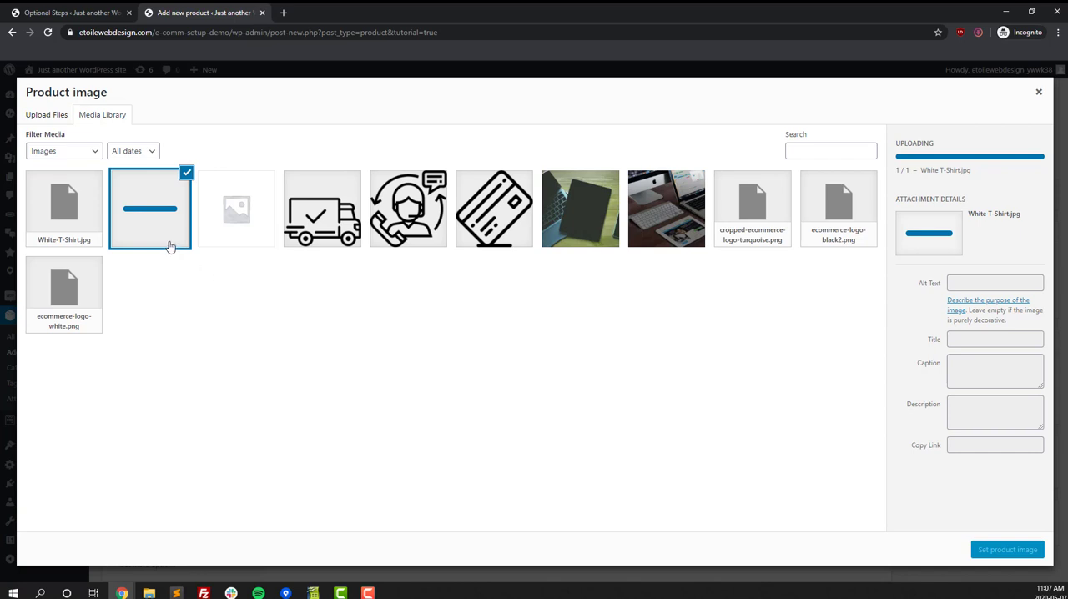
{"action": "mouse_move", "coordinate": [179, 231]}
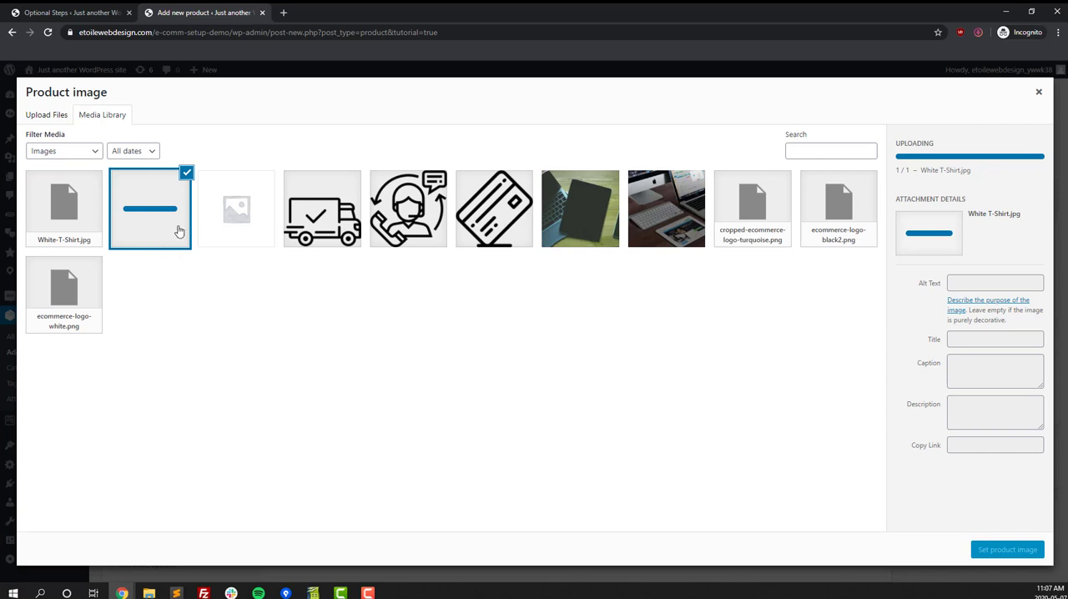
{"action": "mouse_move", "coordinate": [923, 477]}
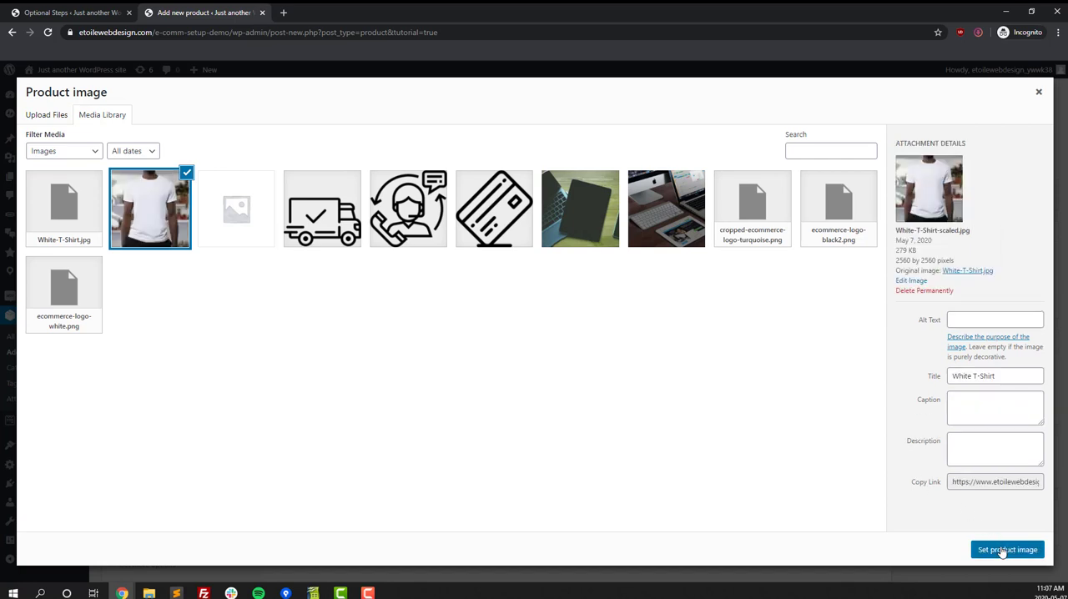
{"action": "left_click", "coordinate": [1008, 549]}
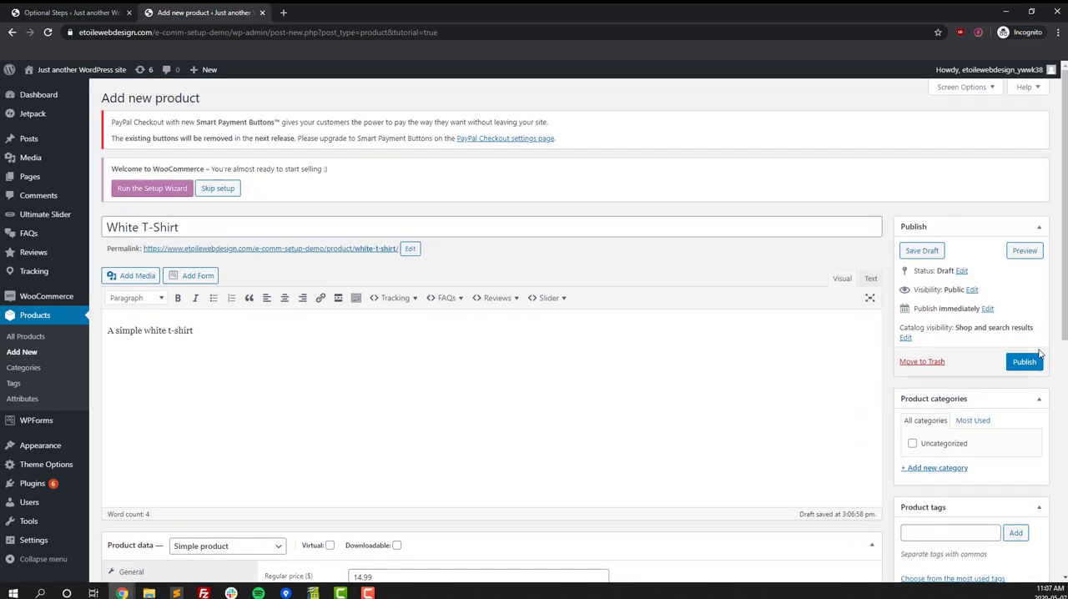
{"action": "left_click", "coordinate": [1025, 361]}
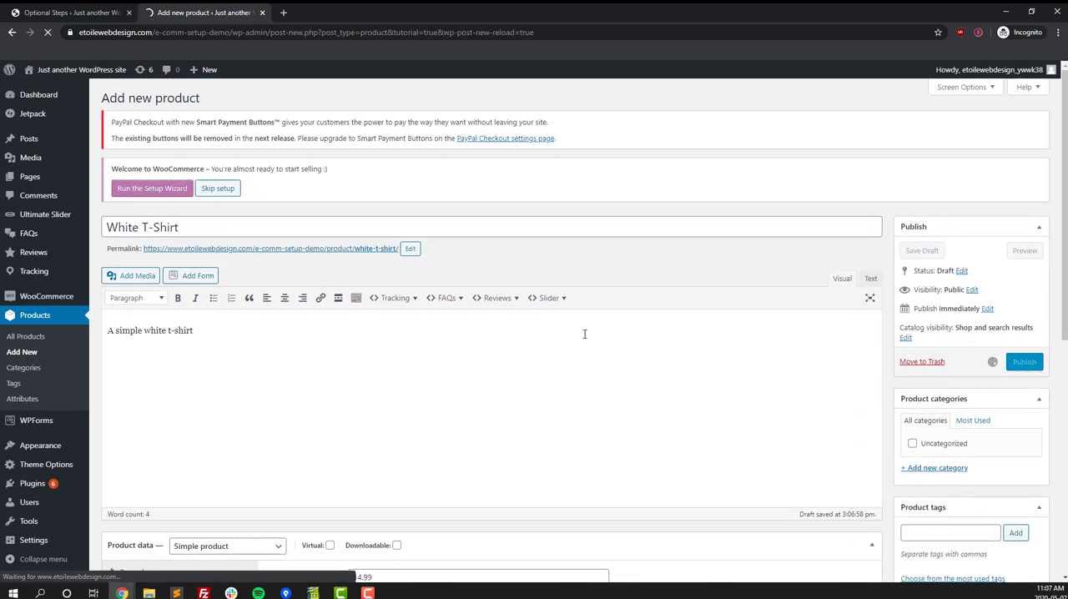
Step: Create the next shirt with its 'blend into your...' description, price and Green Checkered photo
{"action": "left_click", "coordinate": [1026, 361]}
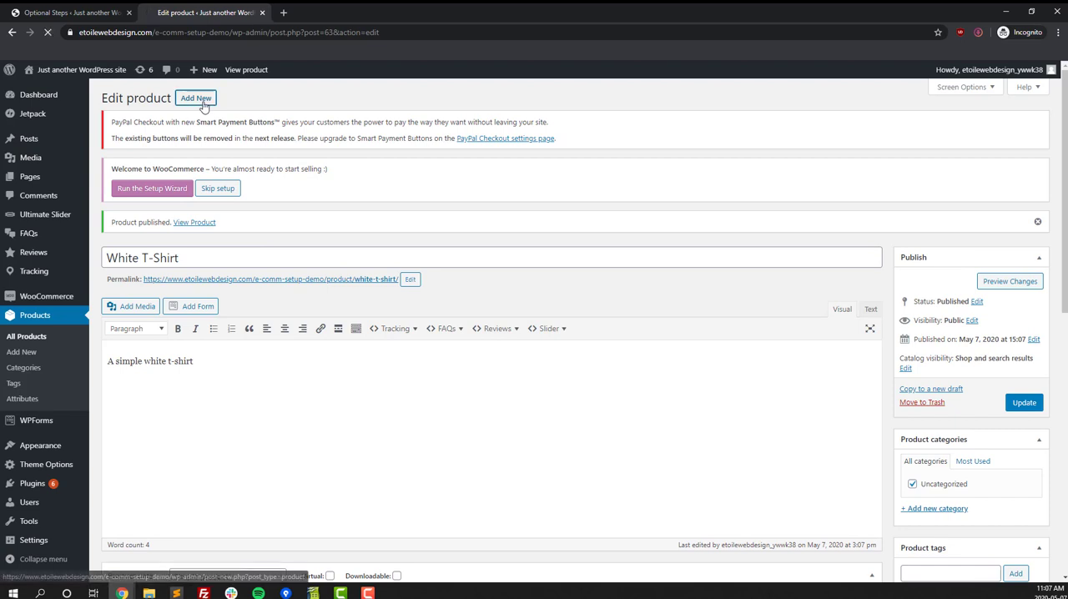
{"action": "left_click", "coordinate": [195, 97]}
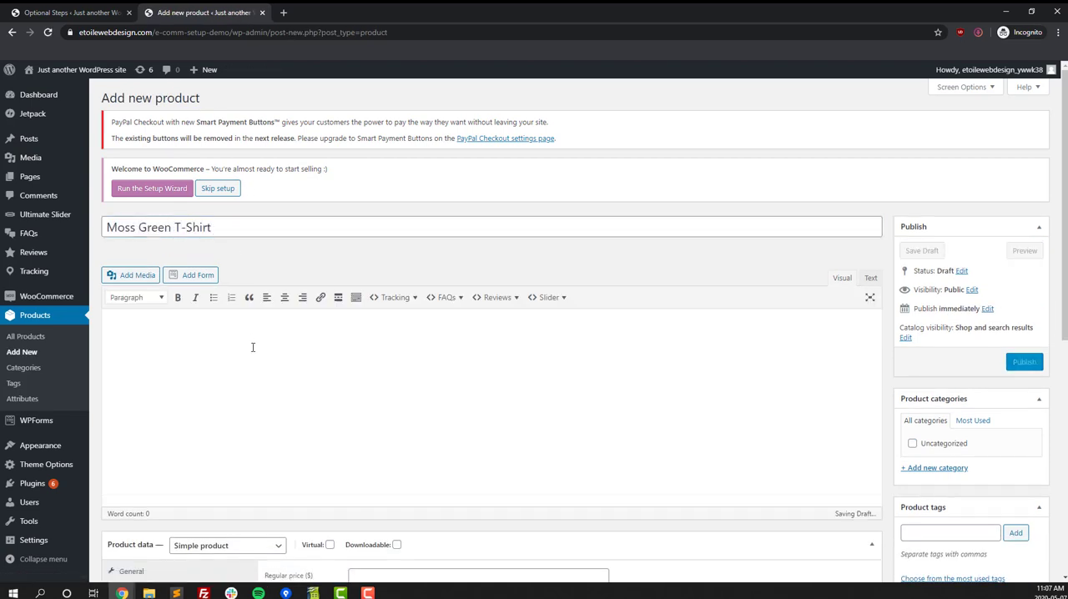
{"action": "type", "text": "This shirt will help you to blend into your"}
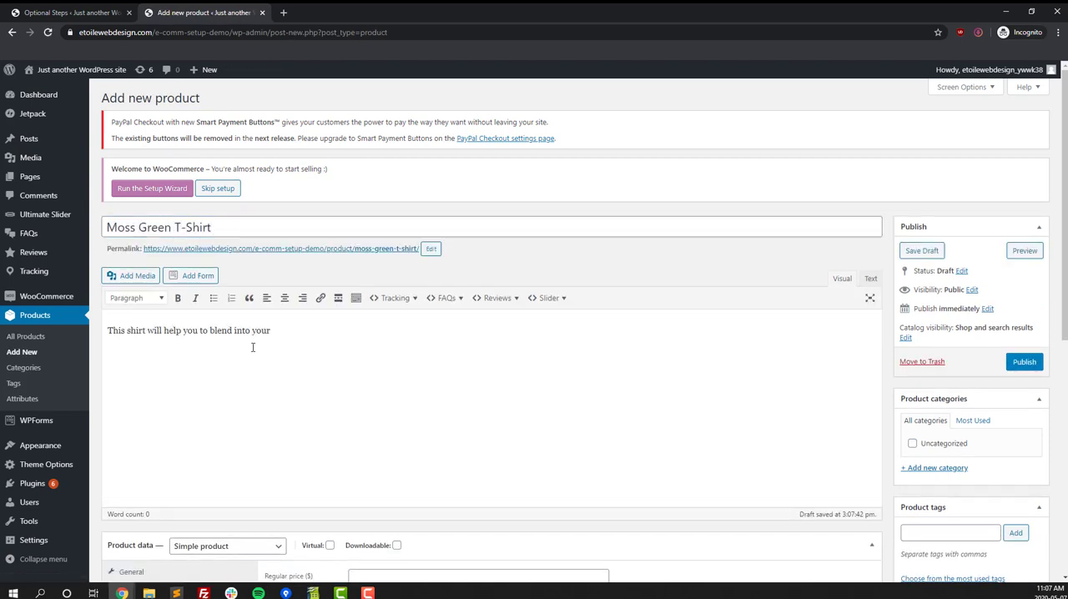
{"action": "type", "text": "19"}
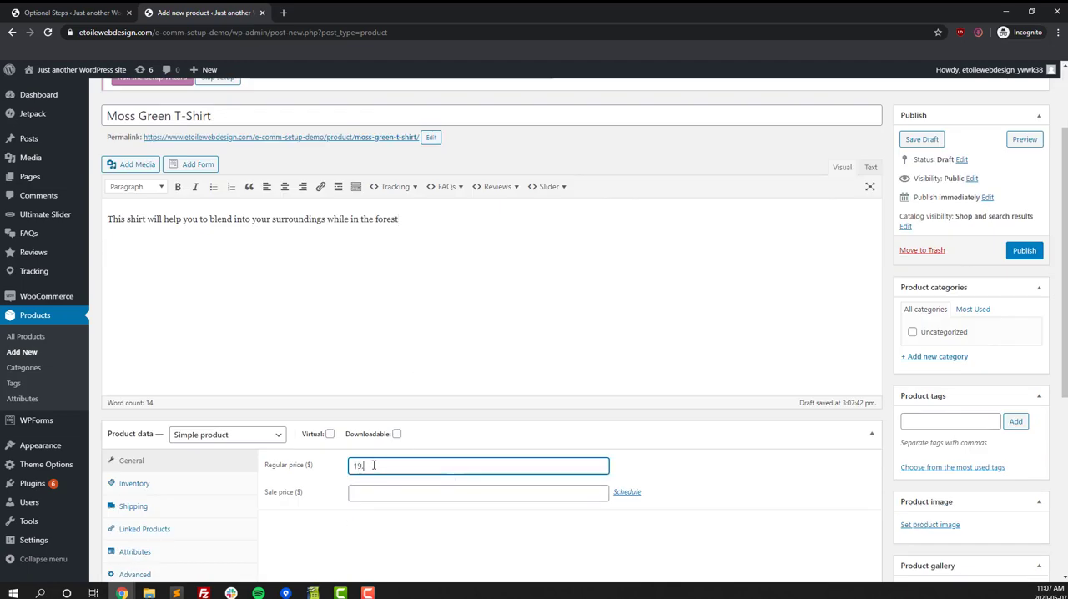
{"action": "left_click", "coordinate": [930, 525]}
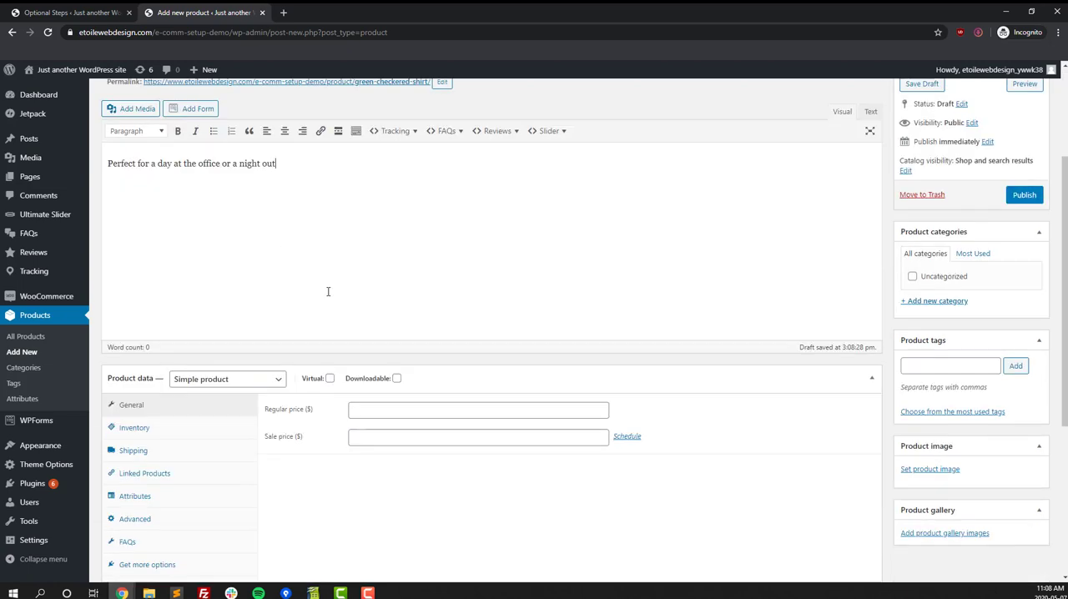
{"action": "left_click", "coordinate": [930, 468]}
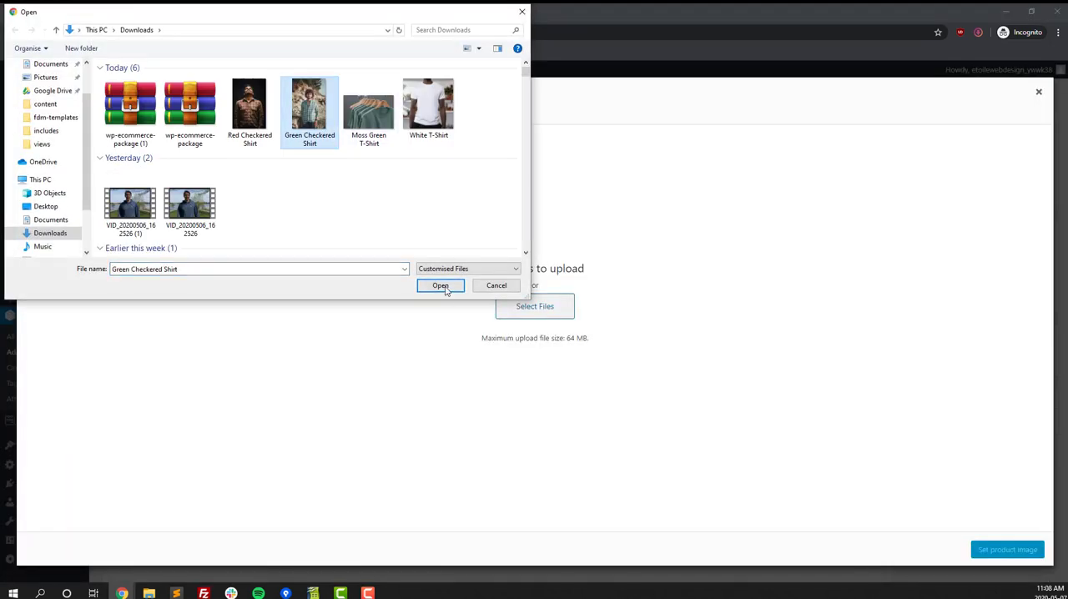
{"action": "left_click", "coordinate": [441, 285]}
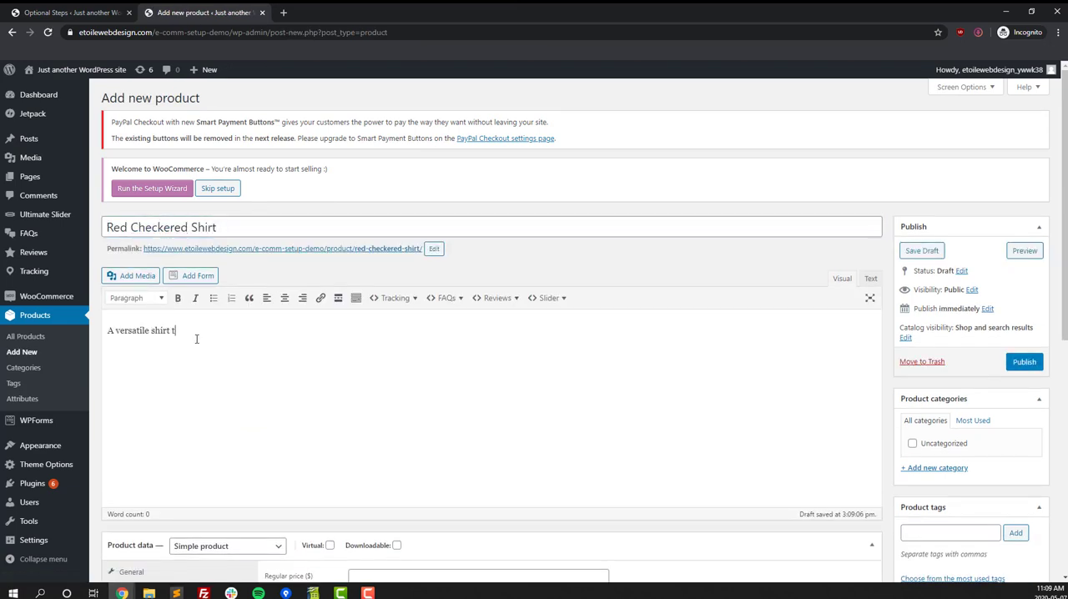
Step: Price the Red Checkered Shirt at 24.99, add its photo, publish it and view the live site
{"action": "type", "text": "24"}
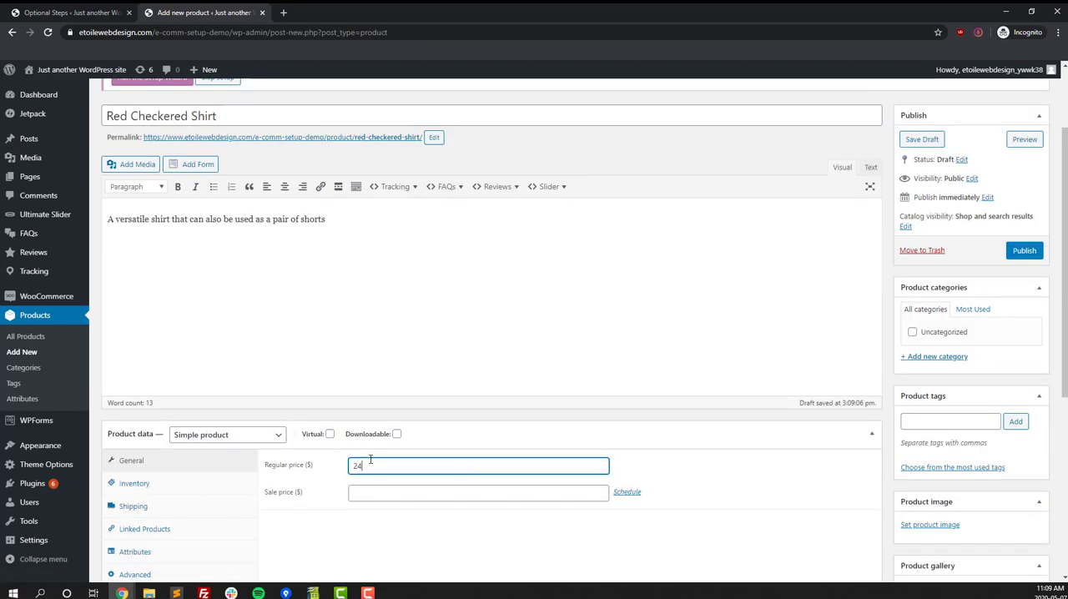
{"action": "left_click", "coordinate": [929, 525]}
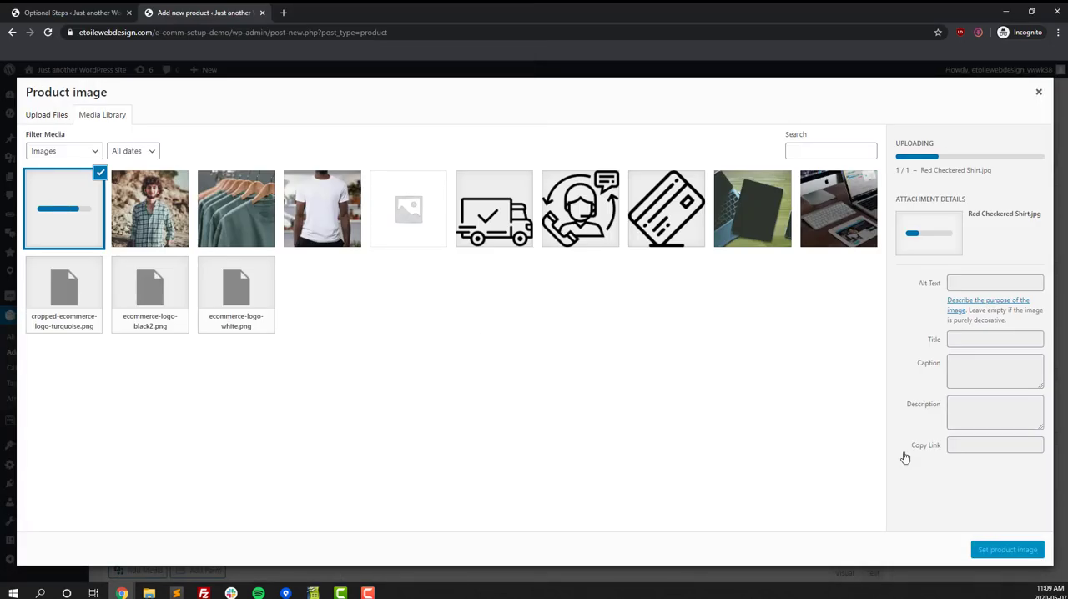
{"action": "left_click", "coordinate": [1006, 550]}
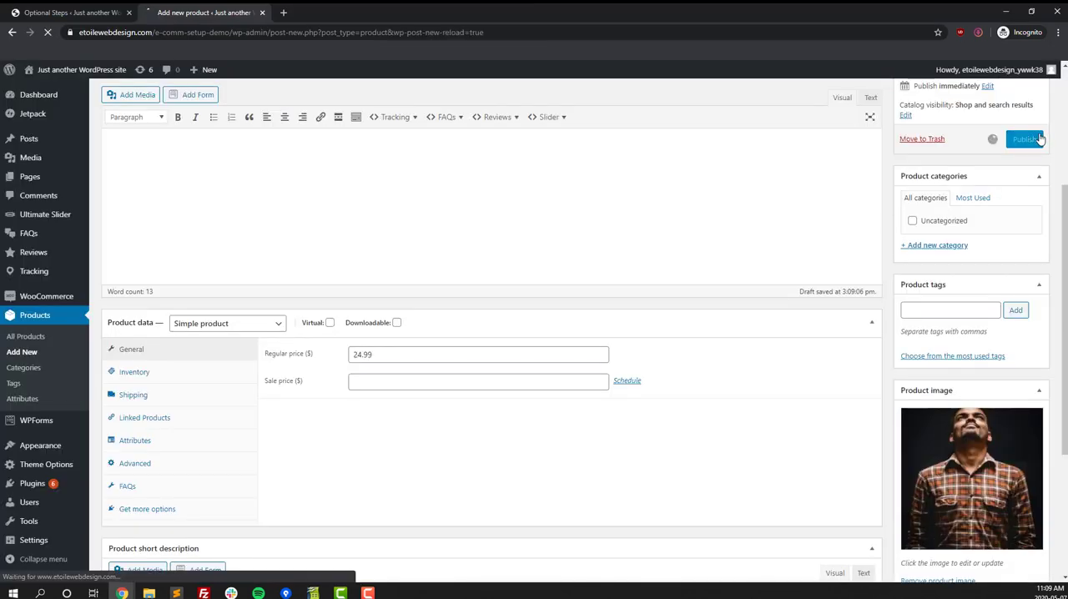
{"action": "left_click", "coordinate": [1025, 139]}
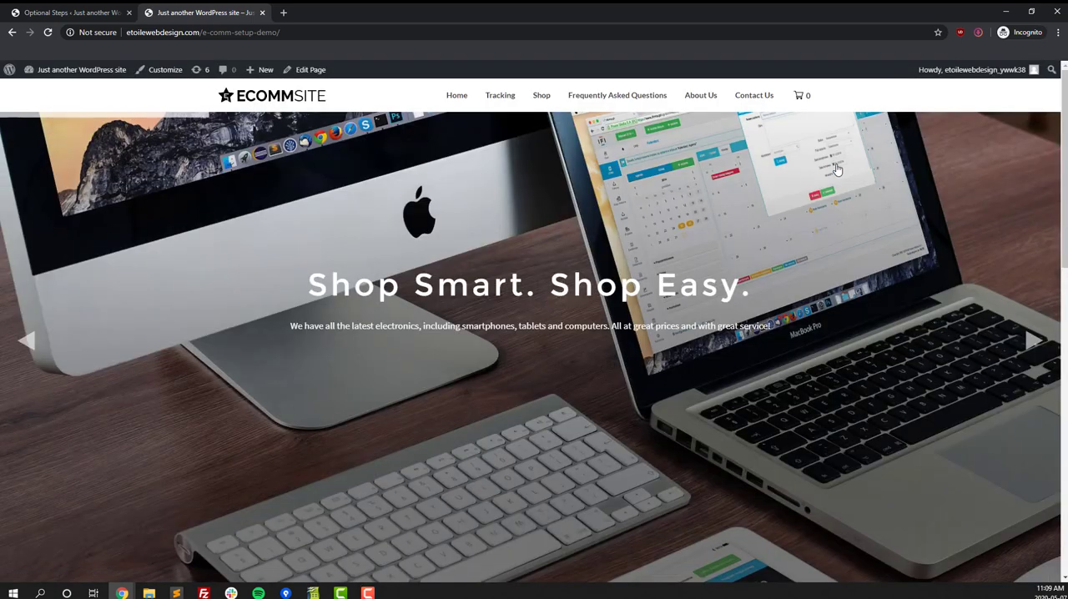
Step: Browse the storefront home, FAQ page, Shop with four products, and Contact Us page
{"action": "scroll", "scroll_direction": "down", "scroll_amount": 3}
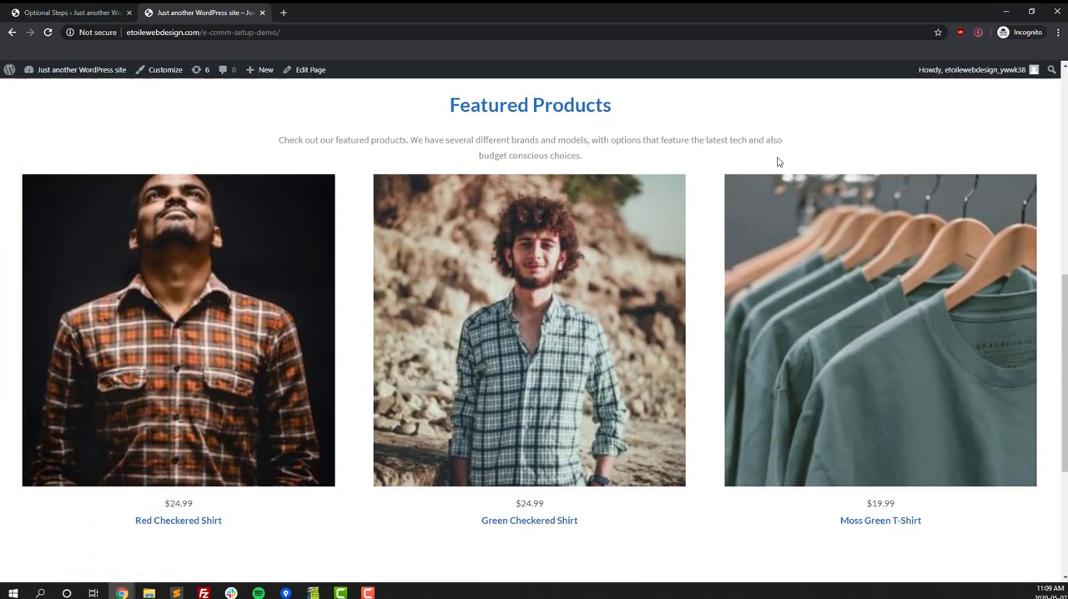
{"action": "scroll", "scroll_direction": "down", "scroll_amount": 3}
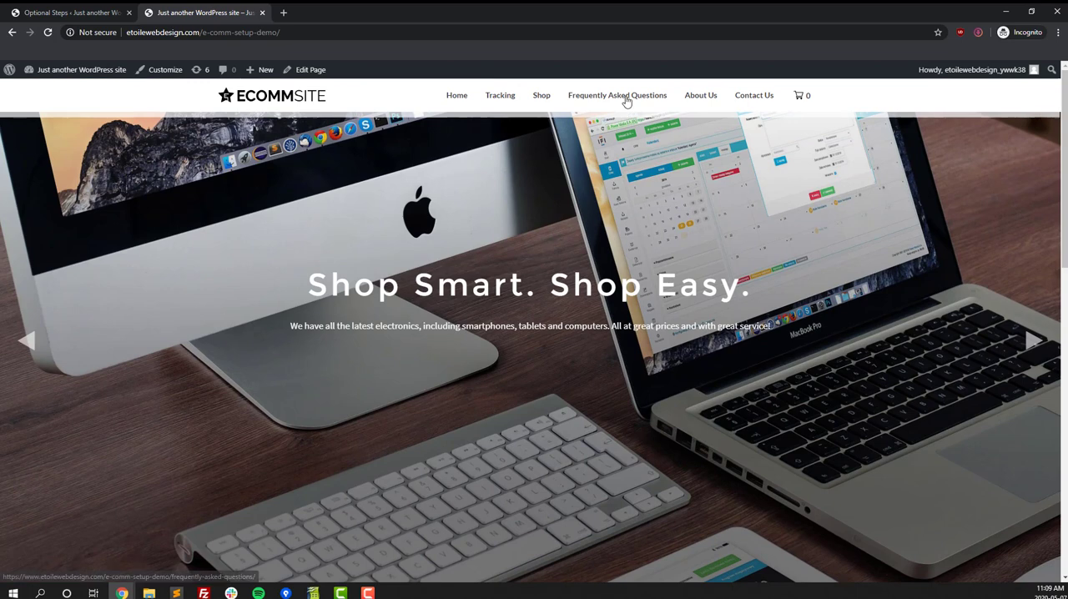
{"action": "left_click", "coordinate": [618, 95]}
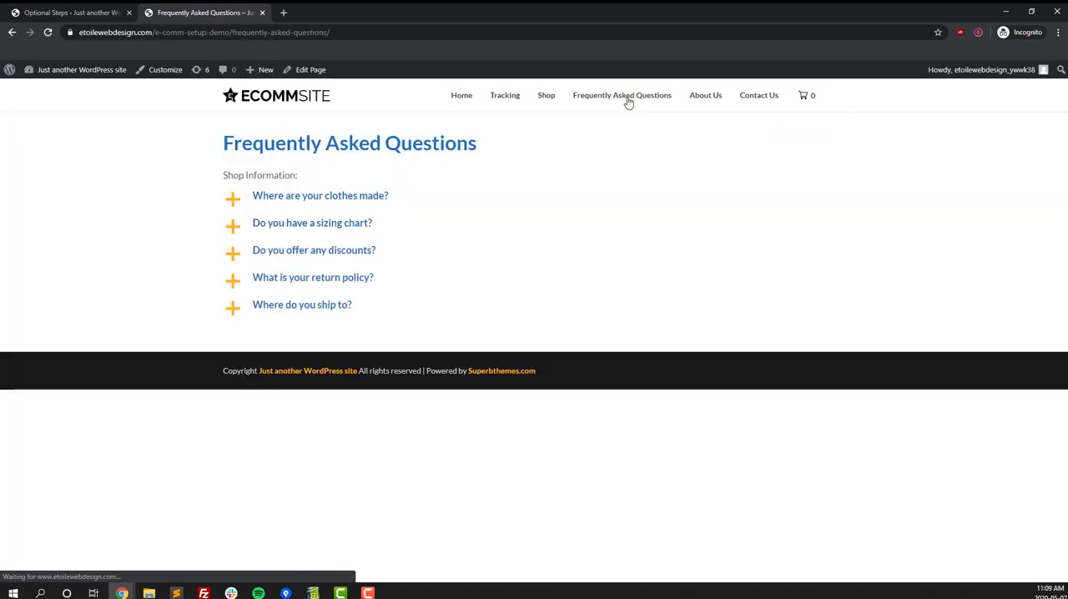
{"action": "left_click", "coordinate": [321, 196]}
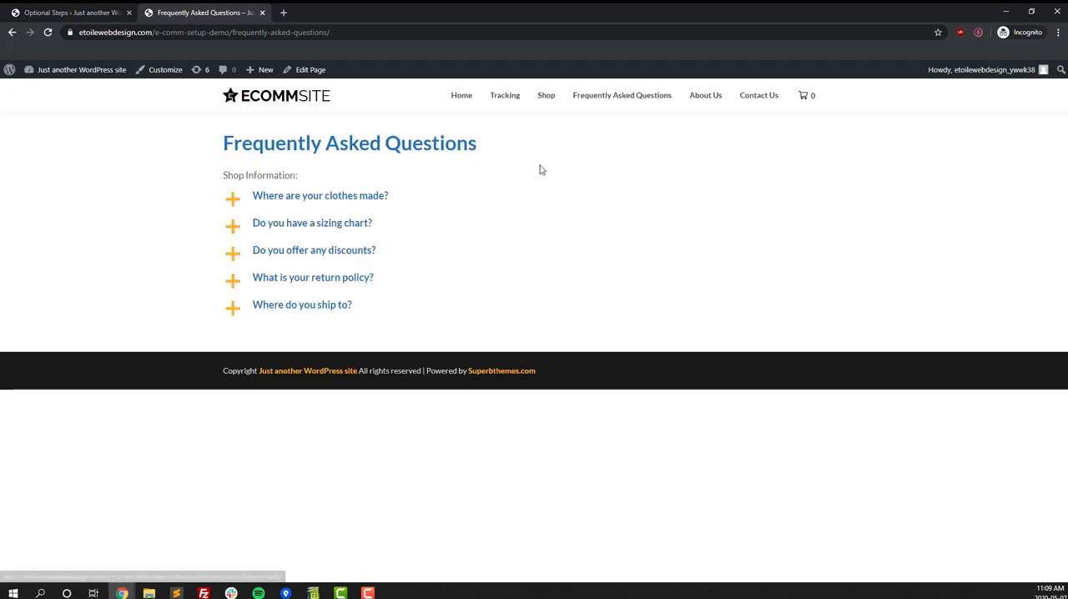
{"action": "left_click", "coordinate": [546, 95]}
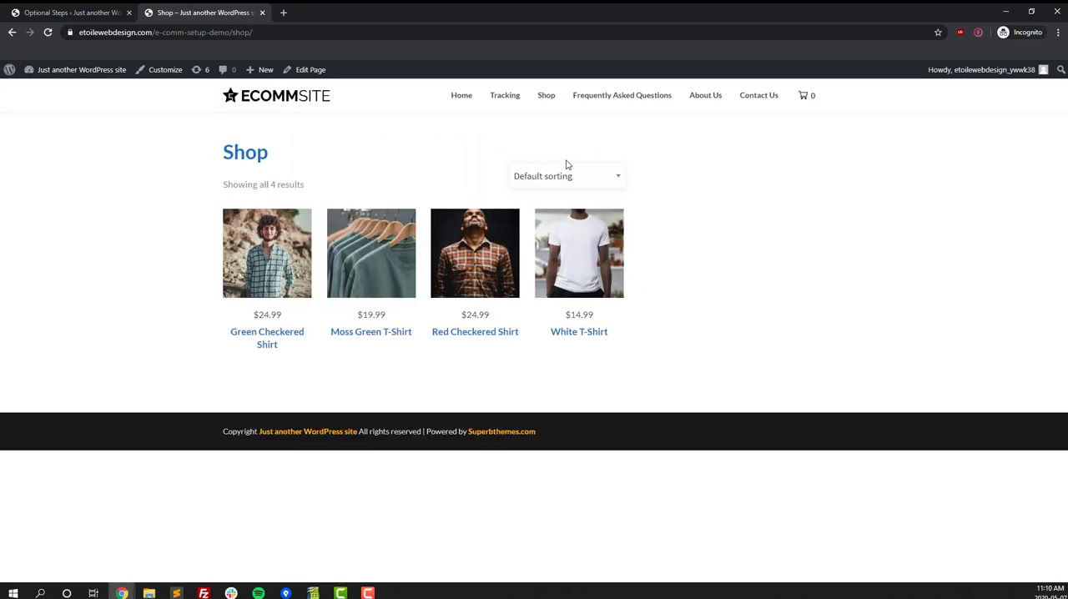
{"action": "mouse_move", "coordinate": [758, 100]}
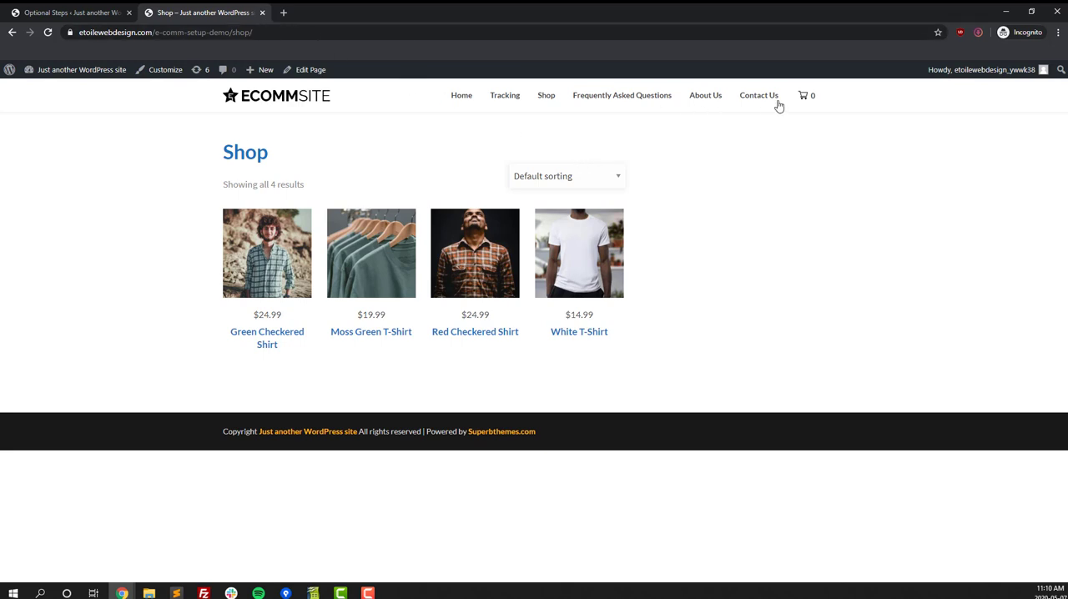
{"action": "left_click", "coordinate": [758, 96]}
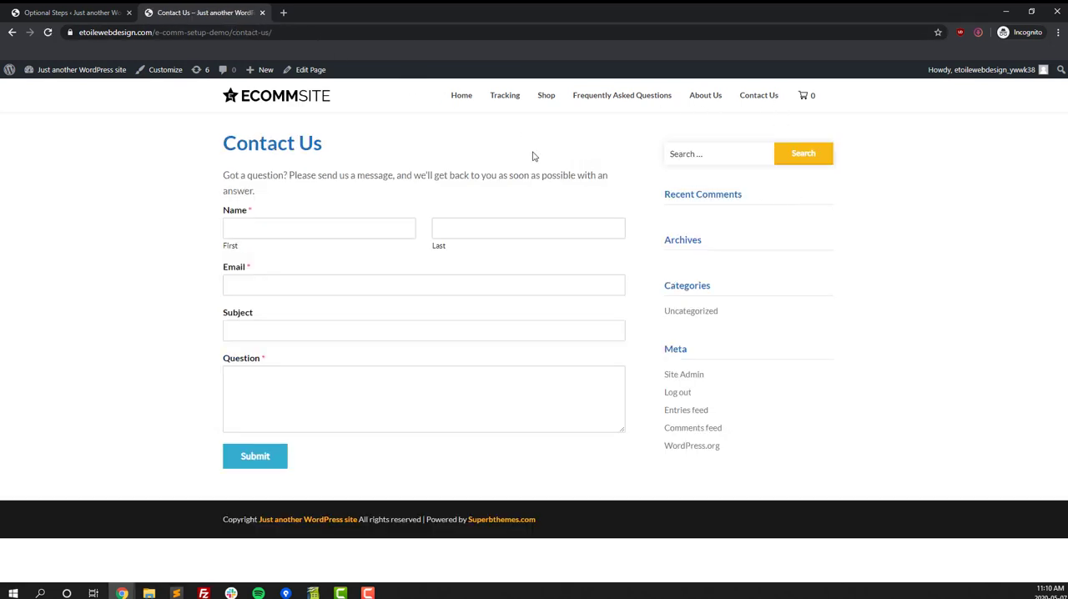
{"action": "mouse_move", "coordinate": [207, 13]}
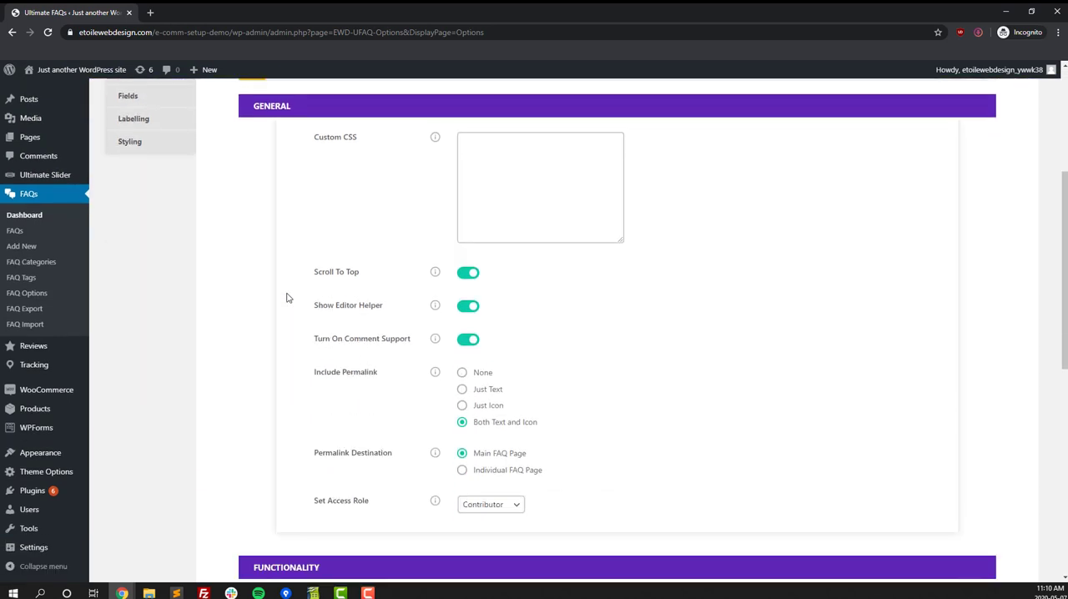
Step: Save the FAQ options with comment support turned off, then return to the live home page
{"action": "scroll", "scroll_direction": "down", "scroll_amount": 3}
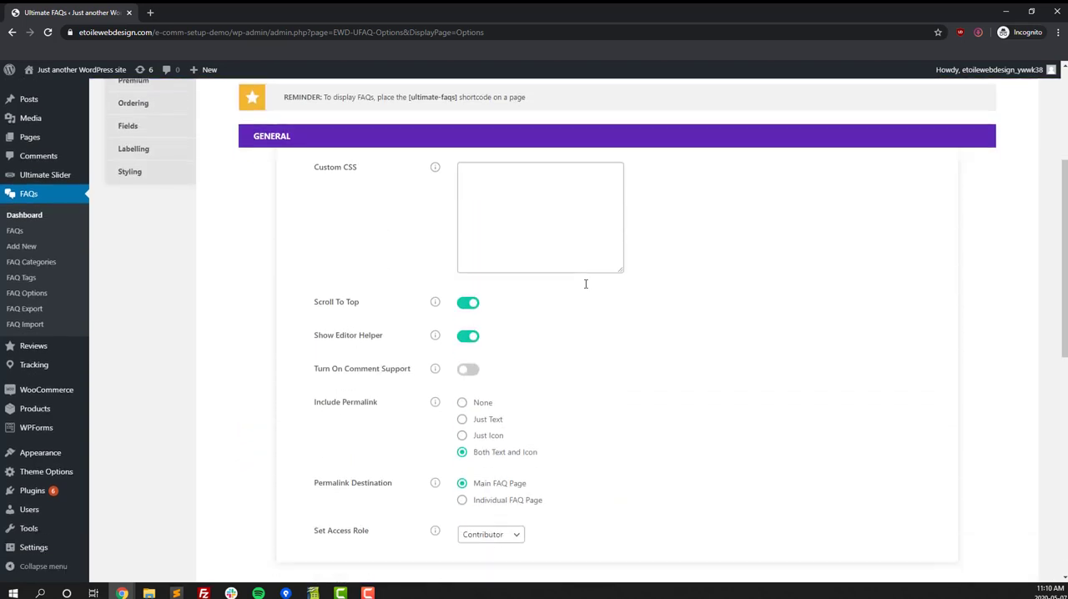
{"action": "scroll", "scroll_direction": "down", "scroll_amount": 3}
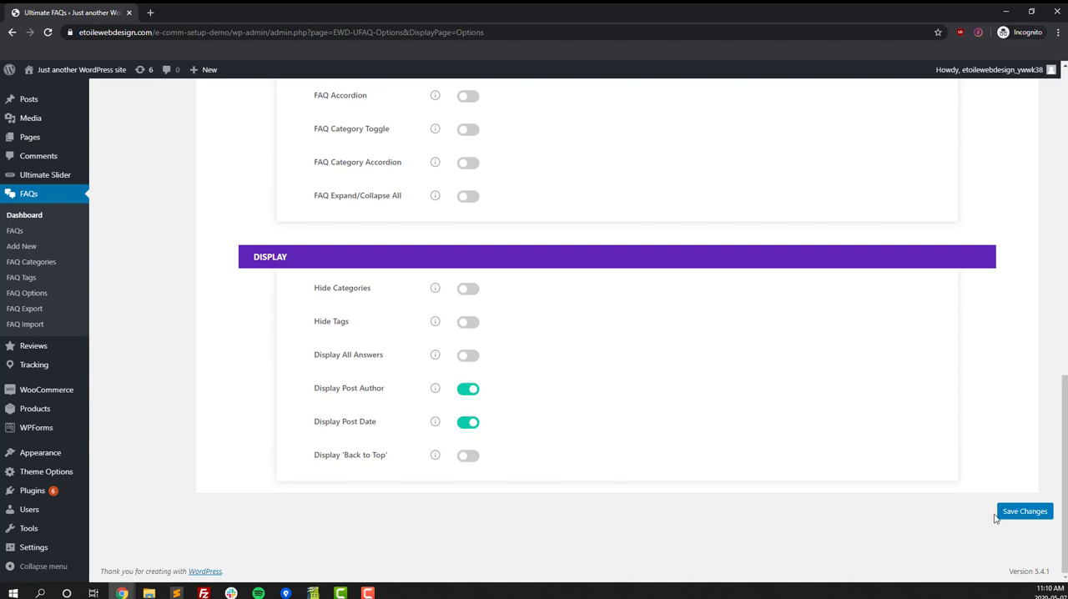
{"action": "left_click", "coordinate": [1025, 511]}
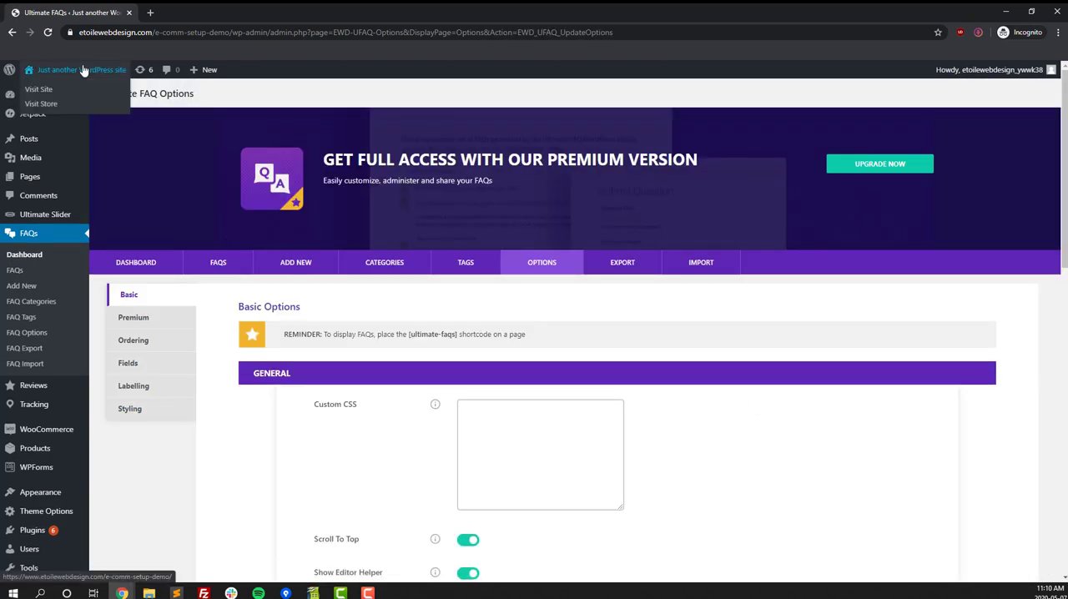
{"action": "left_click", "coordinate": [38, 91]}
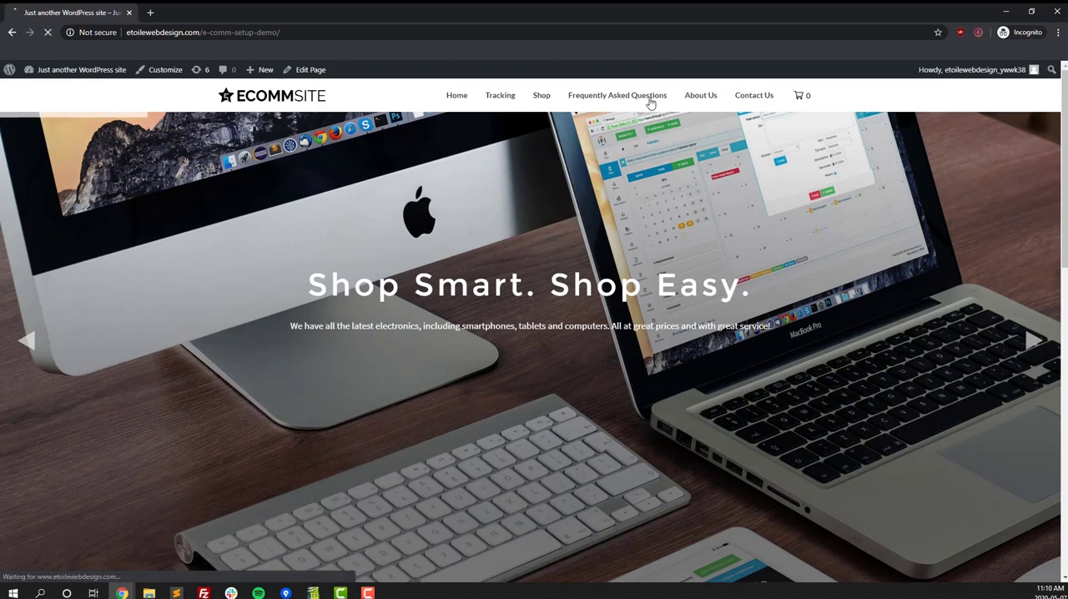
Step: Open the About Us page in the block editor and dismiss the welcome tour
{"action": "left_click", "coordinate": [617, 95]}
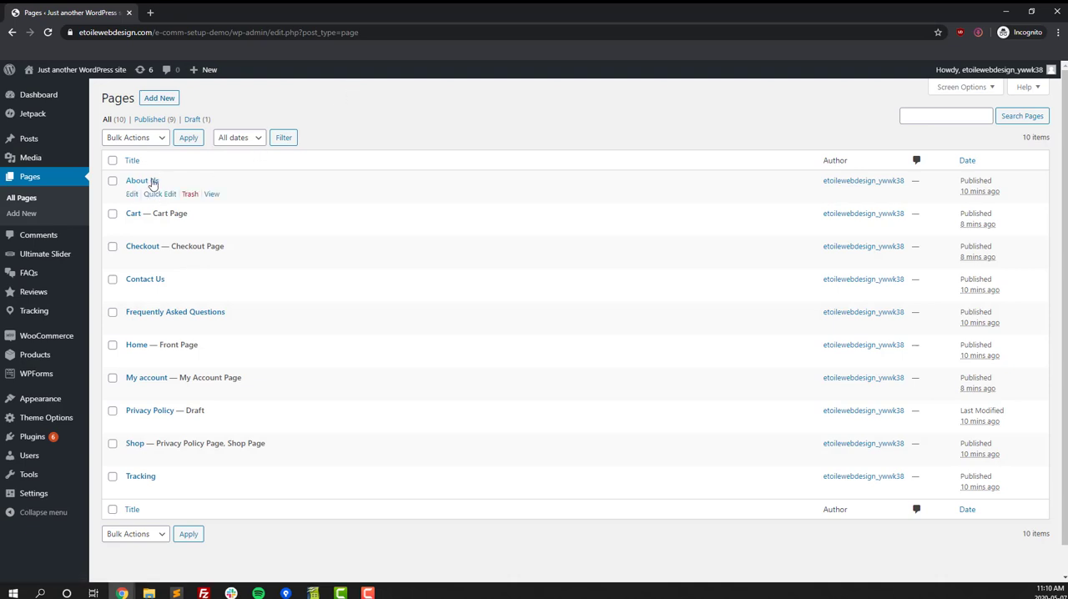
{"action": "mouse_move", "coordinate": [137, 180]}
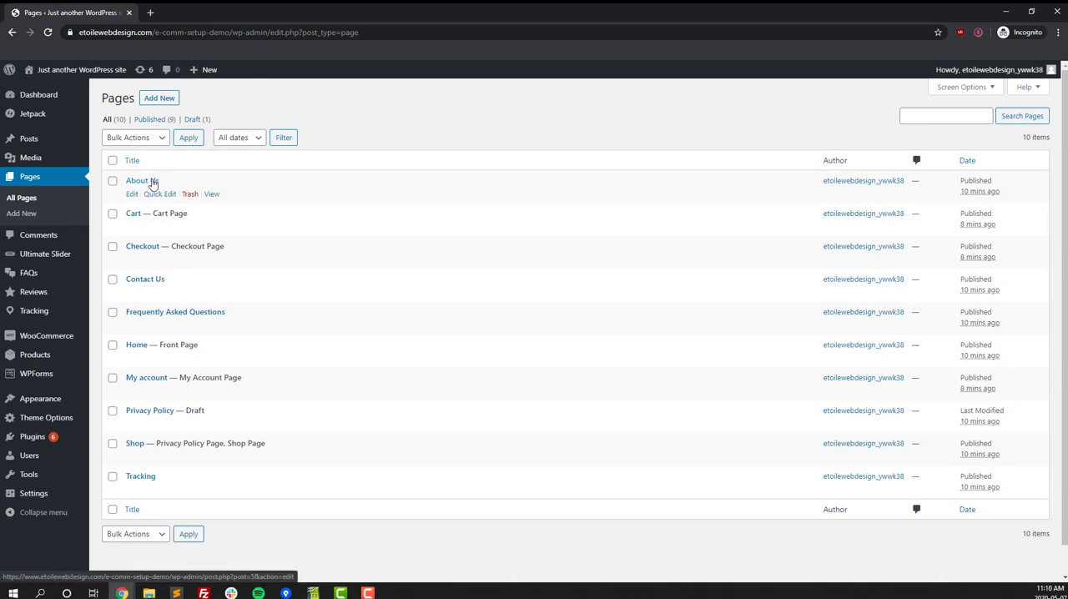
{"action": "left_click", "coordinate": [137, 181]}
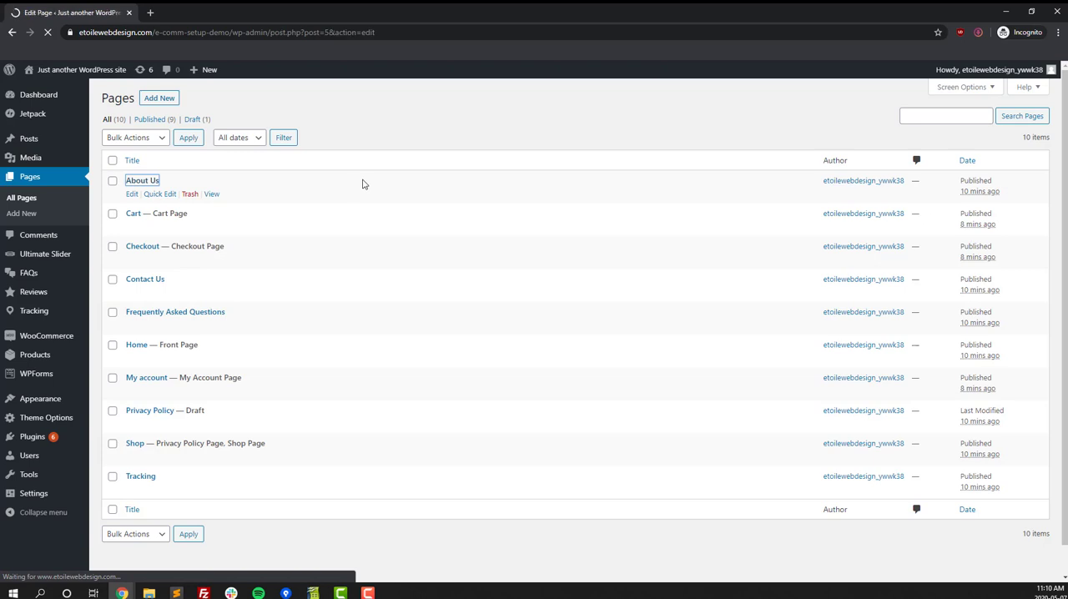
{"action": "left_click", "coordinate": [142, 178]}
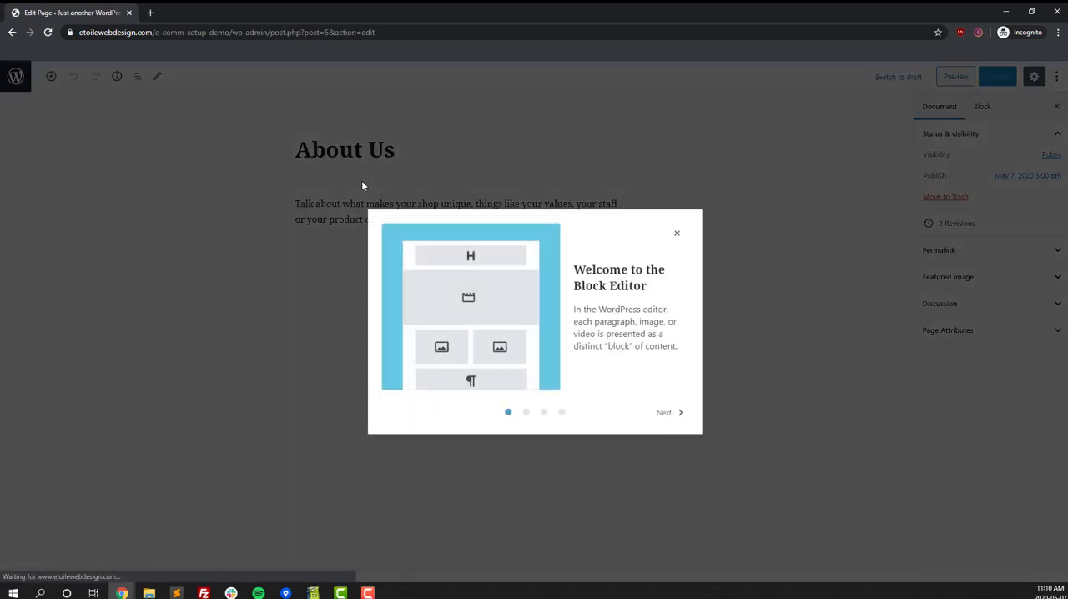
{"action": "left_click", "coordinate": [678, 234]}
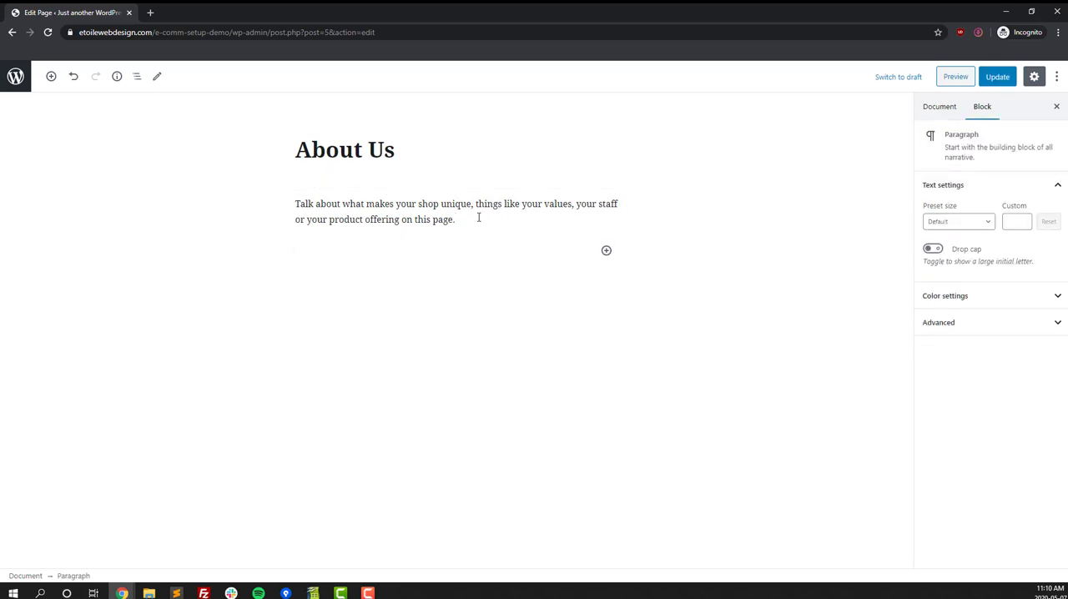
Step: Add a paragraph starting 'Please find our sizing chart' to the About Us page
{"action": "type", "text": "Please f"}
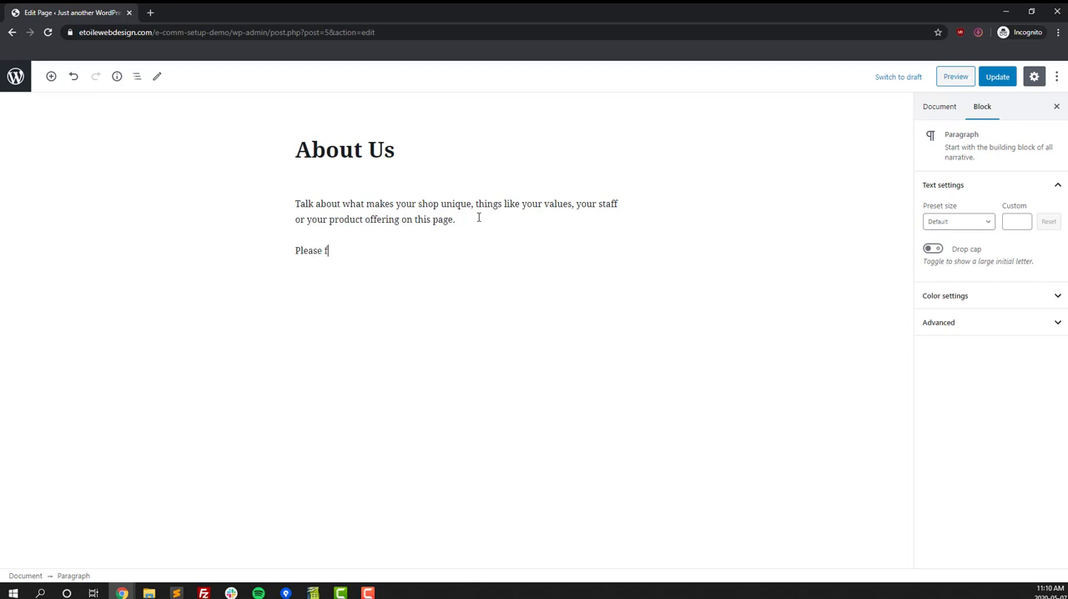
{"action": "type", "text": "ind our sizing"}
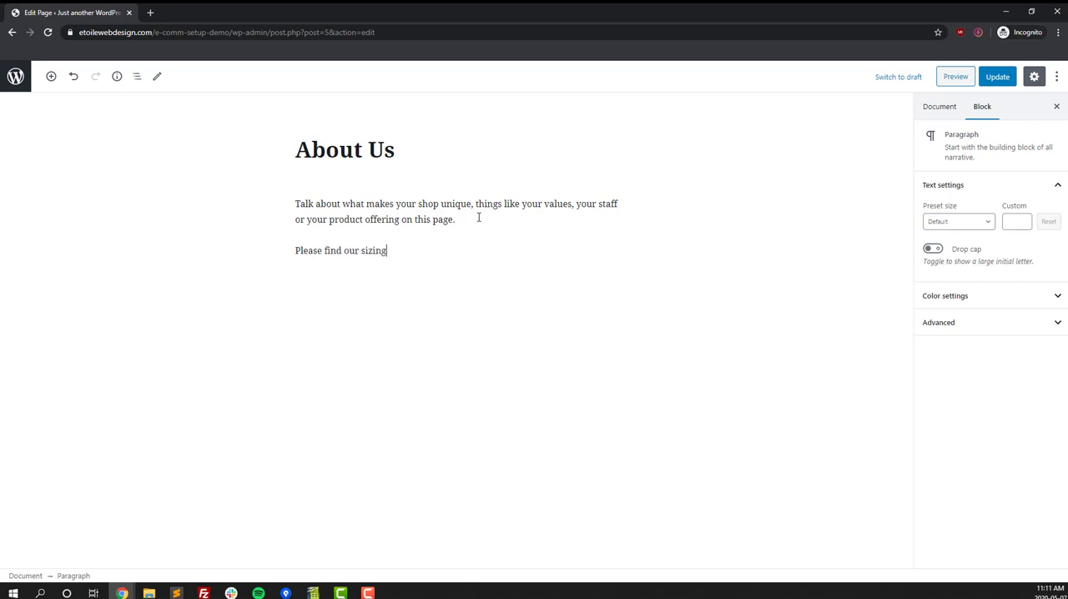
{"action": "type", "text": "chart ble"}
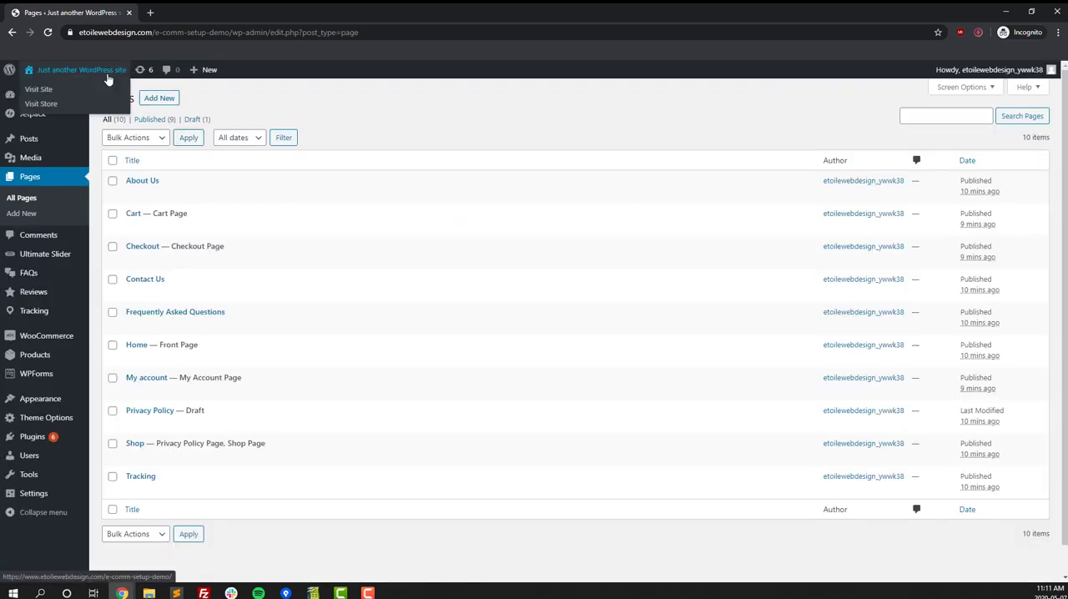
Step: Open the live storefront and scroll to the Featured Products shirts
{"action": "left_click", "coordinate": [38, 90]}
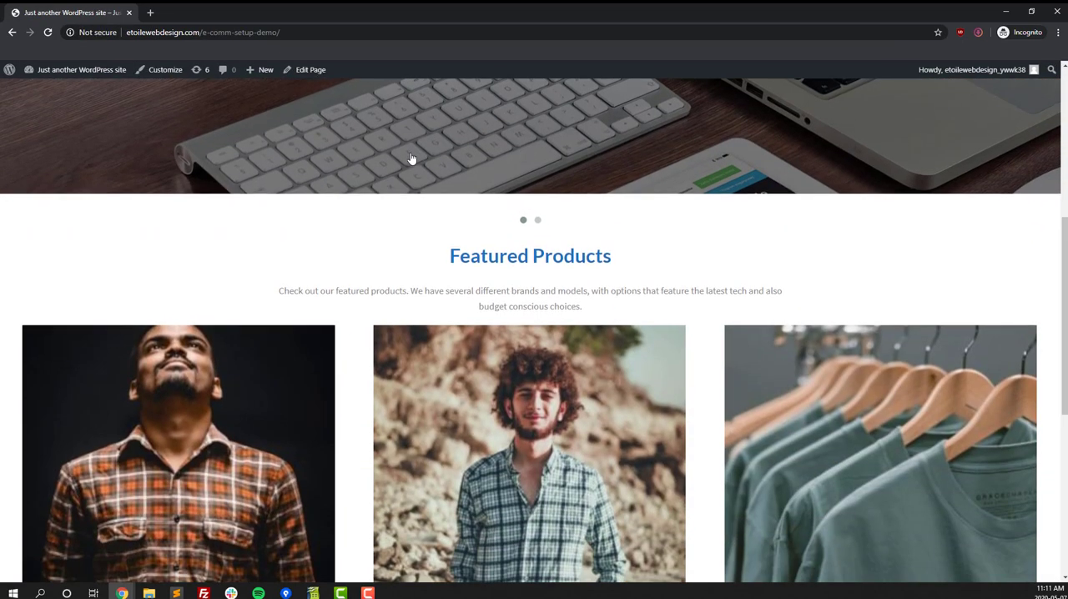
{"action": "scroll", "scroll_direction": "down", "scroll_amount": 3}
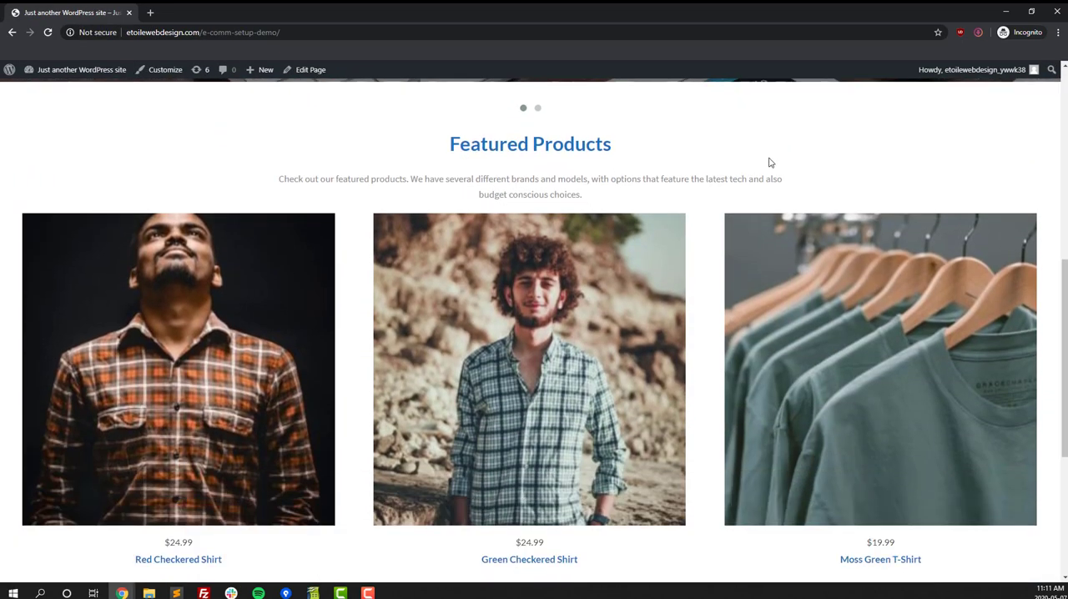